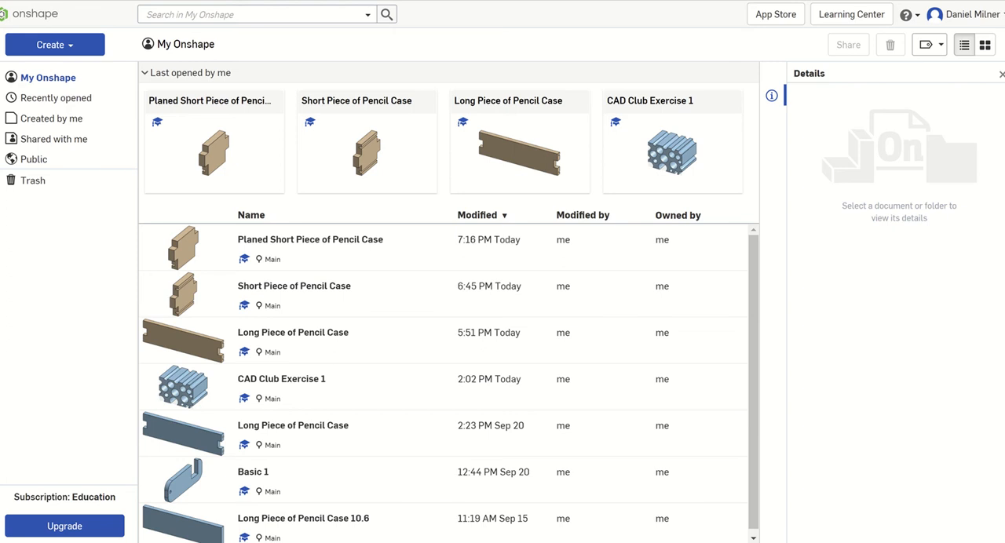
Show the Create menu on the My Onshape documents page
click(253, 471)
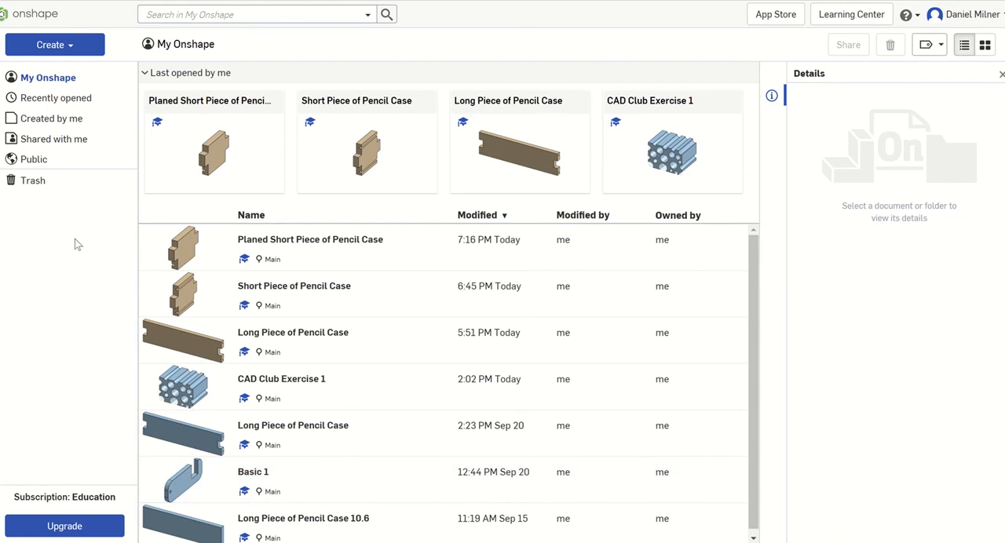
click(53, 44)
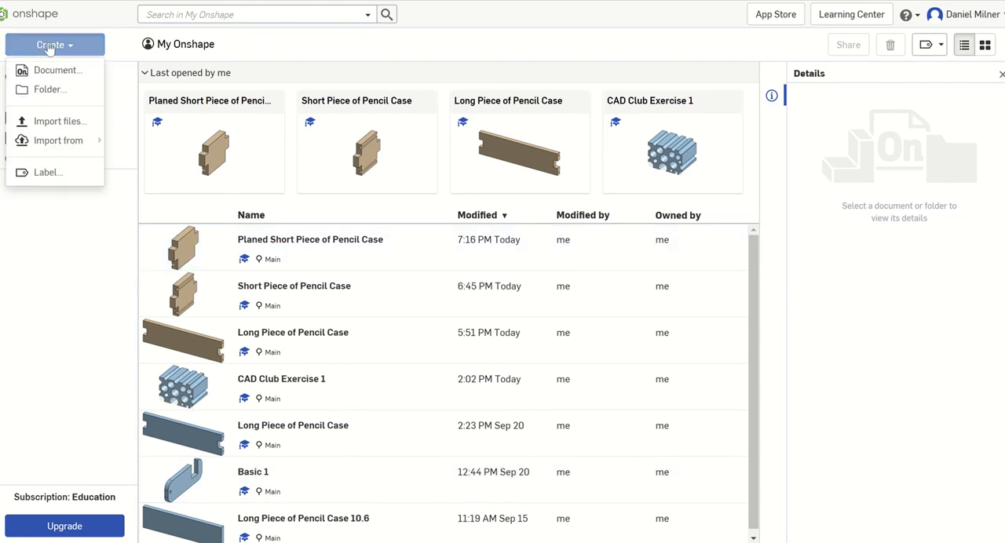
Create a new document named 'Phone Key Ring'
click(56, 69)
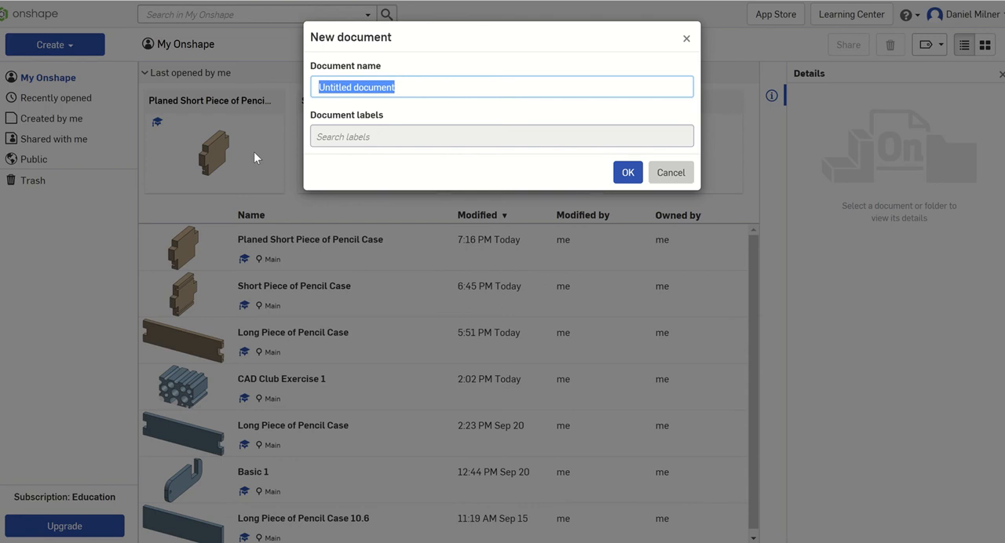
text(P)
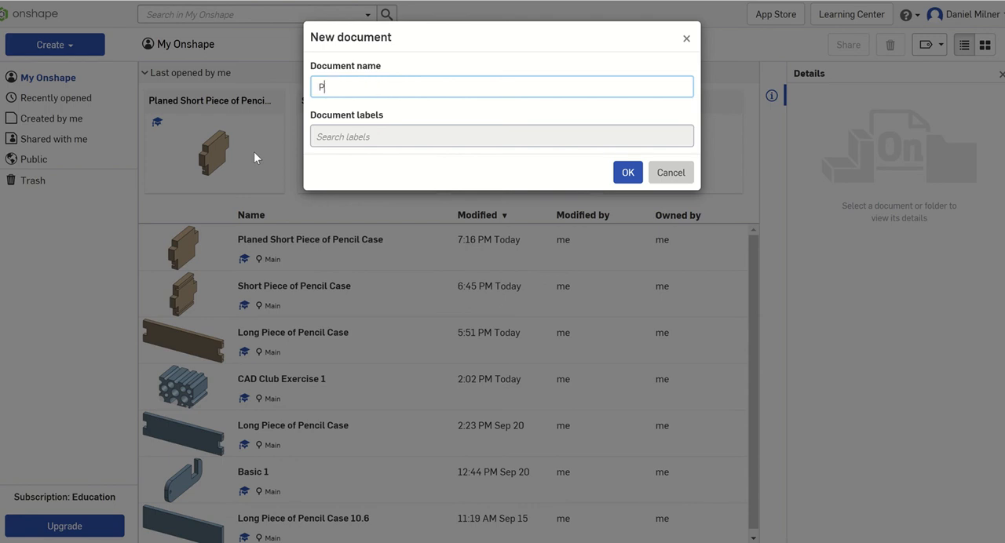
text(hne)
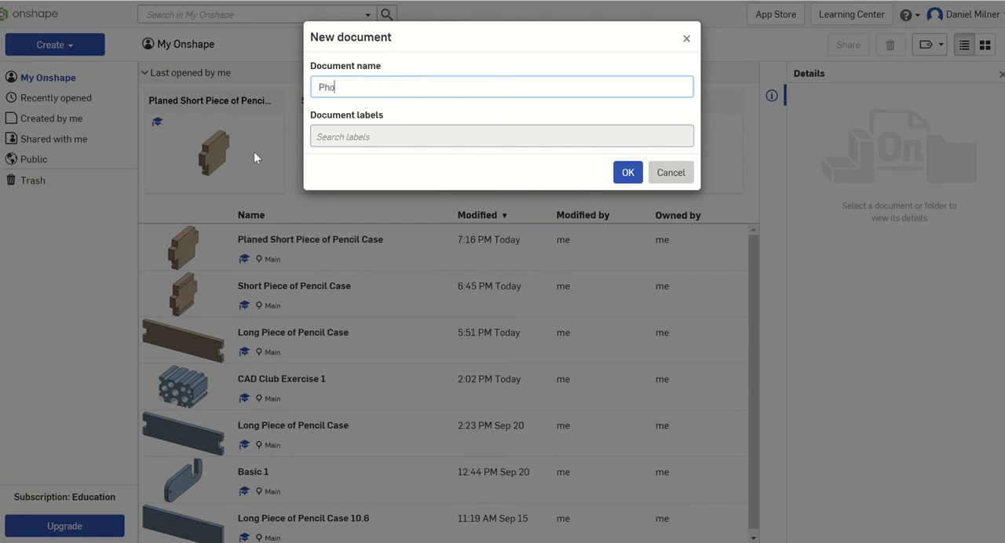
text(ne)
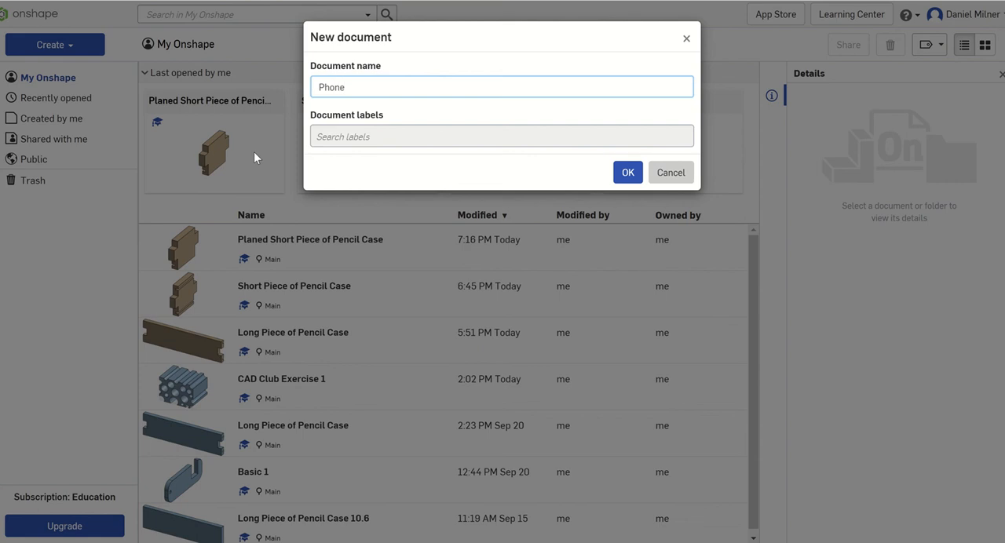
text(Key Ri)
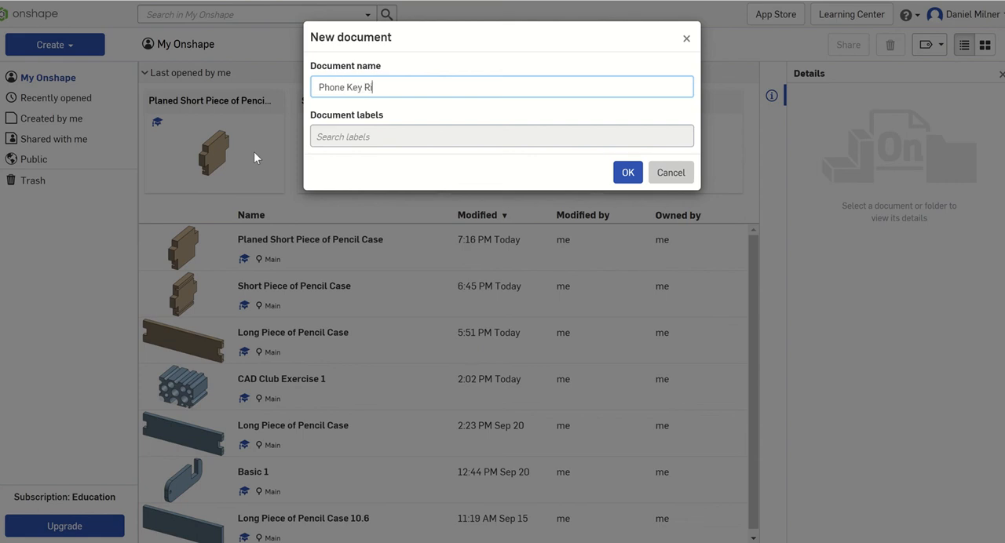
text(ing)
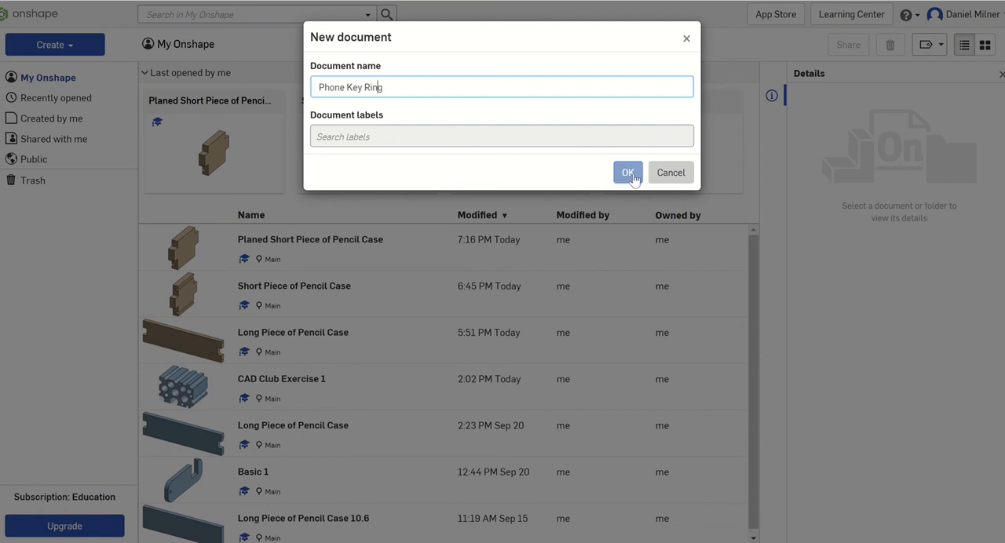
click(628, 172)
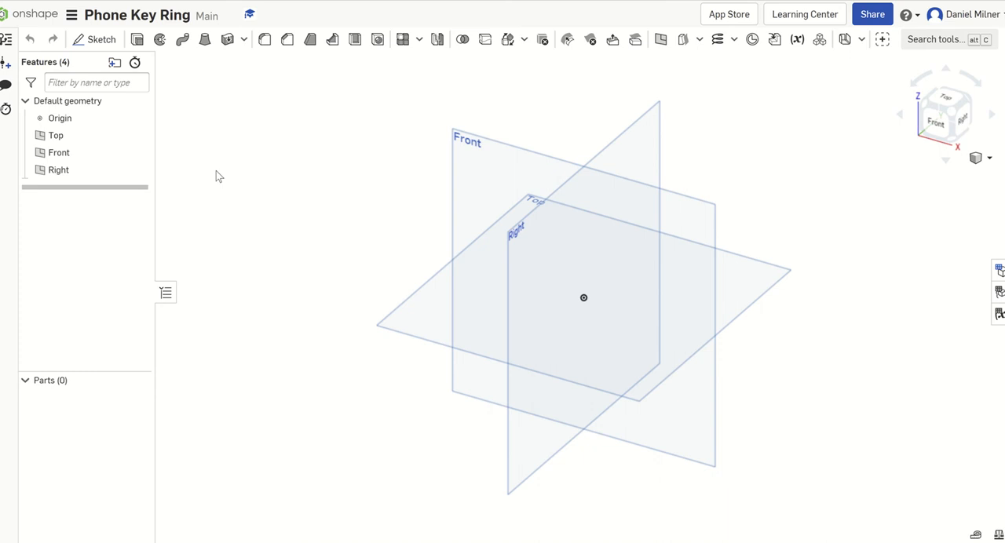
mouse_move(452, 163)
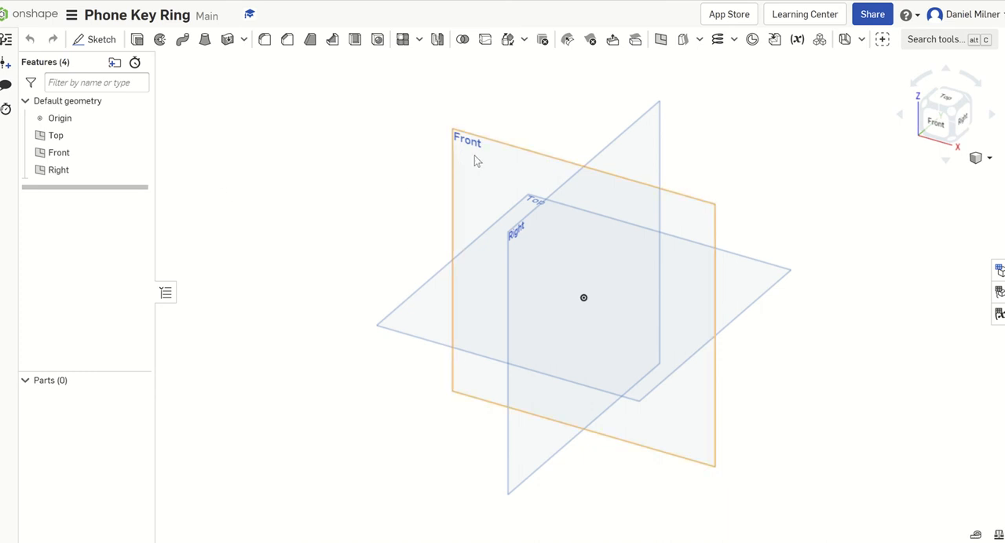
mouse_move(463, 176)
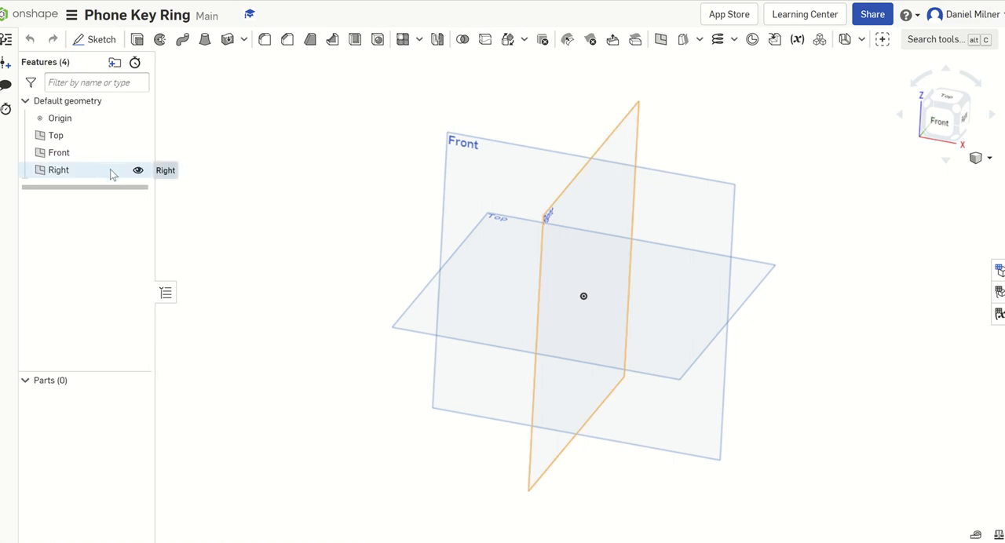
mouse_move(122, 176)
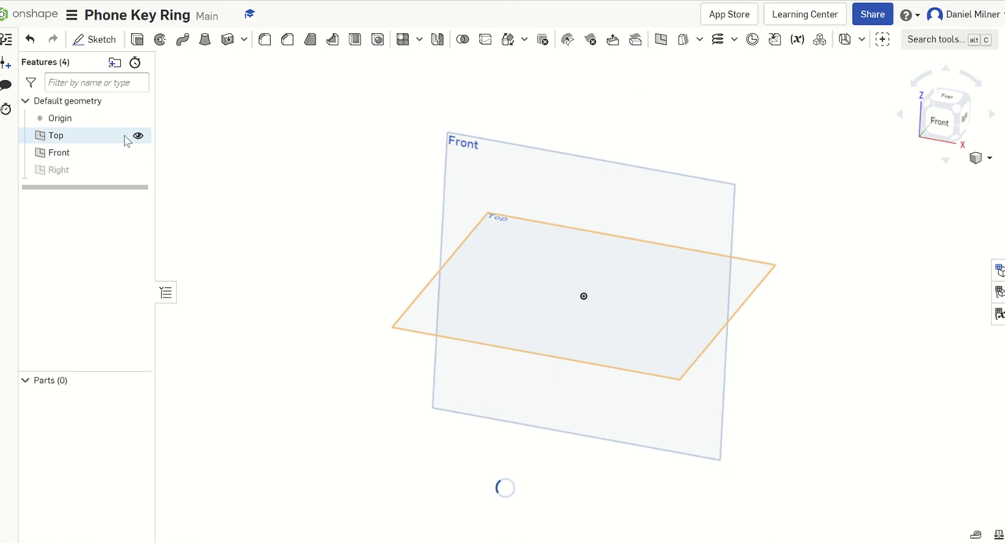
mouse_move(138, 135)
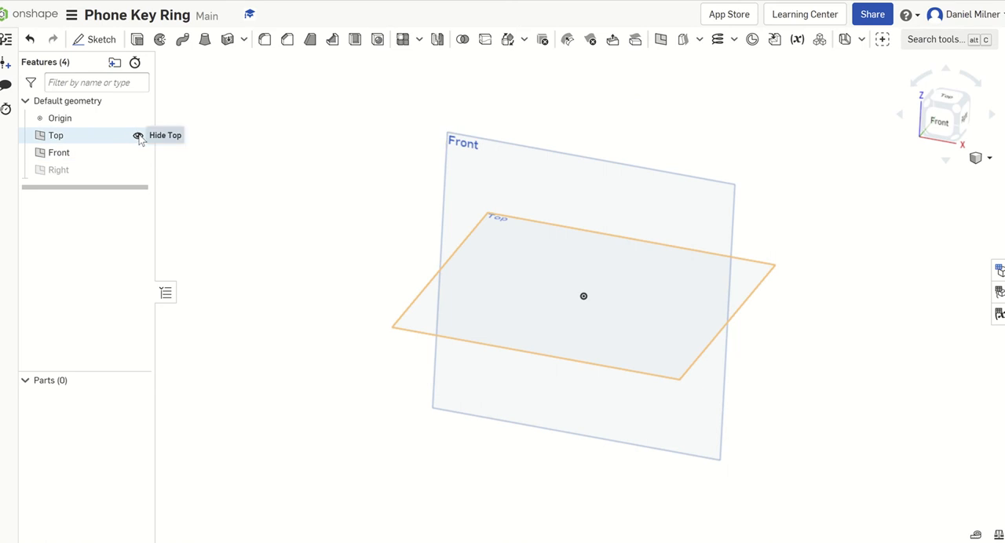
Hide the Top plane and look straight at the Front plane
click(138, 135)
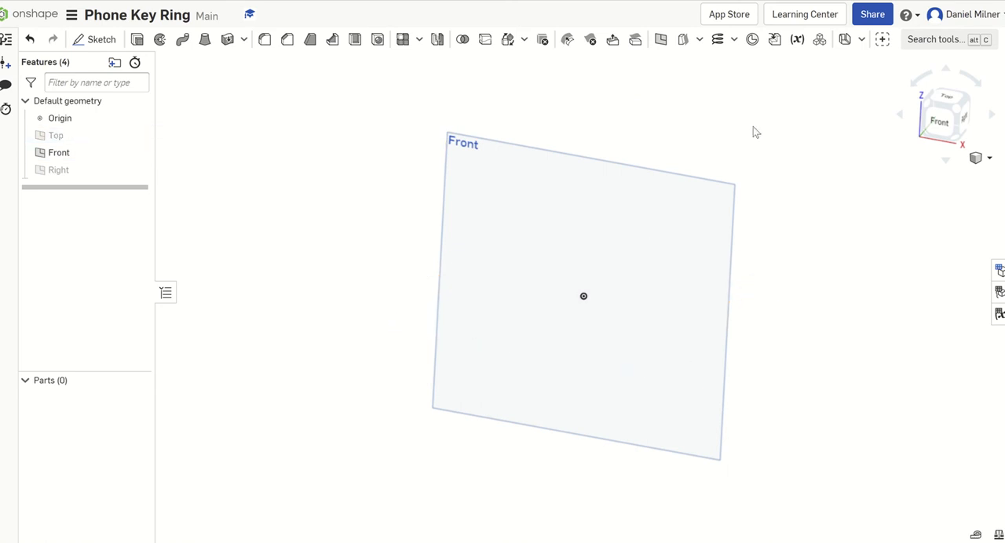
click(939, 114)
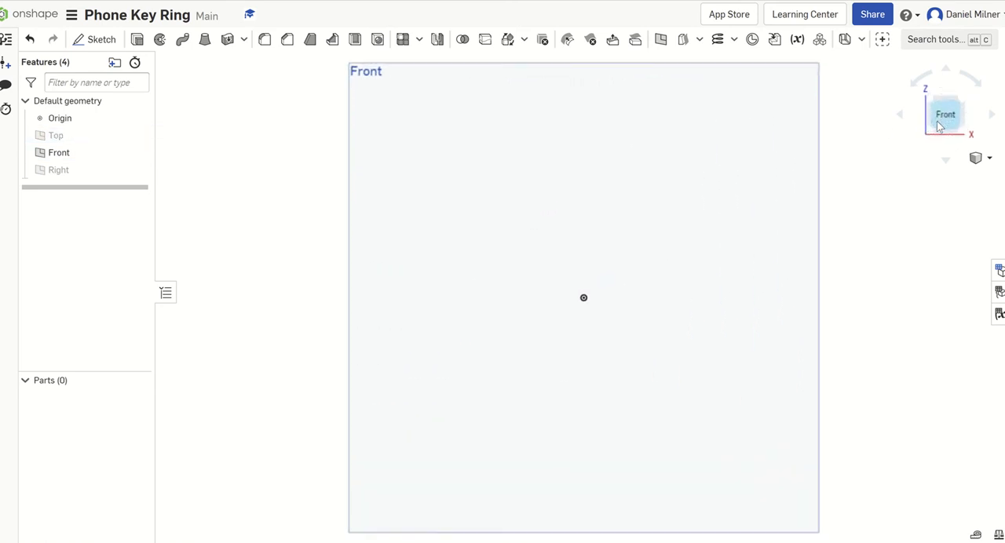
click(584, 298)
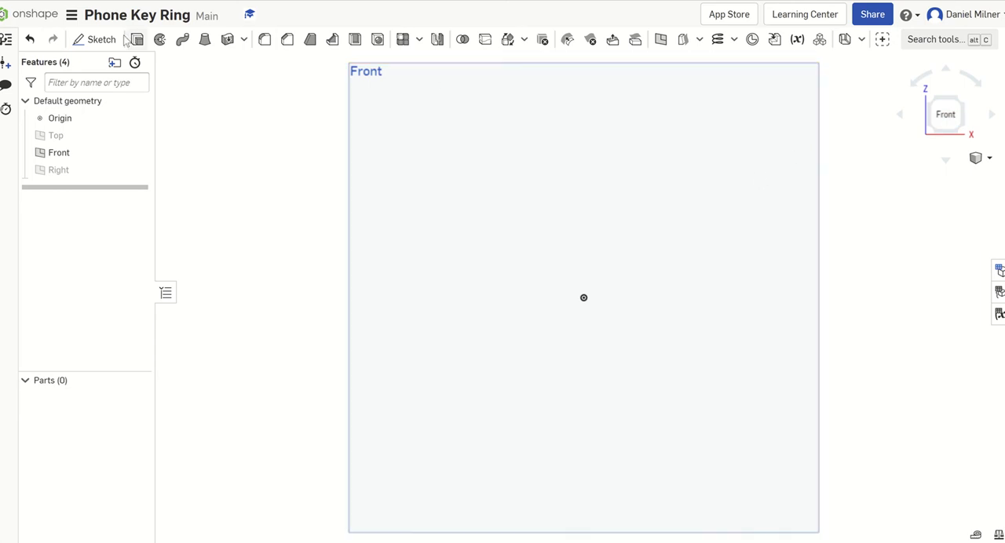
Start Sketch 1 on the Front plane
click(100, 39)
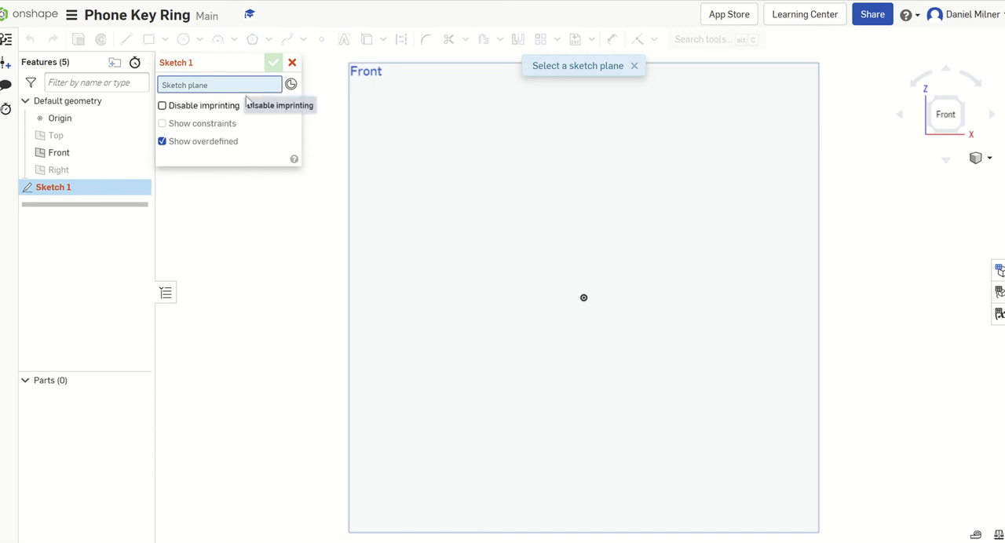
mouse_move(482, 138)
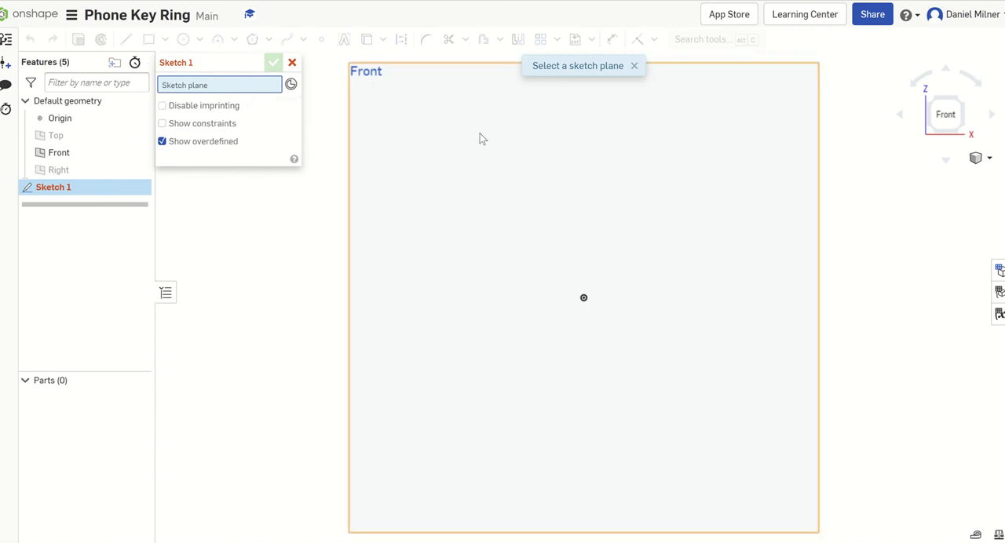
mouse_move(448, 185)
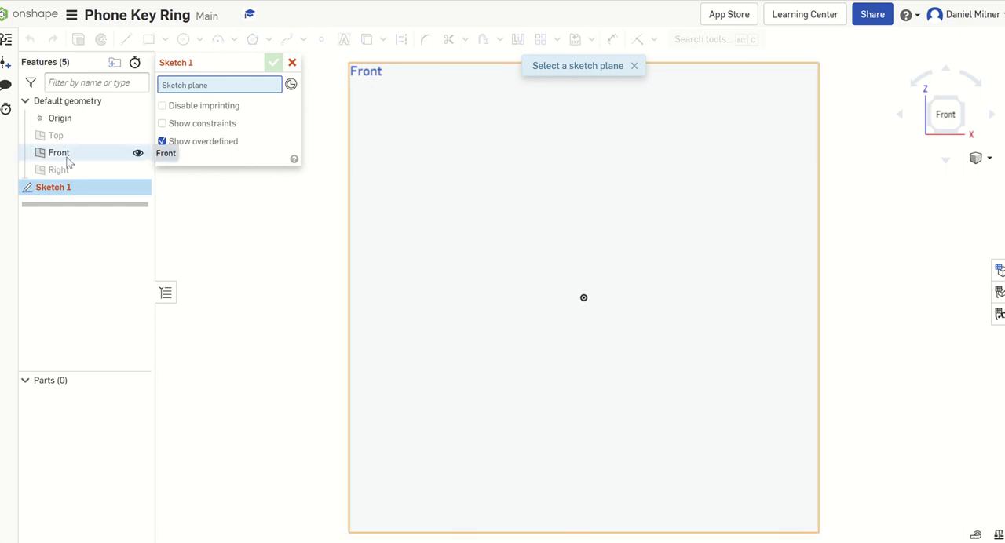
click(59, 153)
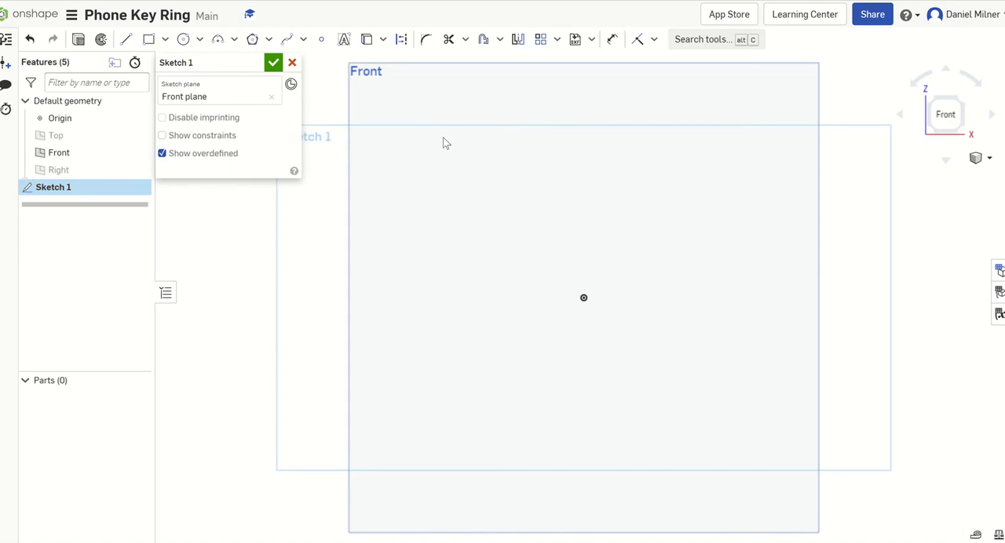
mouse_move(443, 143)
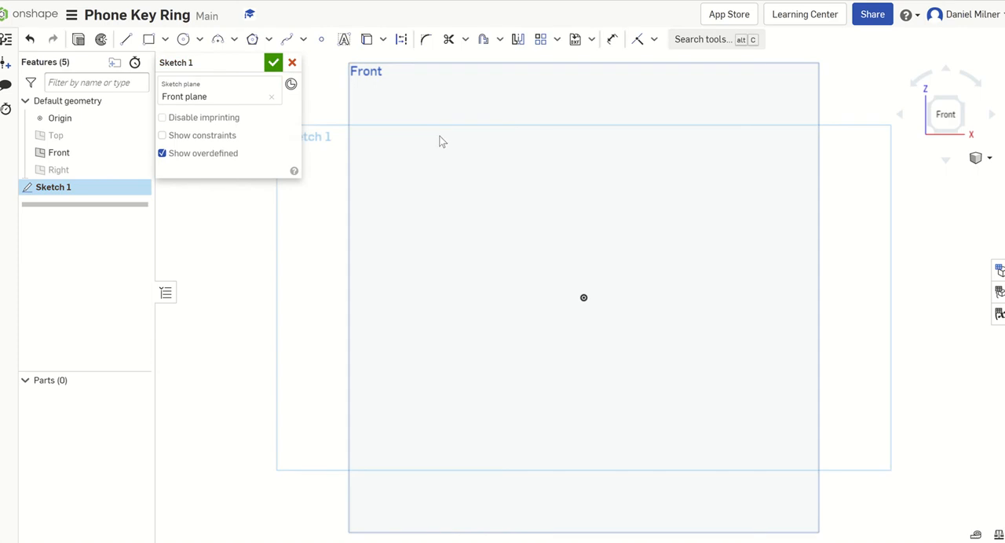
mouse_move(150, 39)
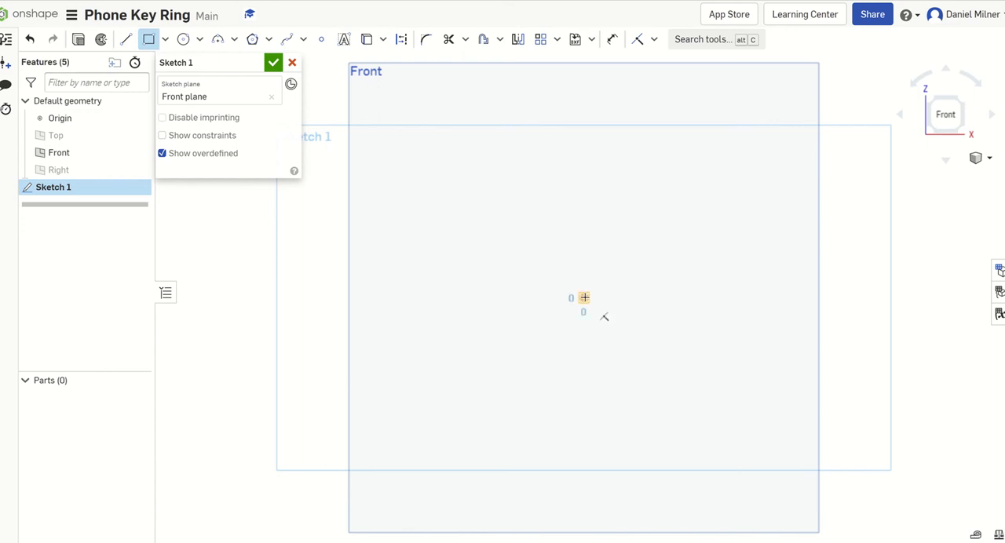
Draw a rectangle from the origin and dimension it 75 wide by 30 tall
drag(584, 297, 786, 189)
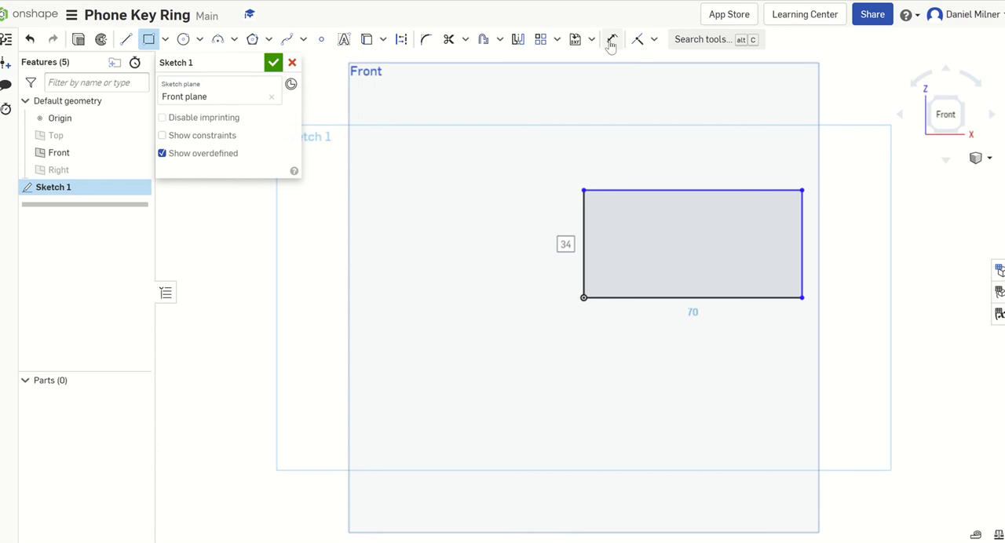
mouse_move(612, 39)
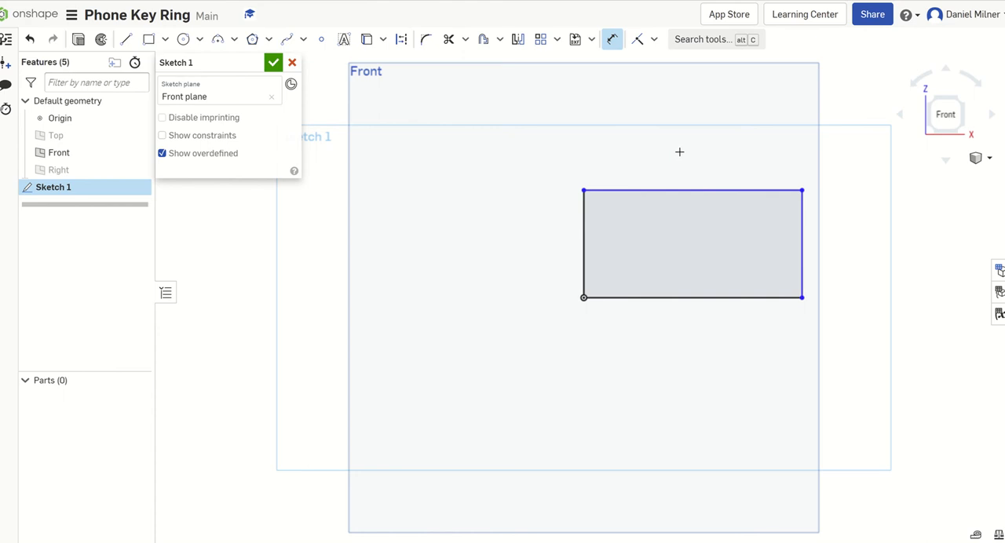
click(691, 190)
text(75)
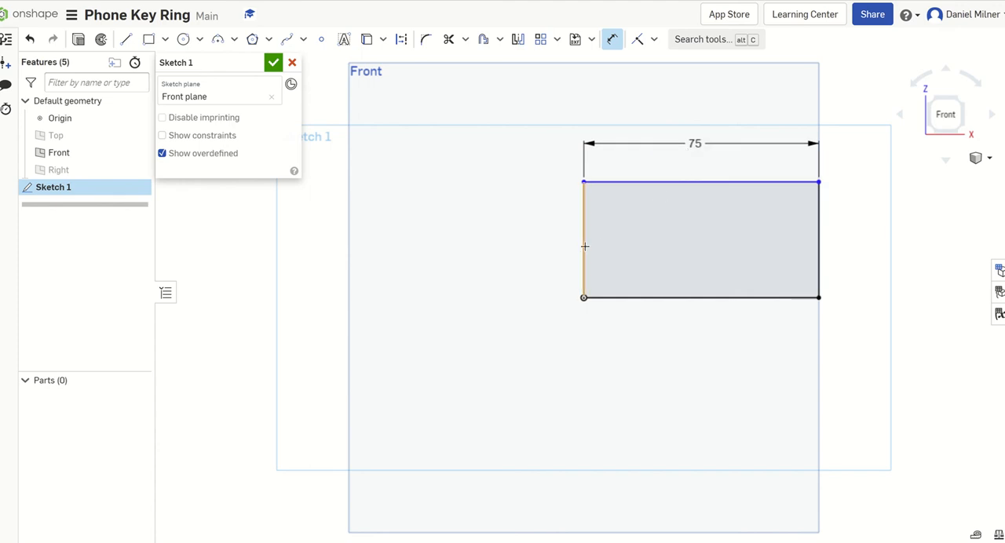
click(584, 247)
text(30)
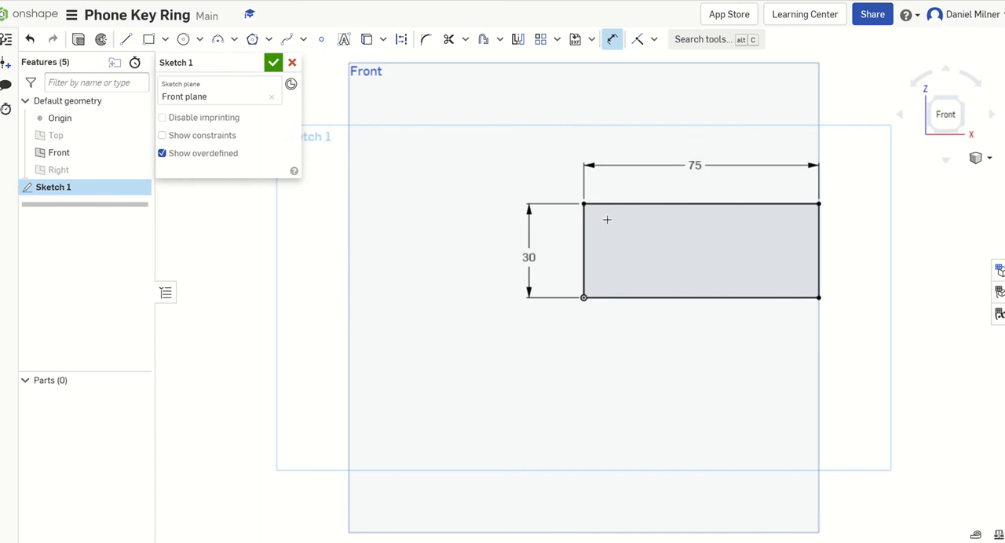
mouse_move(608, 207)
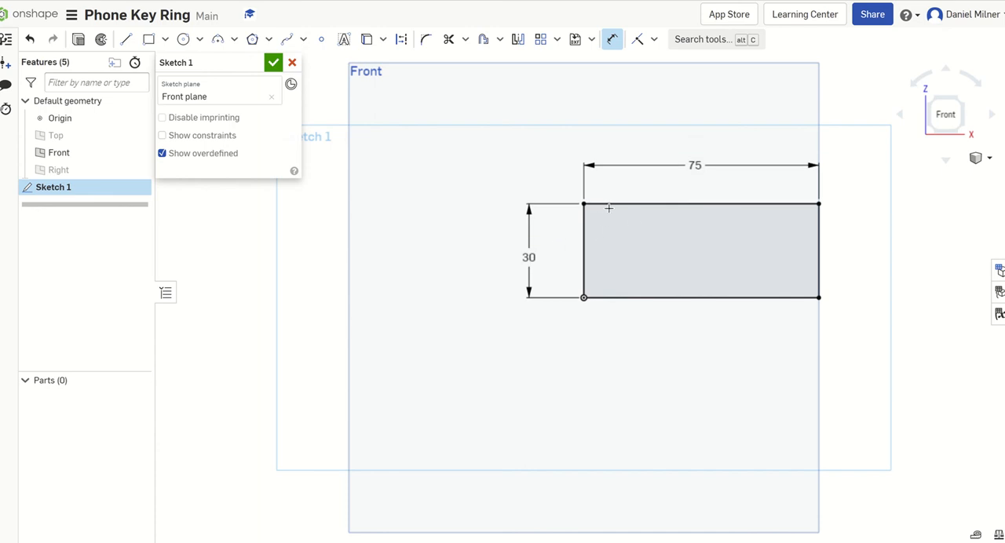
mouse_move(670, 189)
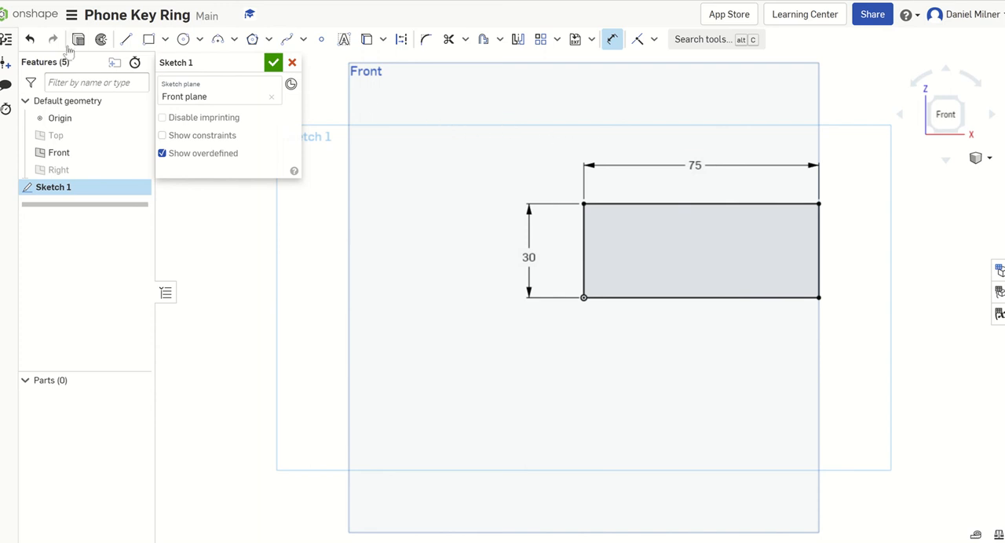
mouse_move(79, 39)
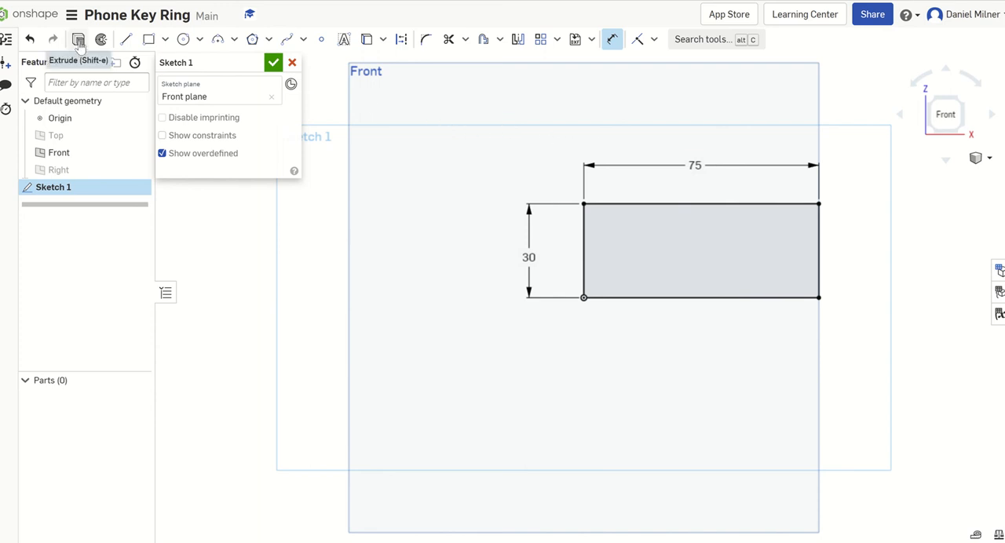
Extrude the rectangle 5 mm into a solid plate (Extrude 1)
click(79, 39)
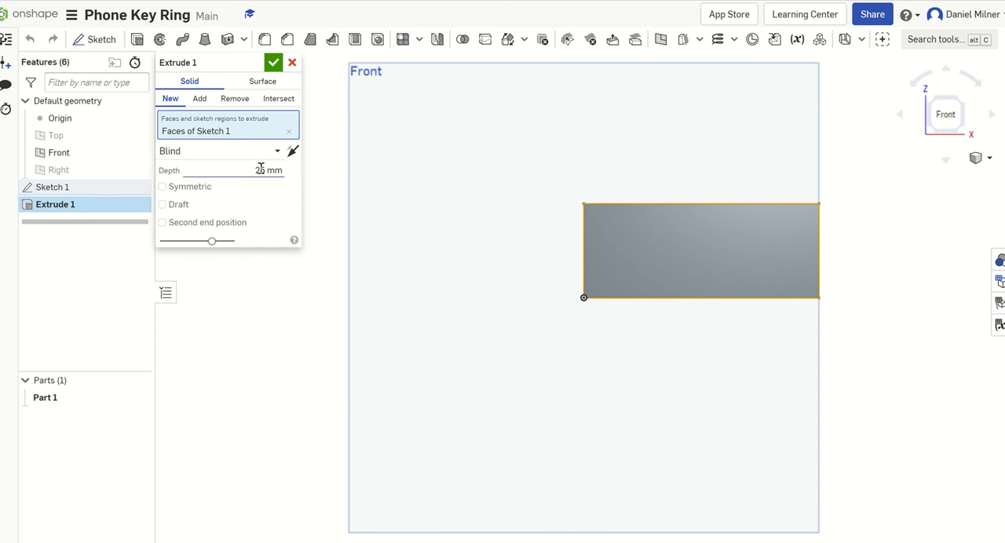
triple_click(269, 169)
text(5)
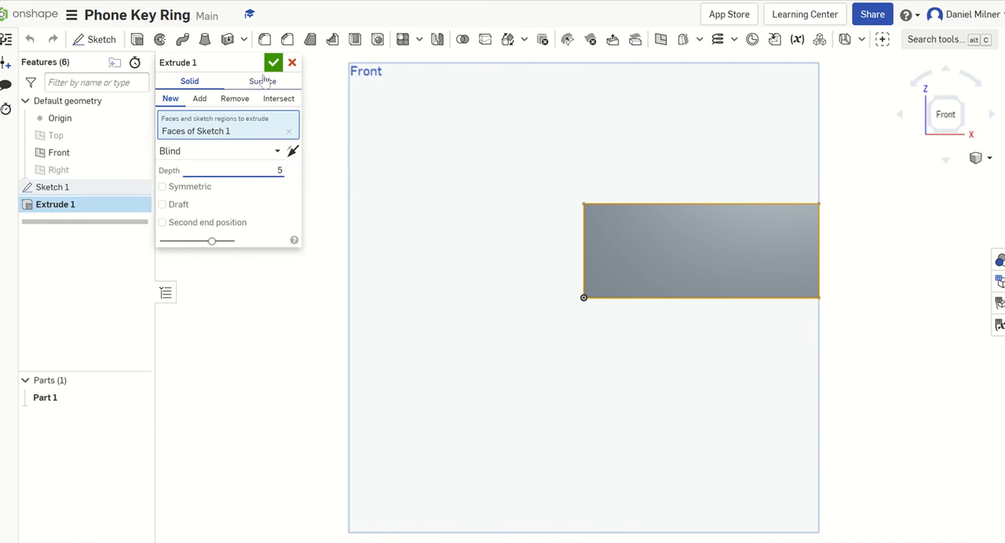
click(273, 63)
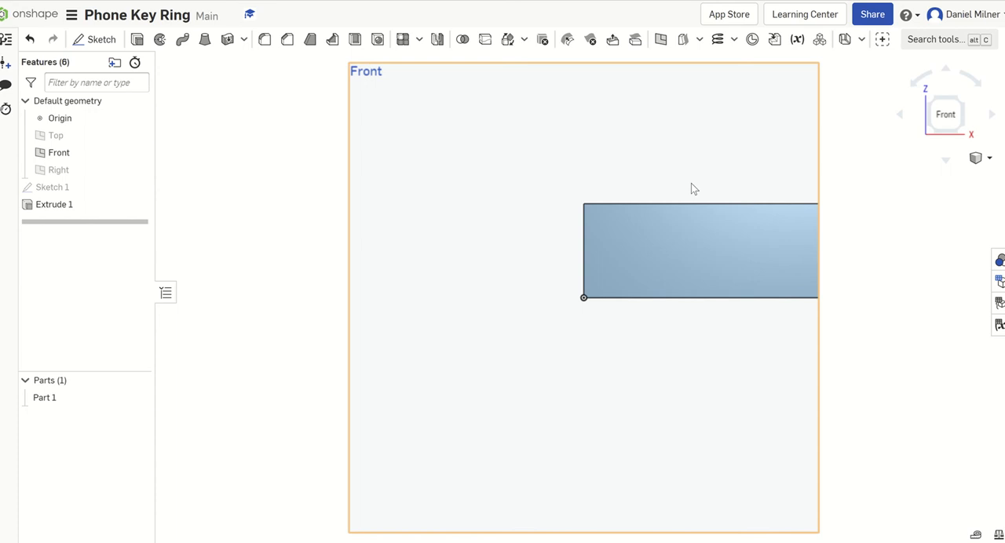
mouse_move(678, 125)
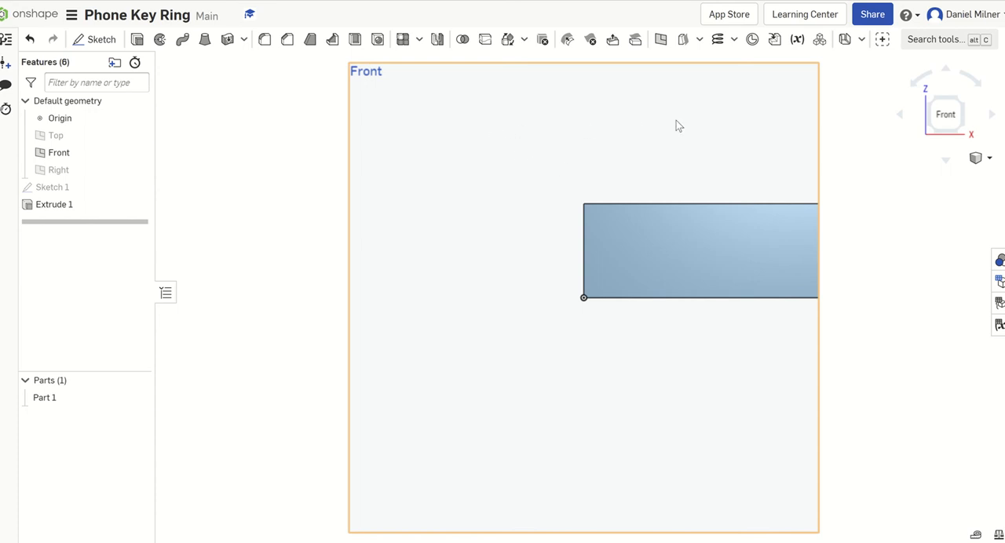
mouse_move(800, 94)
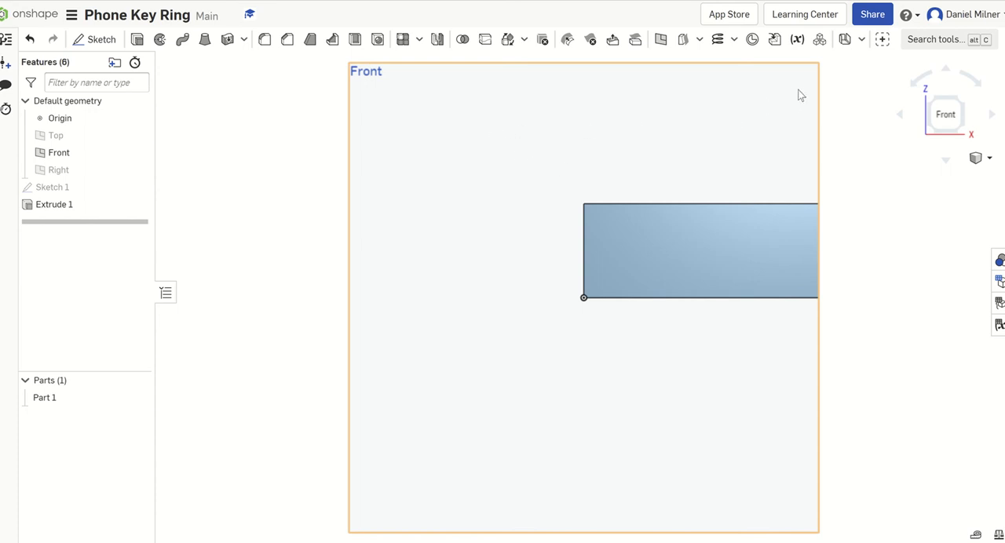
mouse_move(772, 97)
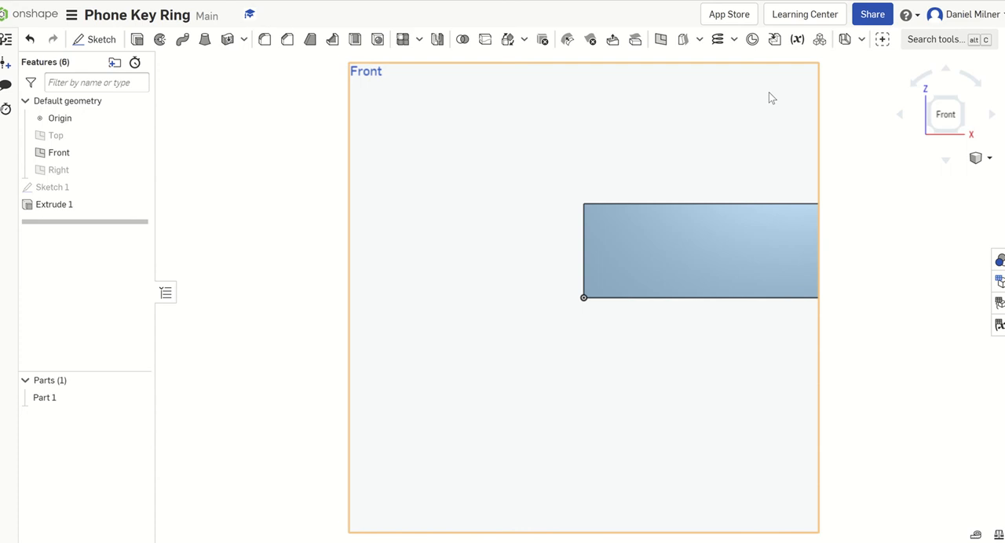
Hide the Front plane so only the 75 x 30 x 5 mm plate shows
click(59, 152)
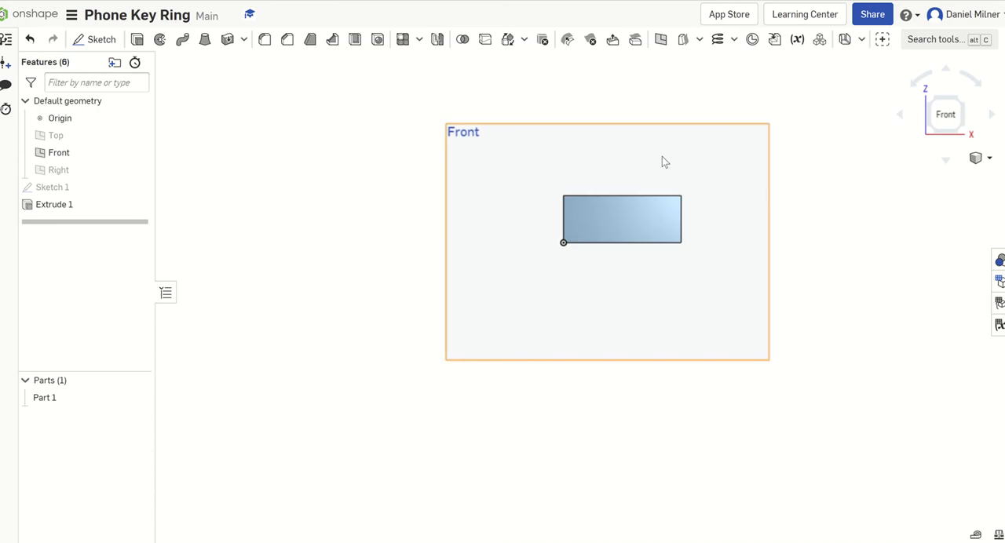
click(60, 152)
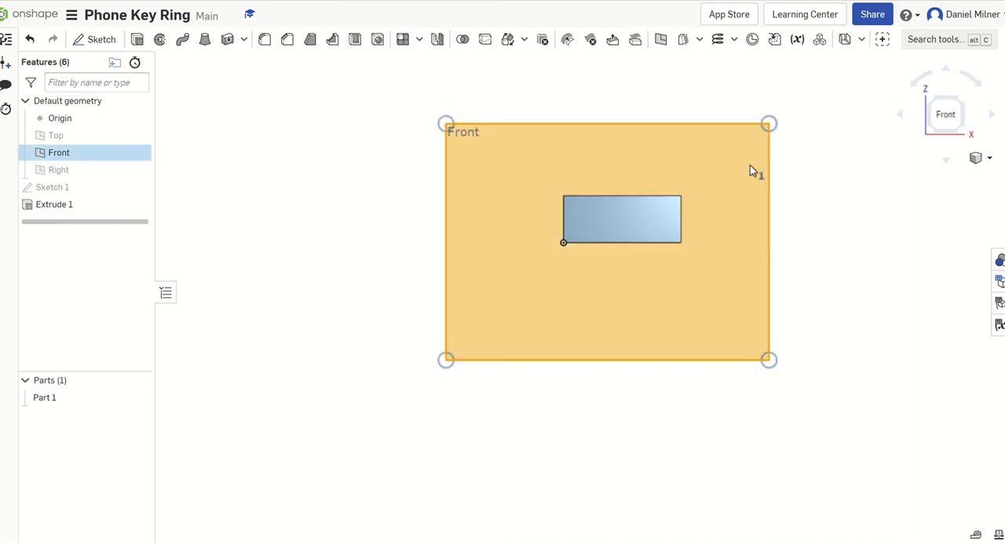
click(690, 181)
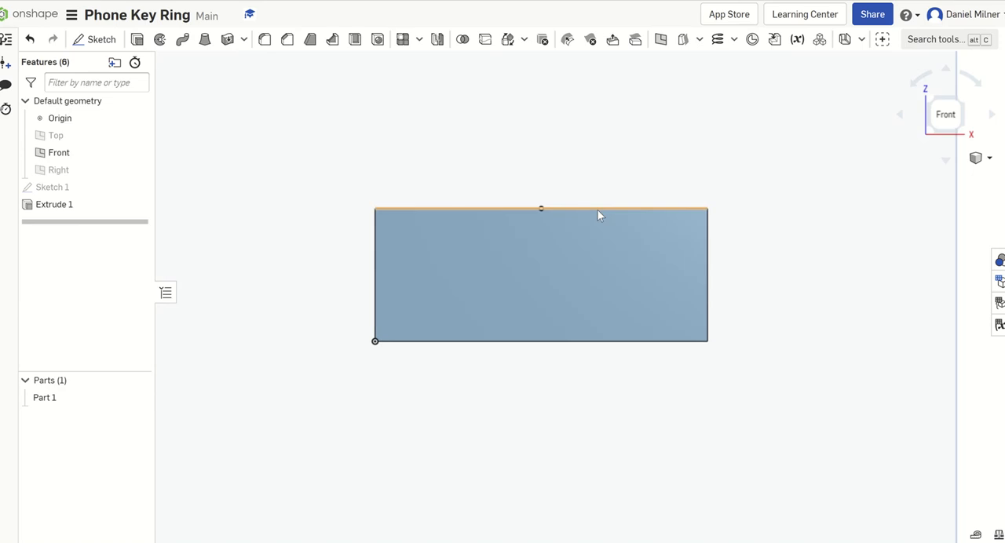
mouse_move(474, 271)
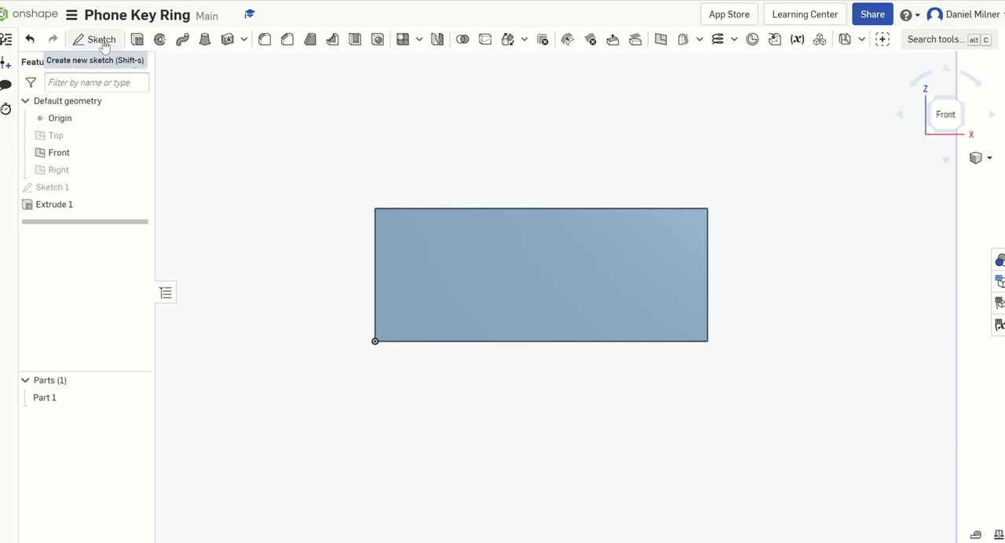
mouse_move(100, 39)
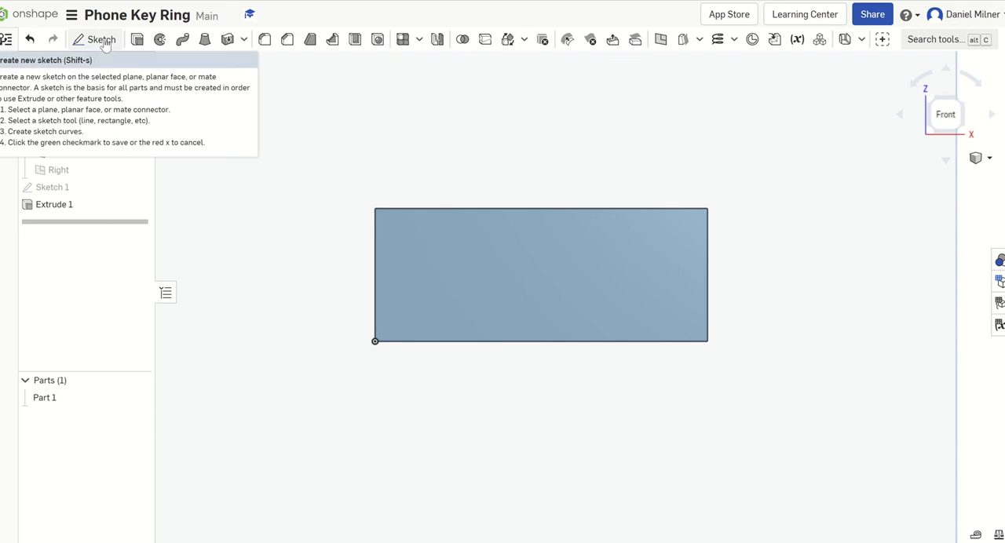
Start Sketch 2 on the plate's front face and draw a rectangle down from the top edge
click(94, 39)
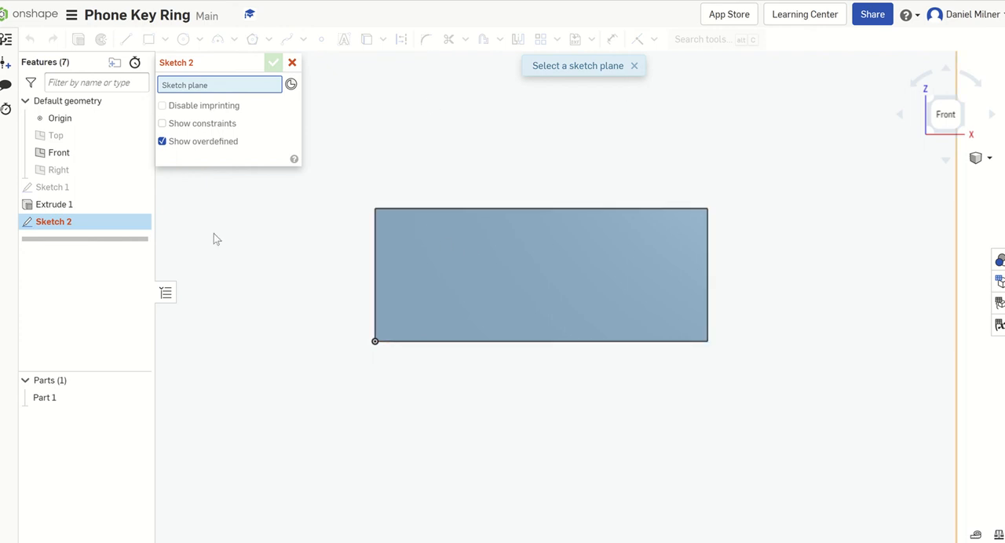
mouse_move(59, 153)
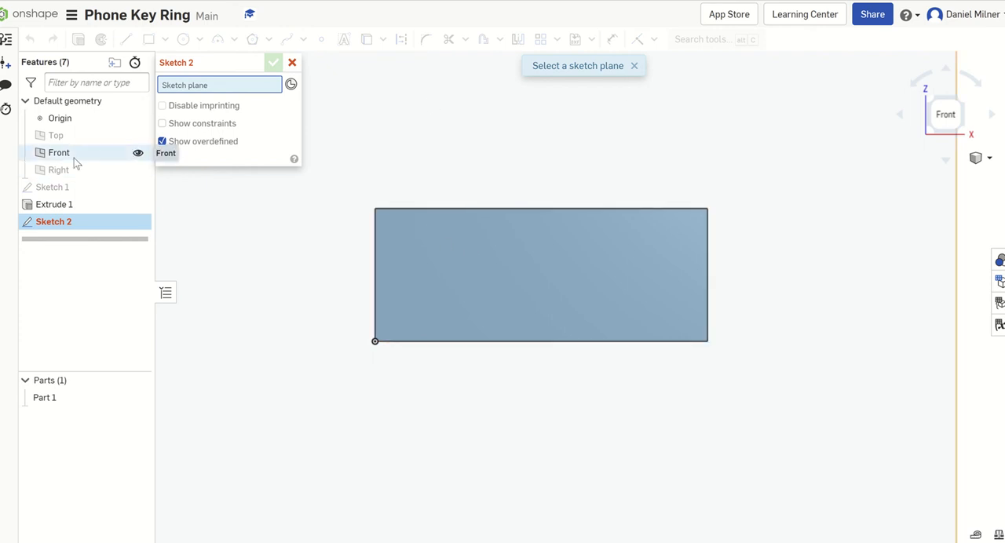
mouse_move(421, 207)
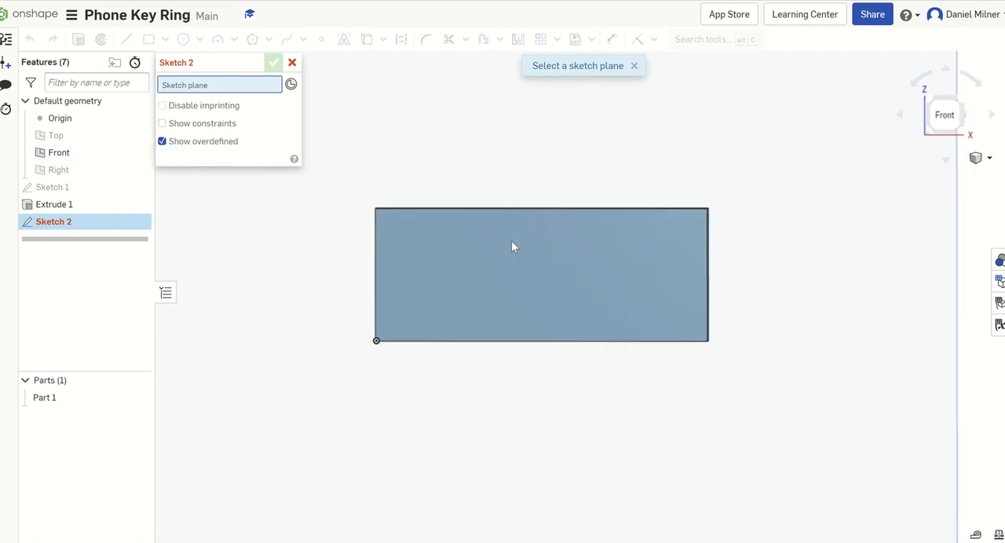
drag(510, 248, 546, 245)
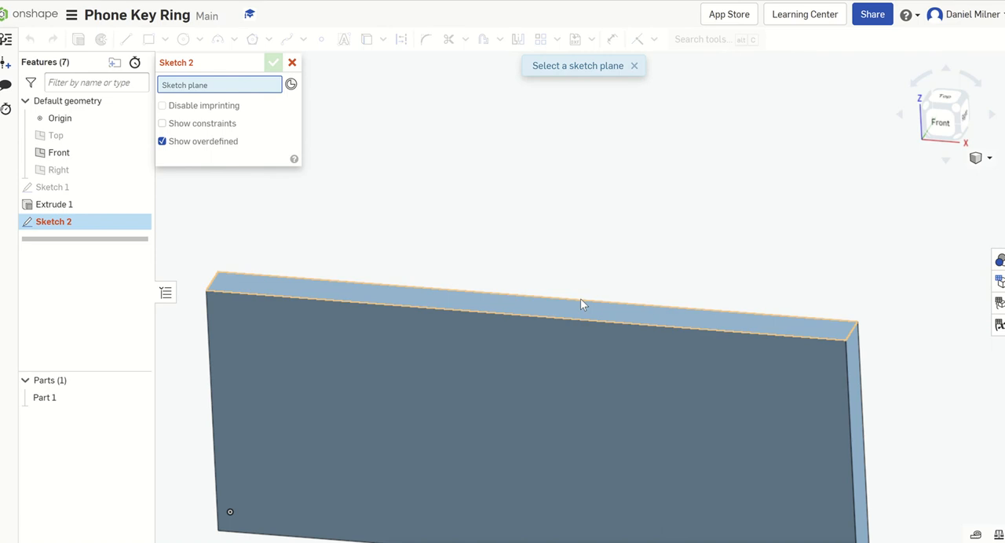
mouse_move(835, 325)
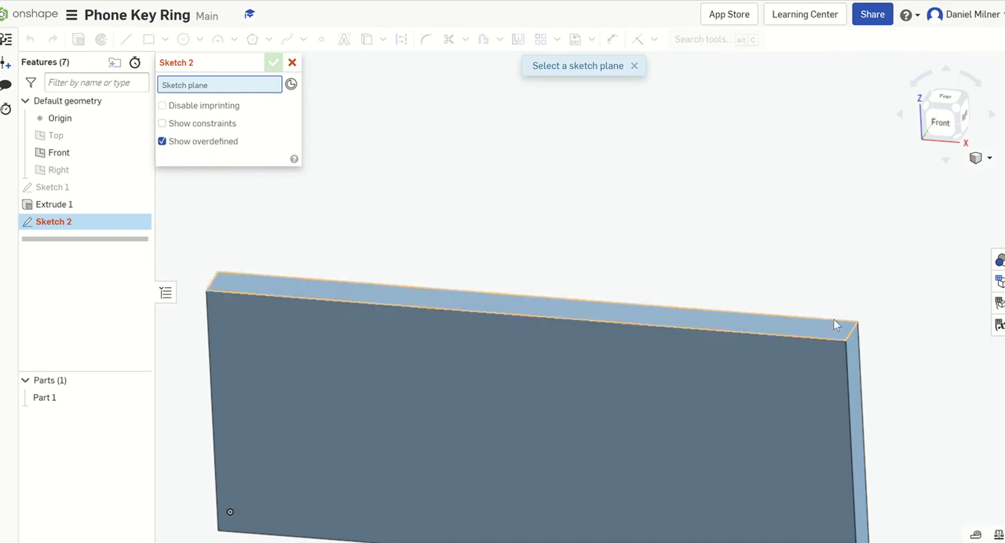
mouse_move(697, 314)
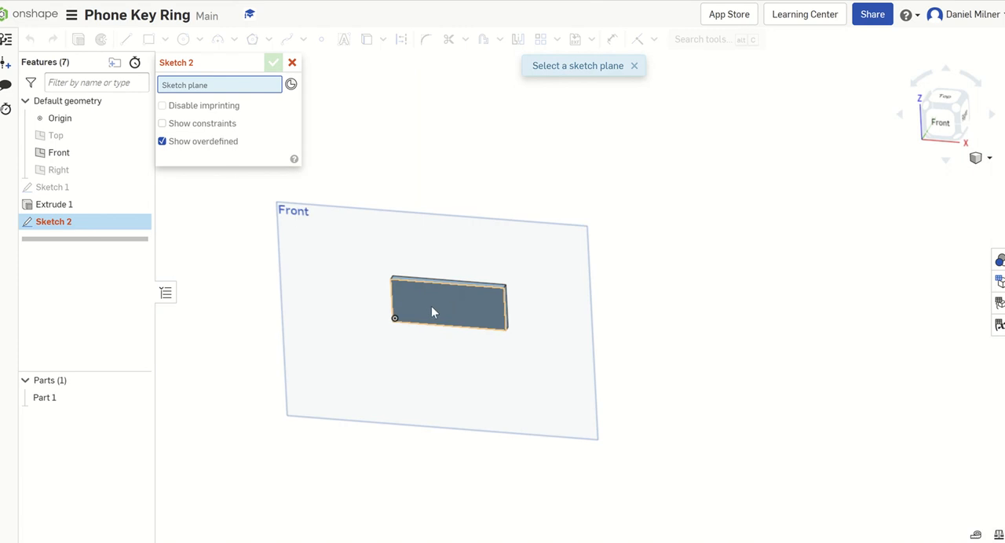
click(449, 304)
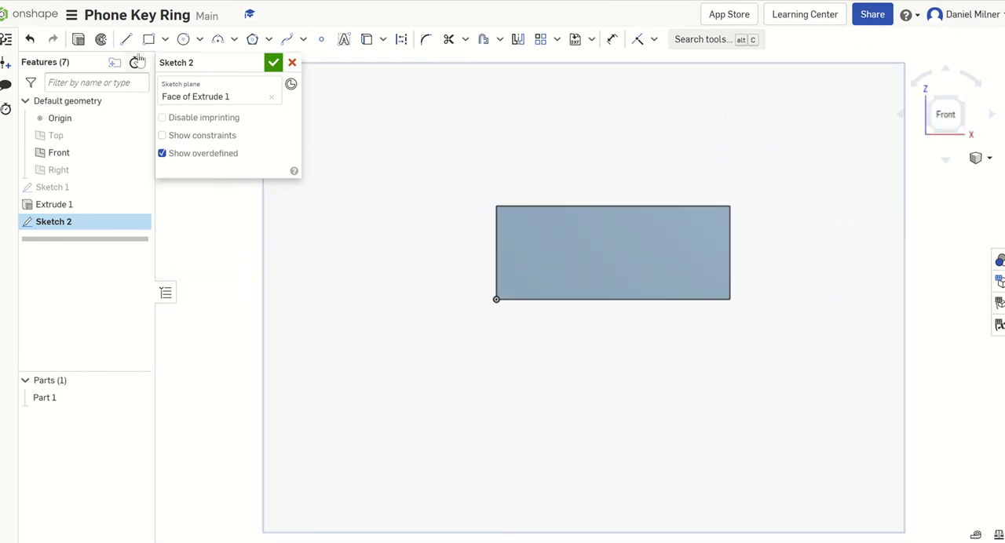
mouse_move(147, 39)
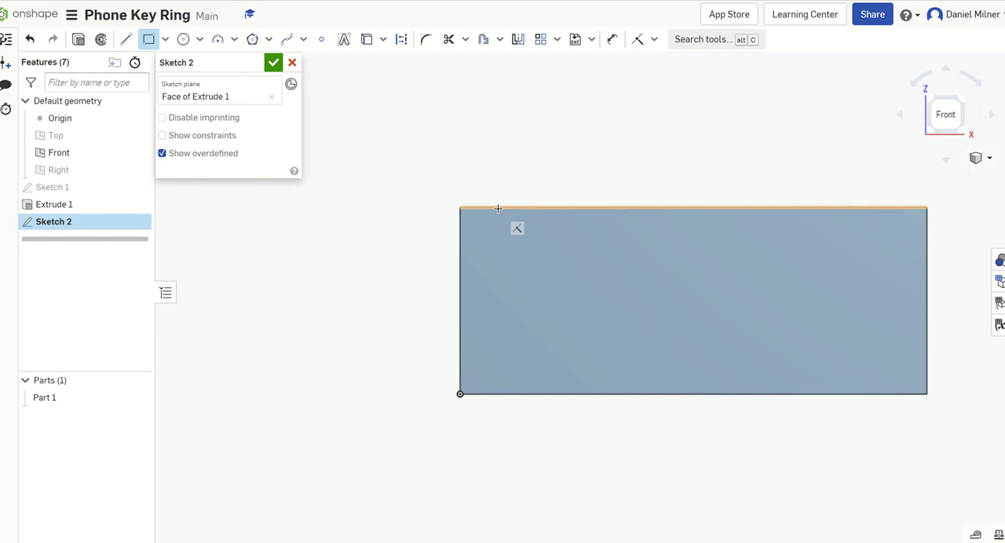
mouse_move(509, 220)
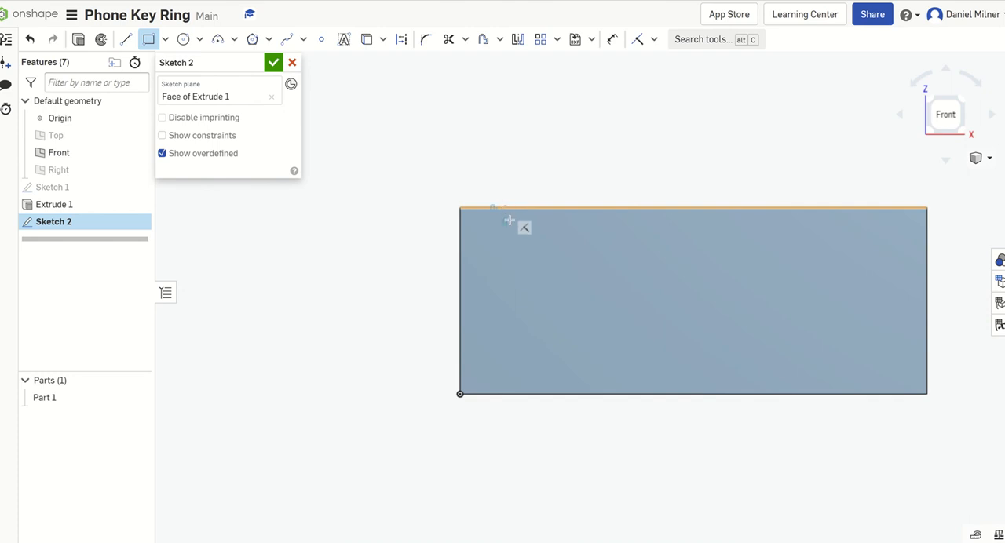
drag(506, 209, 577, 323)
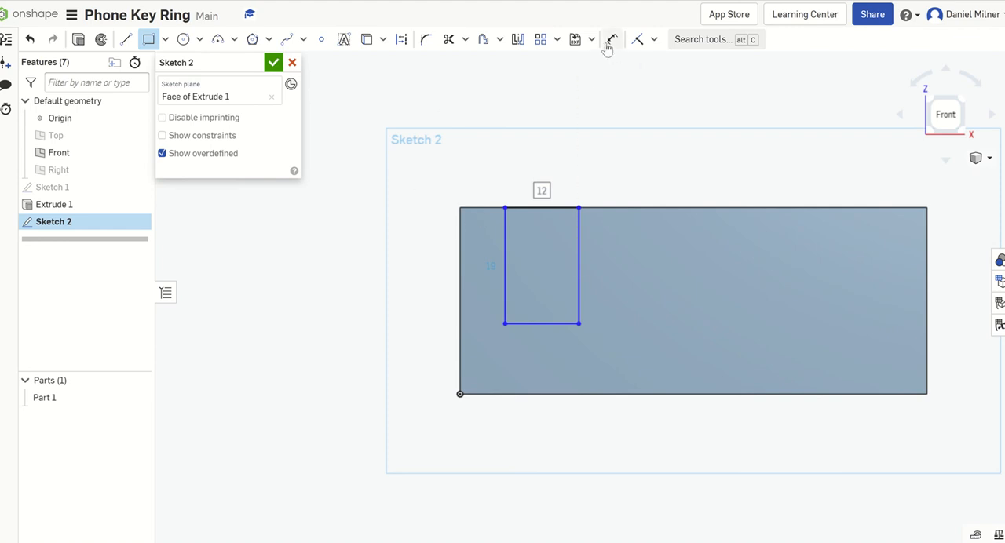
Dimension the slot rectangle: 10 mm from the left edge, 15 mm wide, 20 mm tall
click(612, 39)
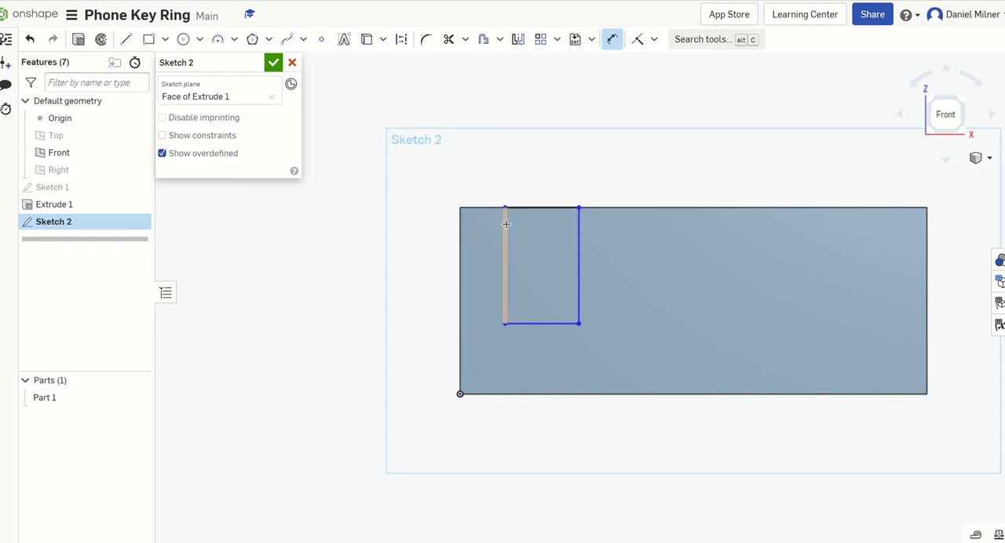
mouse_move(579, 226)
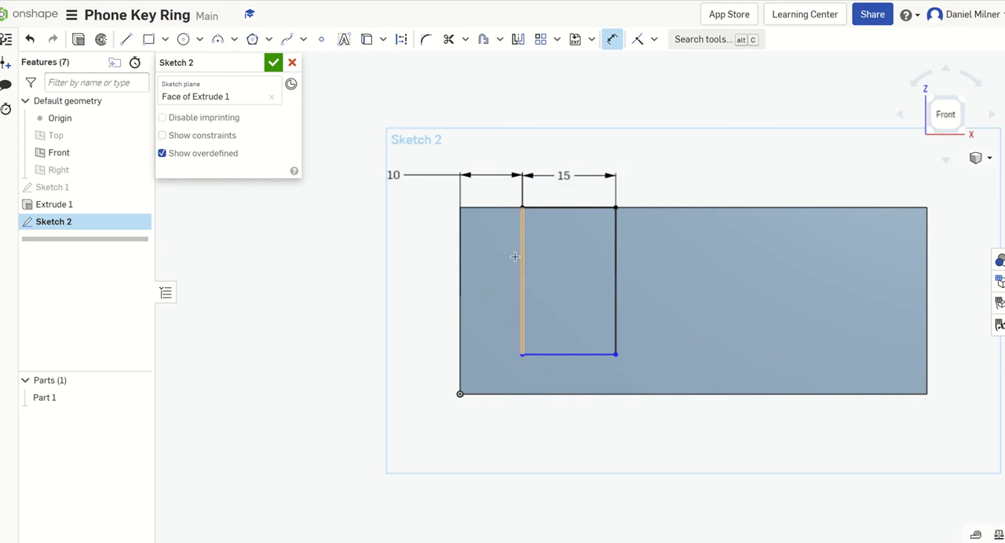
mouse_move(562, 354)
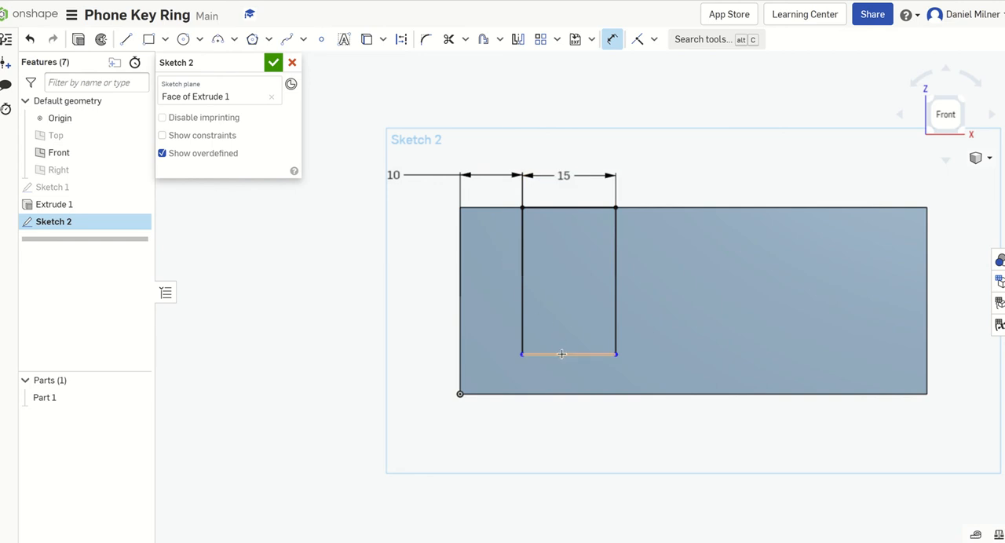
click(568, 354)
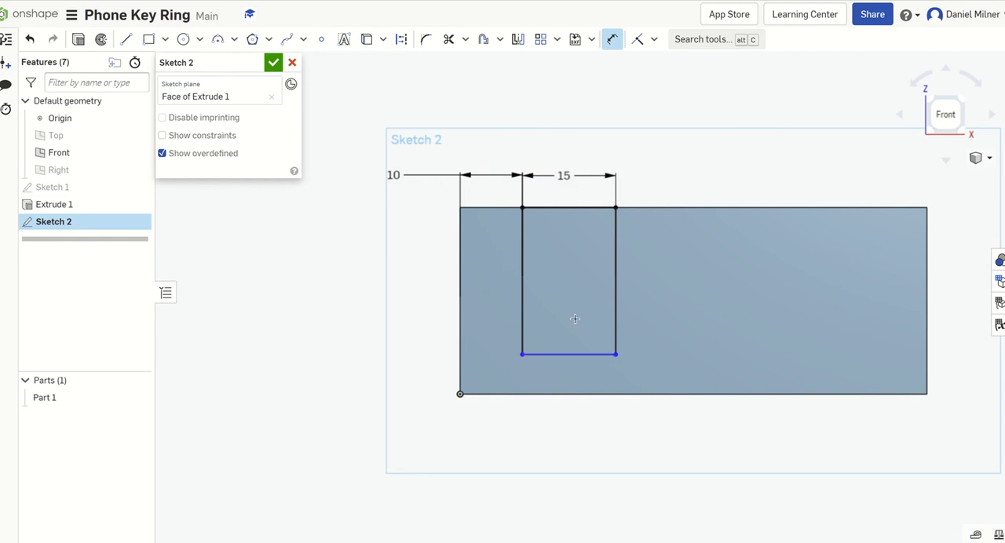
mouse_move(558, 267)
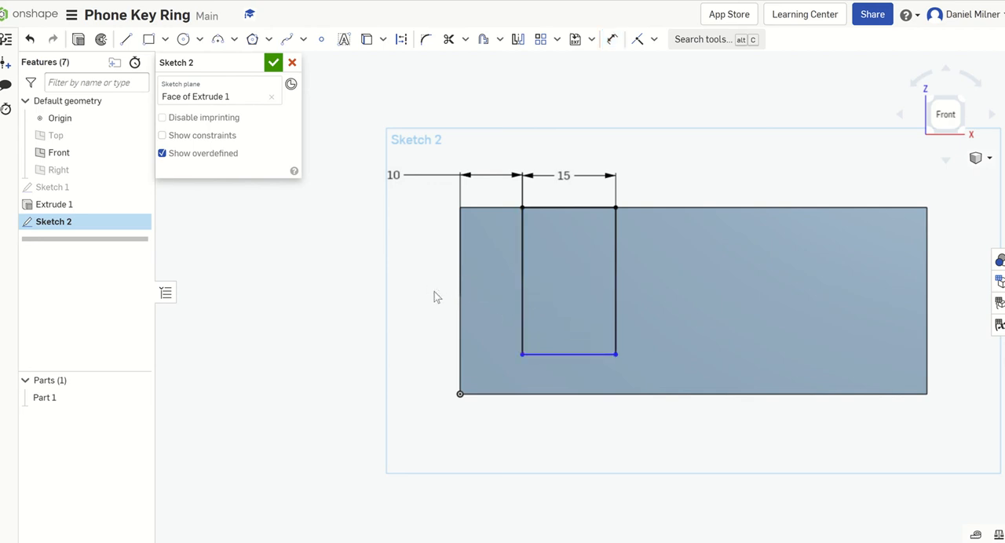
mouse_move(439, 217)
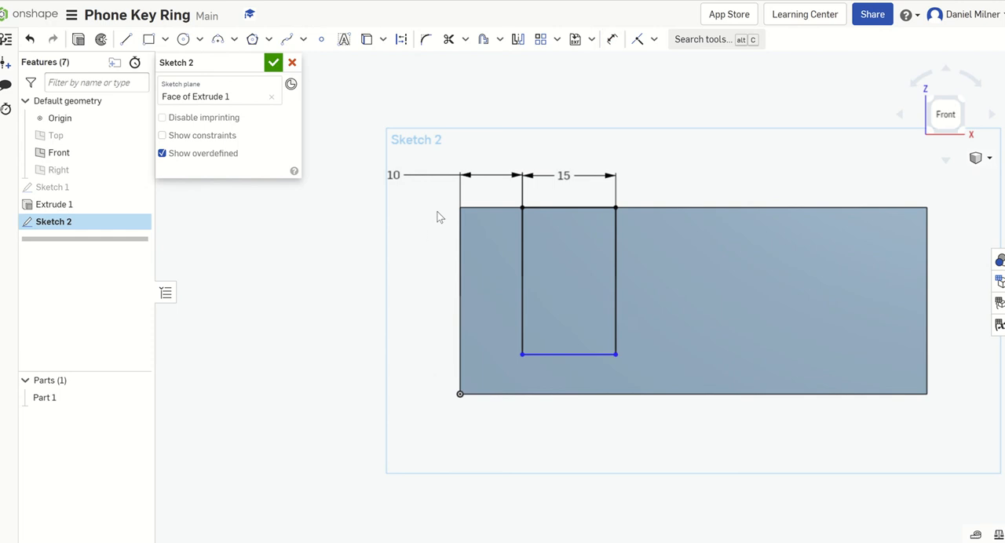
mouse_move(612, 39)
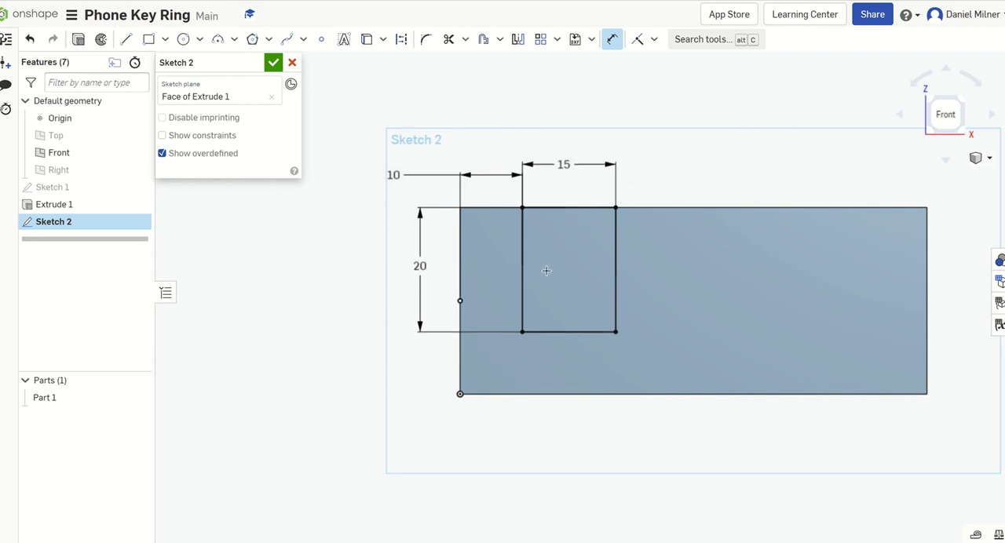
mouse_move(470, 219)
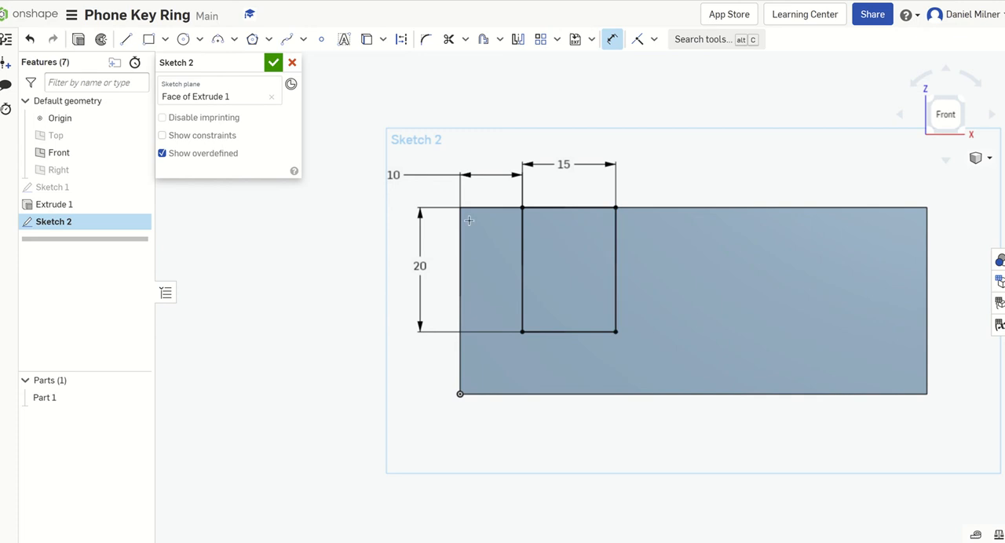
mouse_move(321, 120)
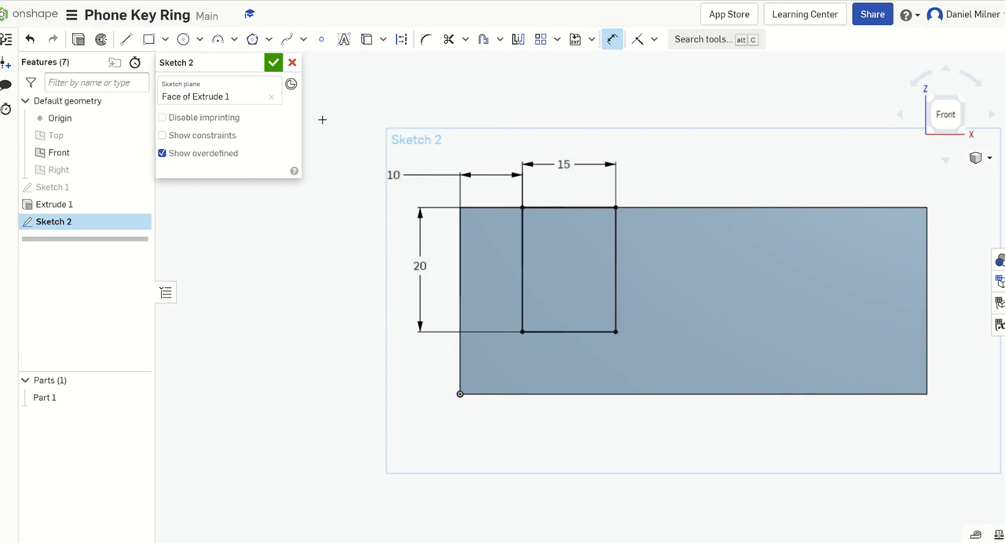
mouse_move(78, 39)
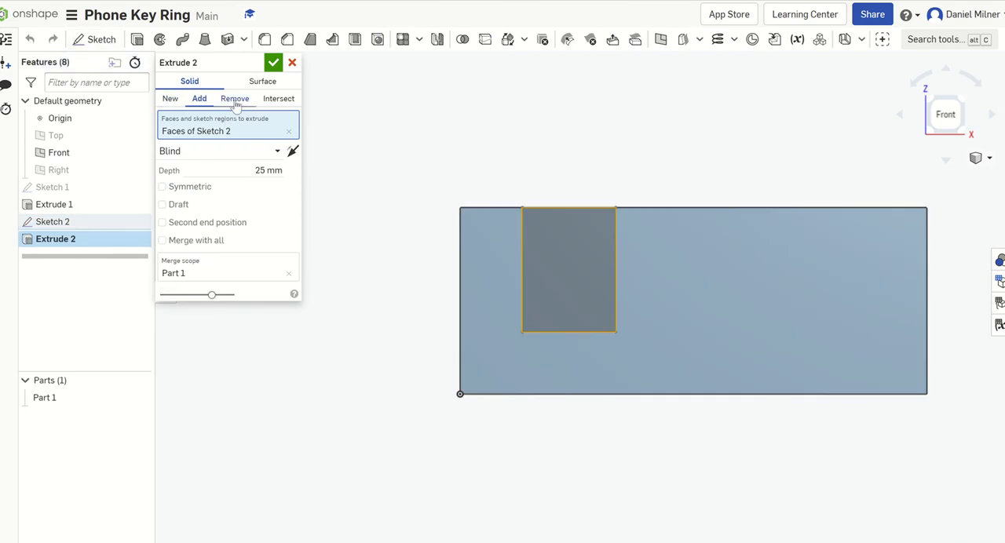
mouse_move(232, 106)
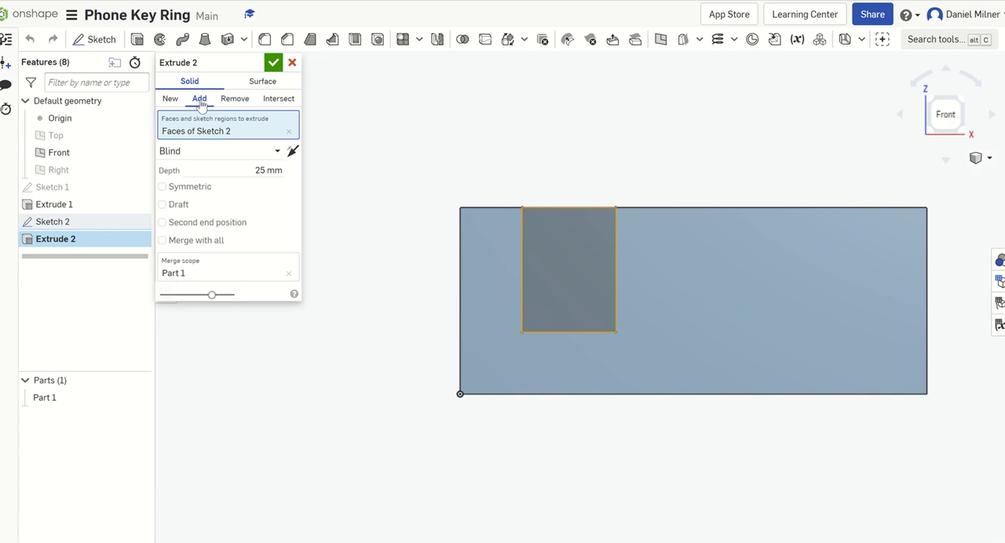
mouse_move(243, 94)
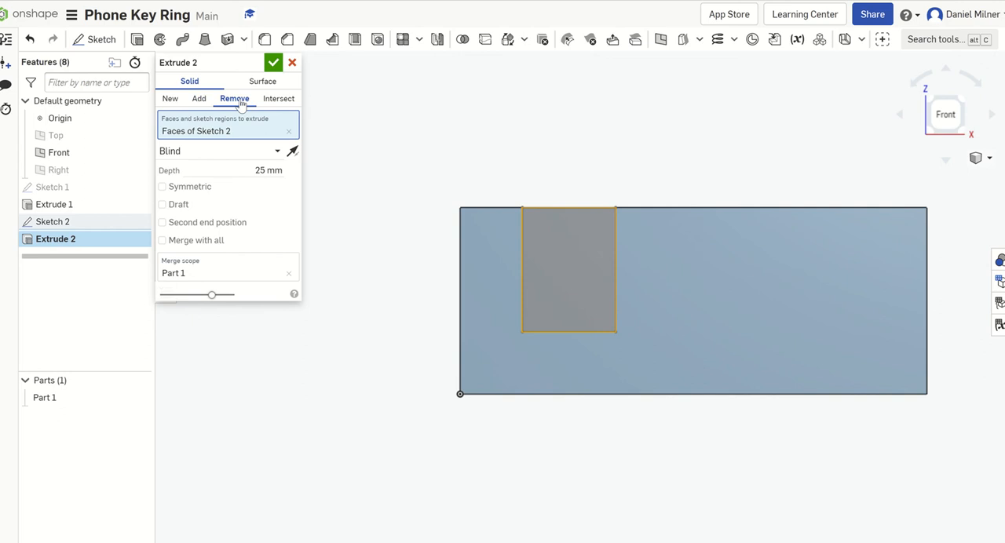
mouse_move(816, 173)
text(10)
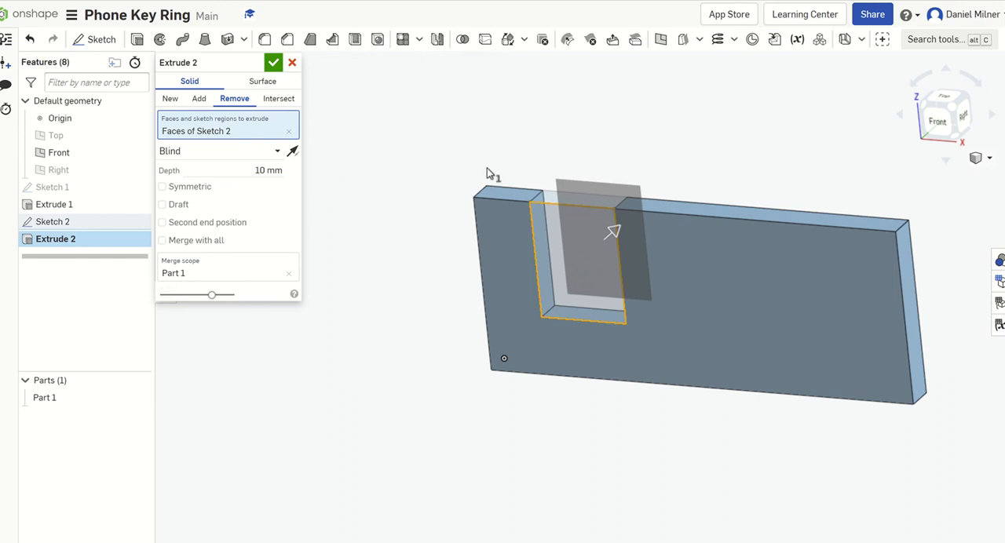
mouse_move(306, 89)
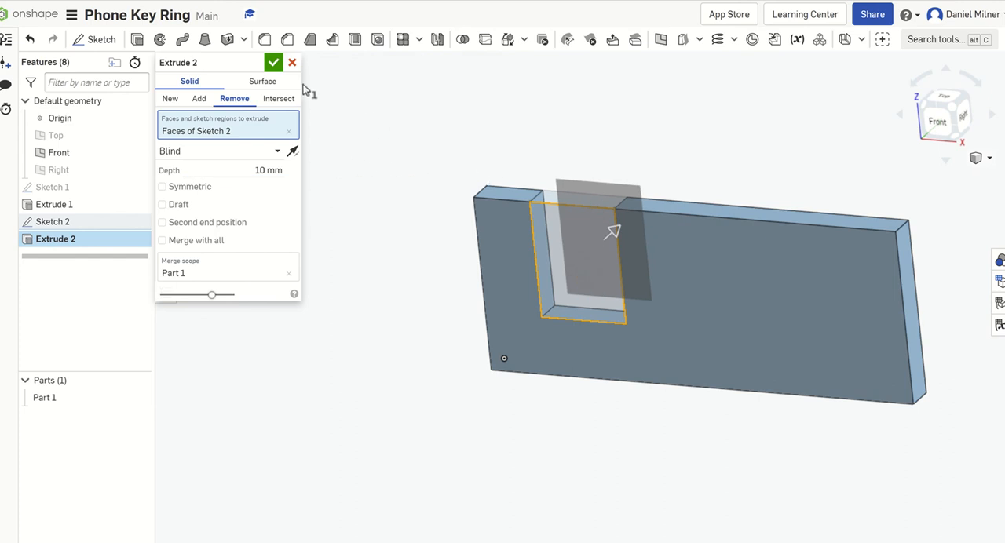
Confirm Extrude 2 removing the rectangle to cut a slot through the plate's top edge
click(273, 63)
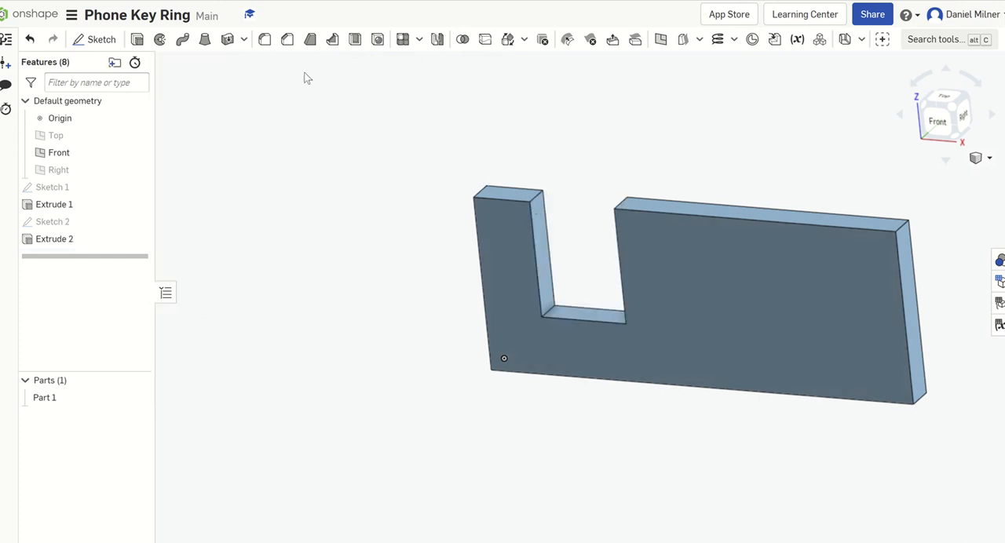
click(937, 122)
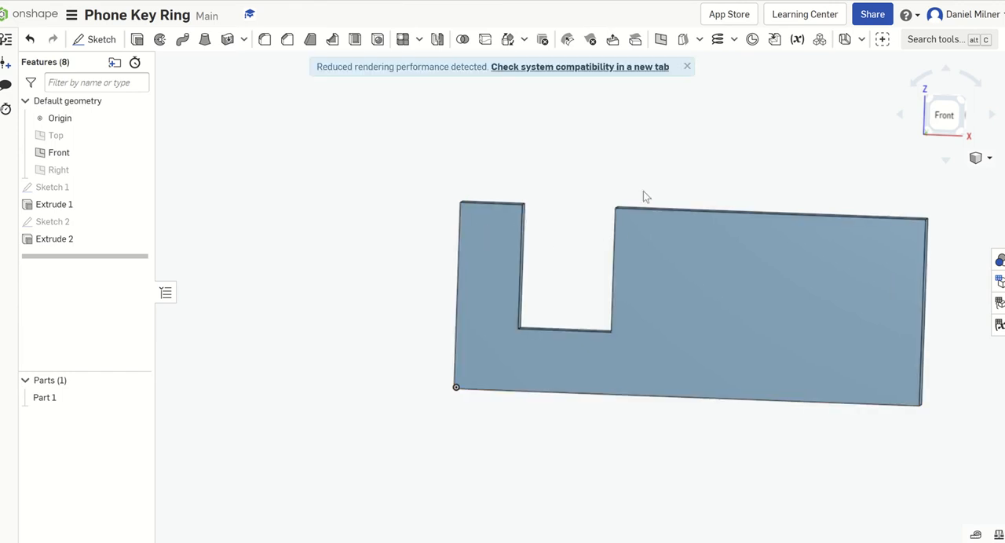
mouse_move(656, 186)
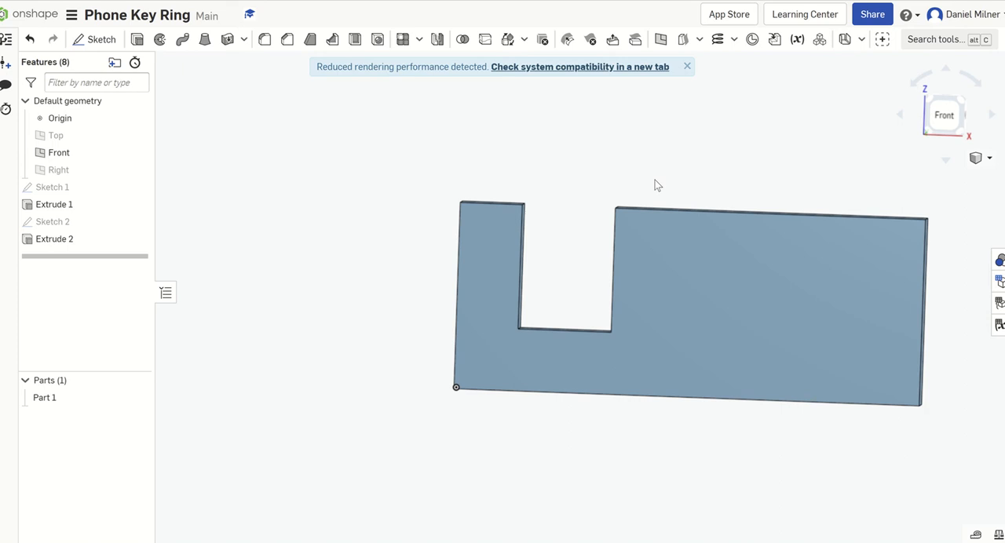
mouse_move(953, 239)
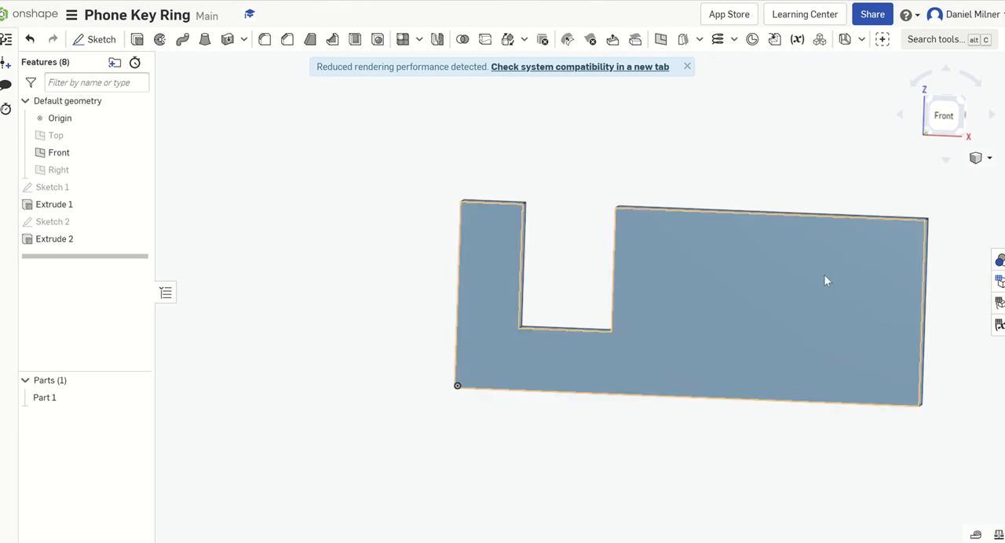
mouse_move(729, 245)
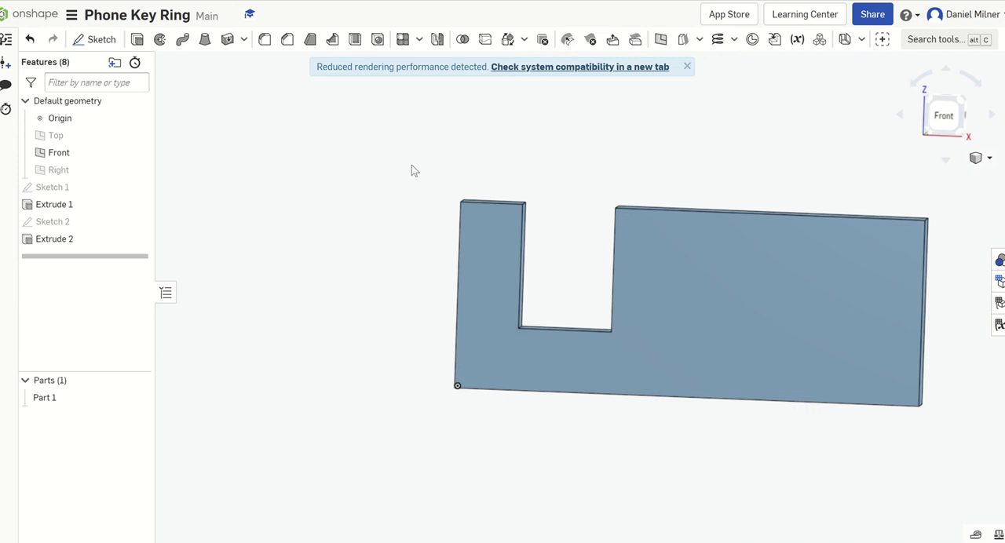
mouse_move(265, 52)
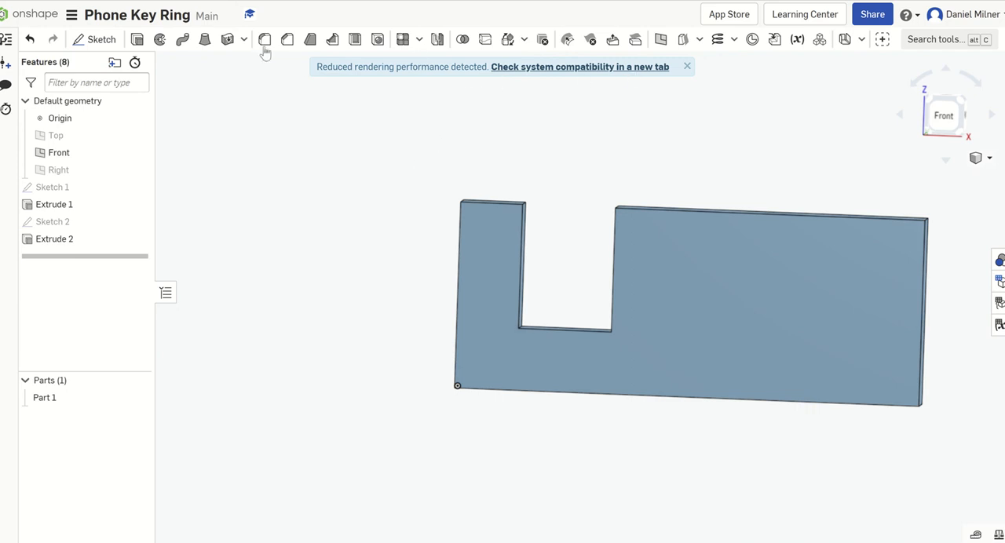
mouse_move(333, 39)
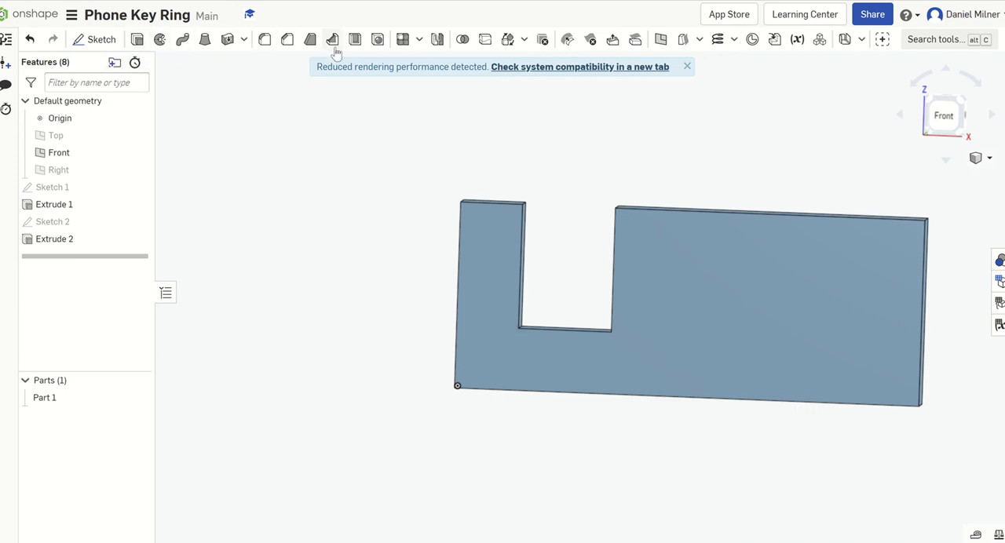
mouse_move(327, 51)
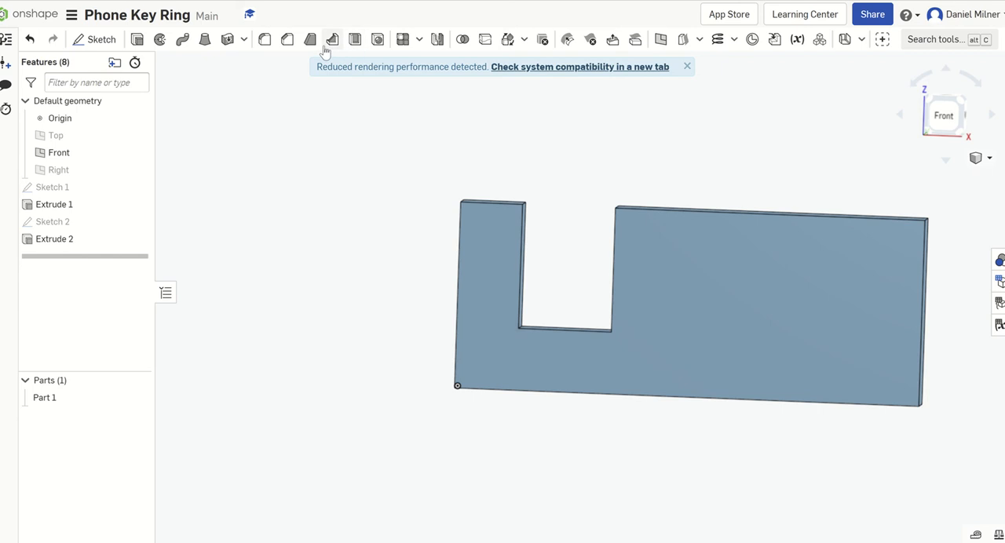
mouse_move(264, 39)
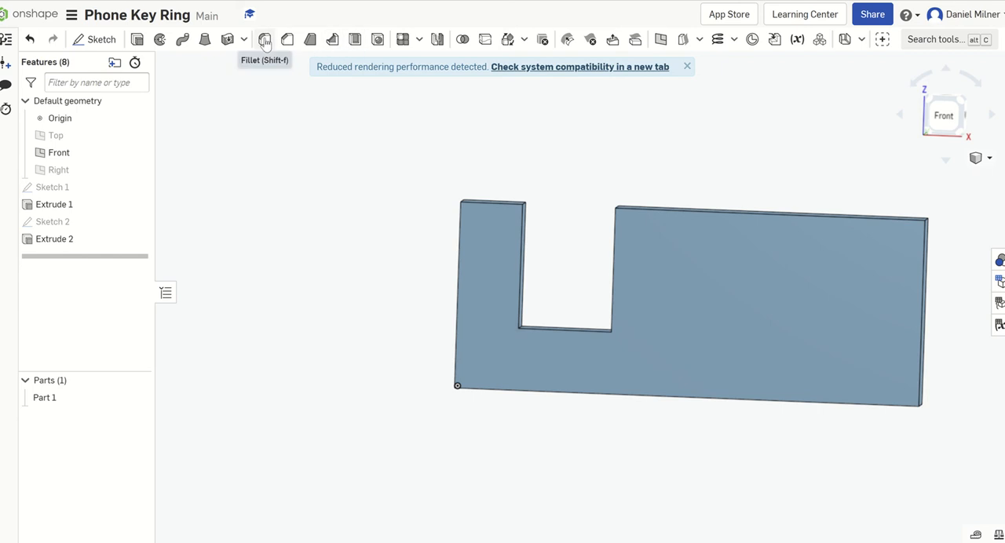
mouse_move(265, 39)
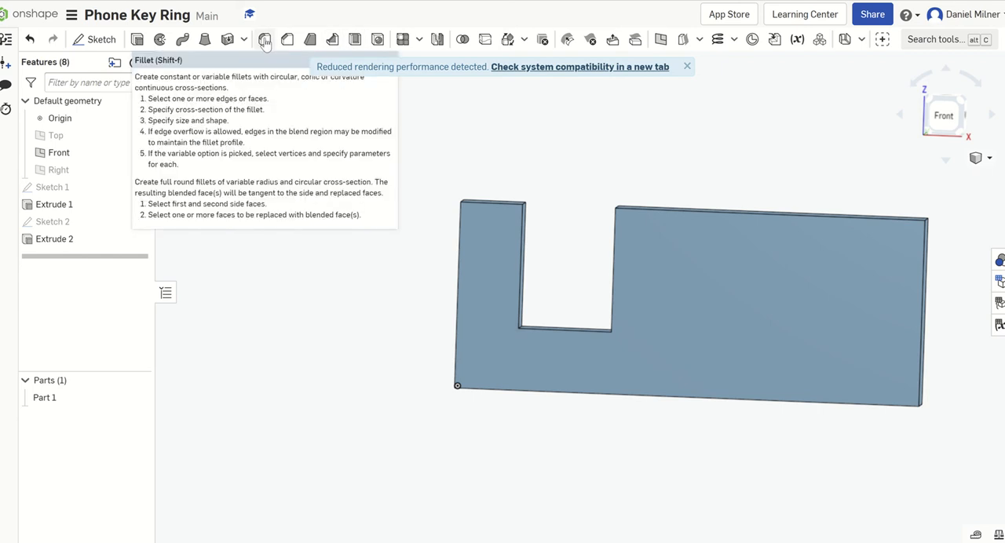
Add Fillet 1 with a 5 mm radius on Extrude 1's four outer corner edges
click(263, 39)
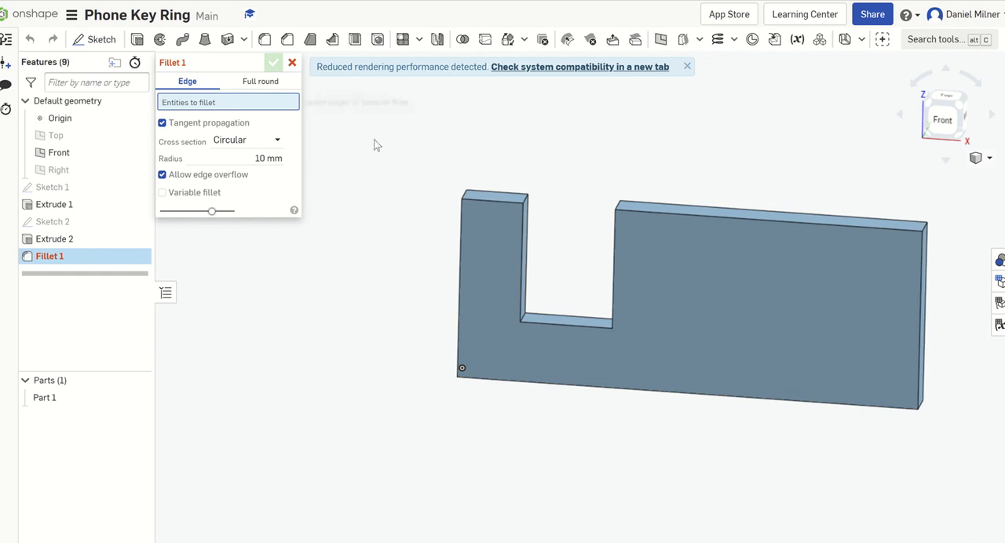
mouse_move(483, 182)
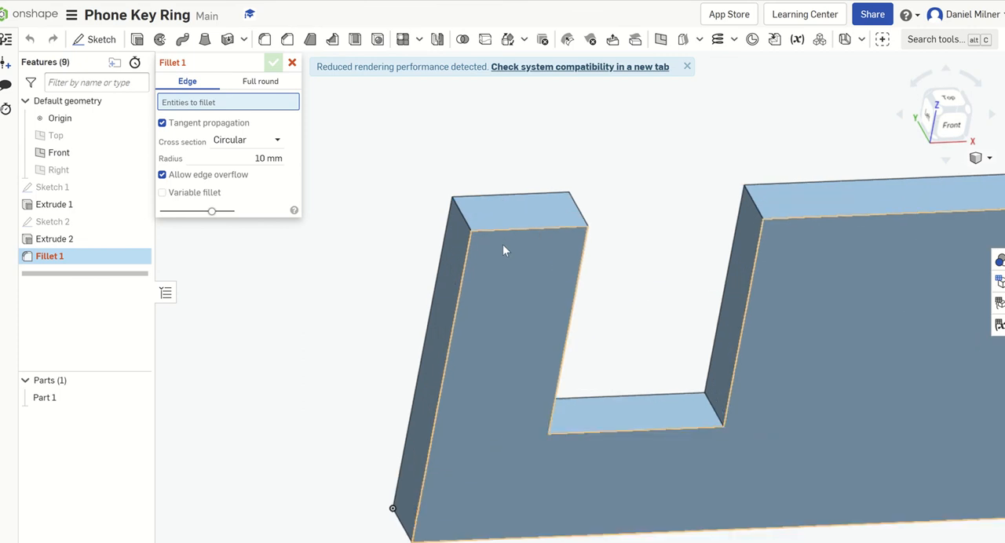
click(463, 219)
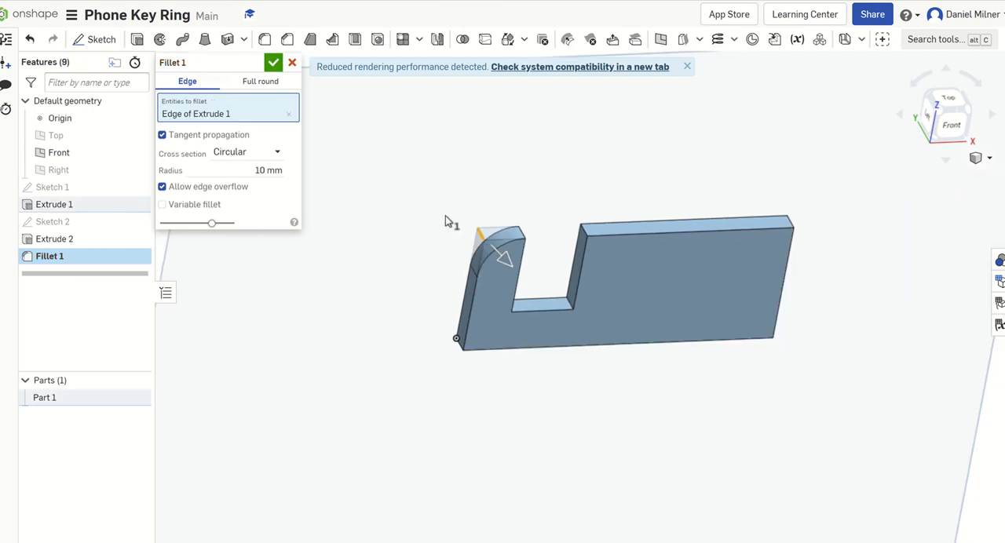
triple_click(267, 171)
text(5)
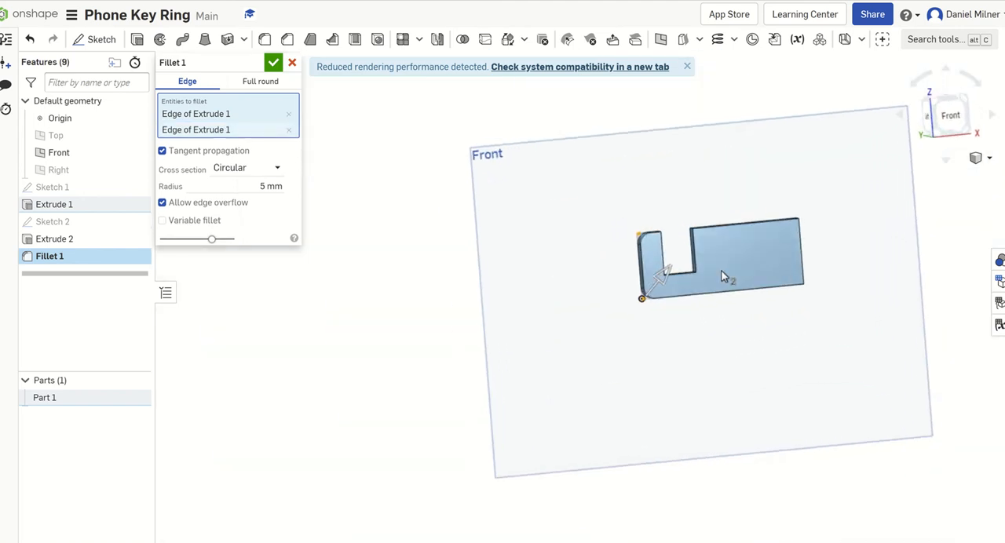
drag(722, 275, 772, 236)
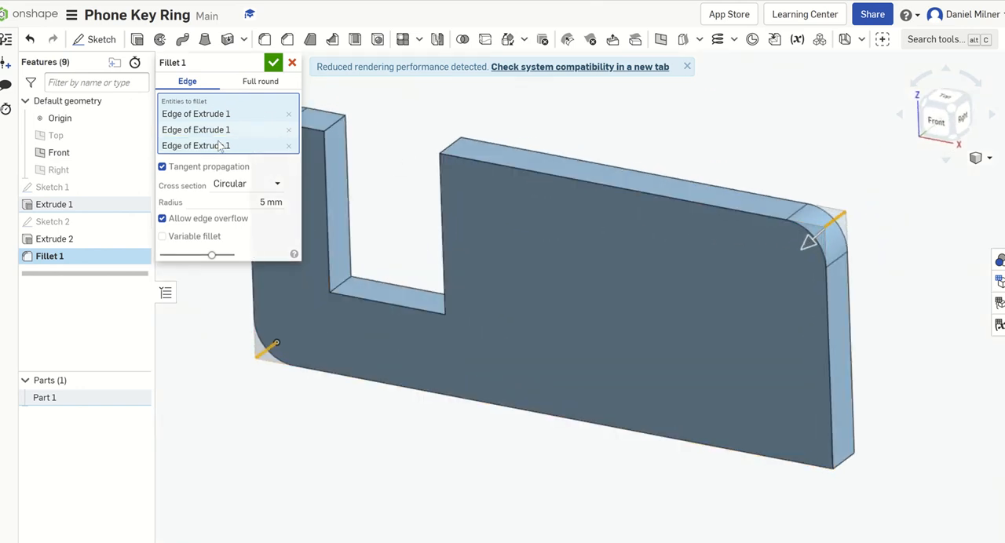
click(840, 353)
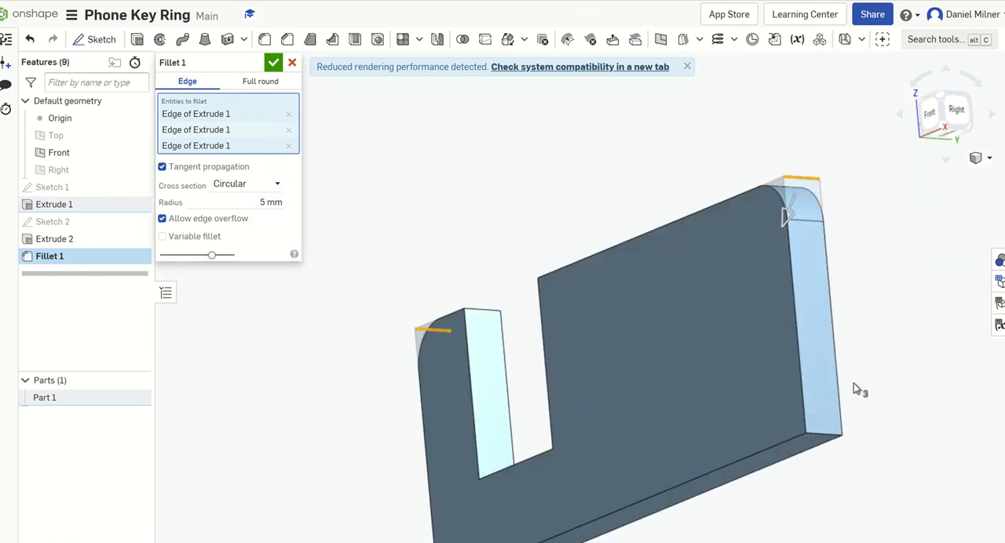
click(824, 432)
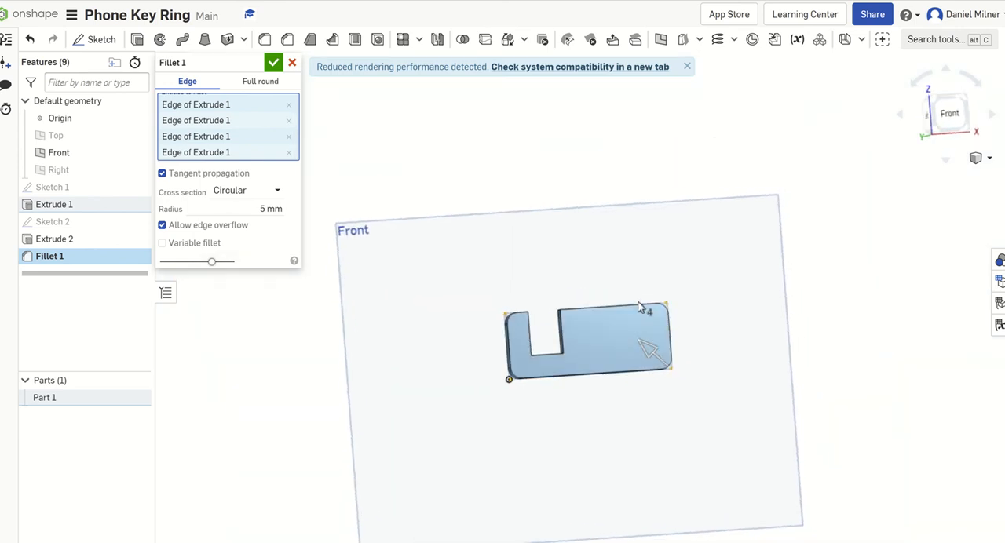
scroll(up, 3)
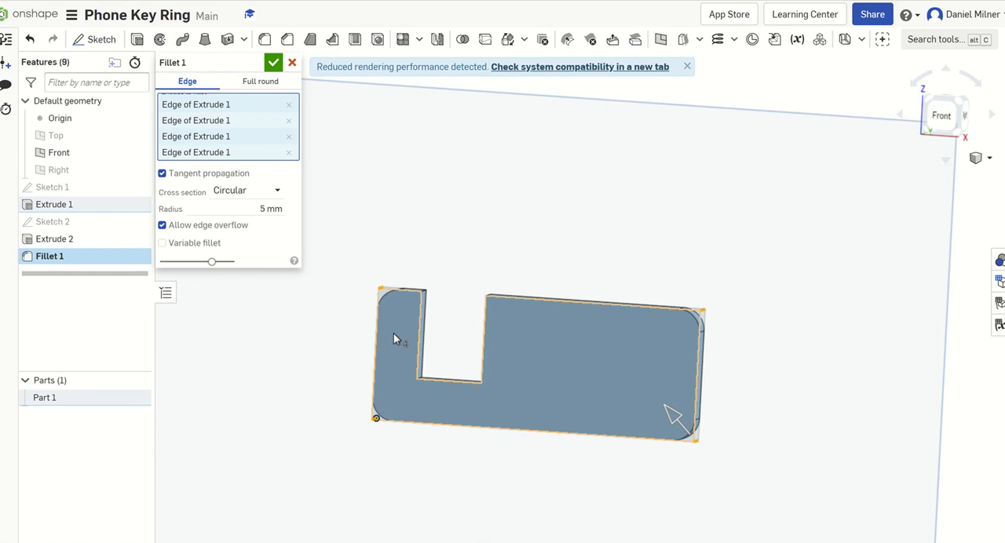
click(273, 62)
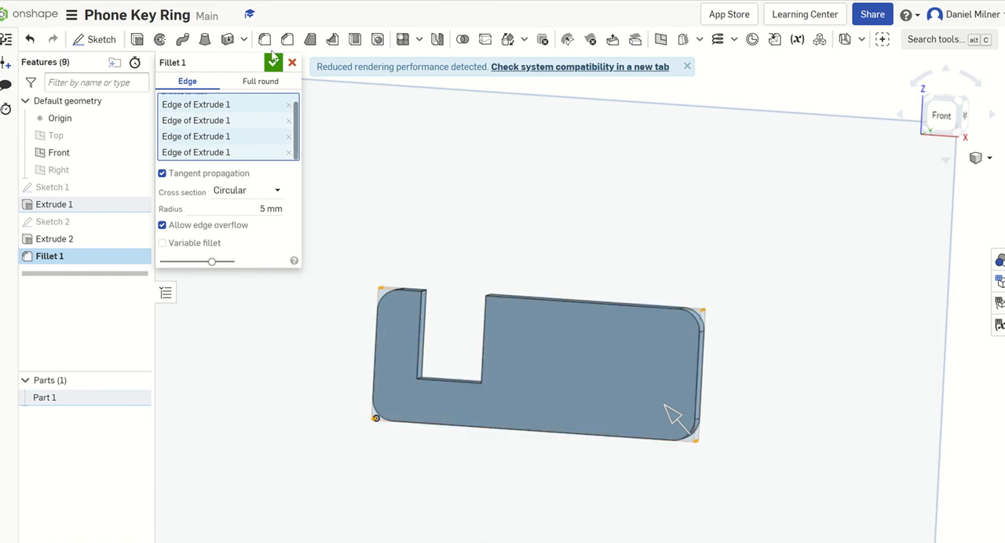
Confirm Fillet 1 and select the plate's large front face for the next sketch
click(273, 63)
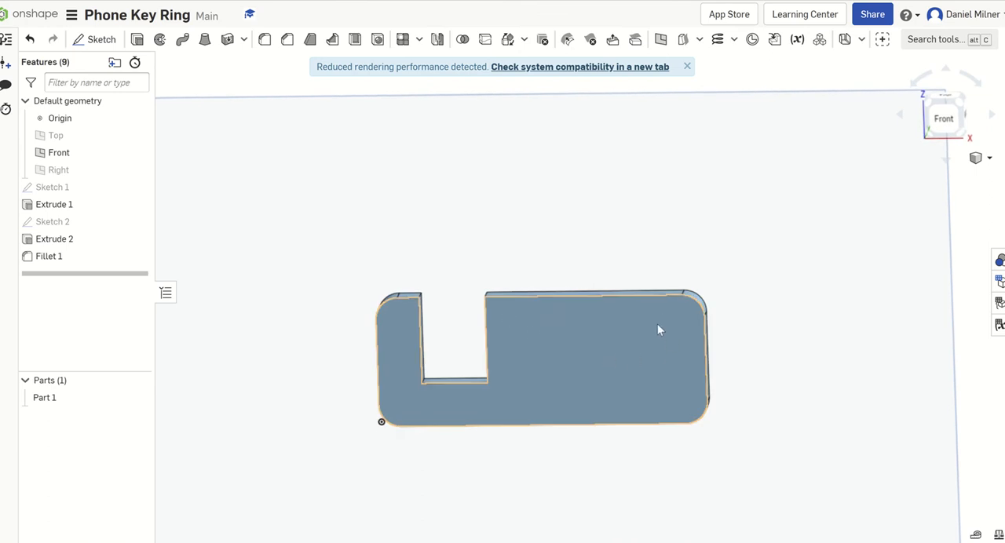
mouse_move(693, 356)
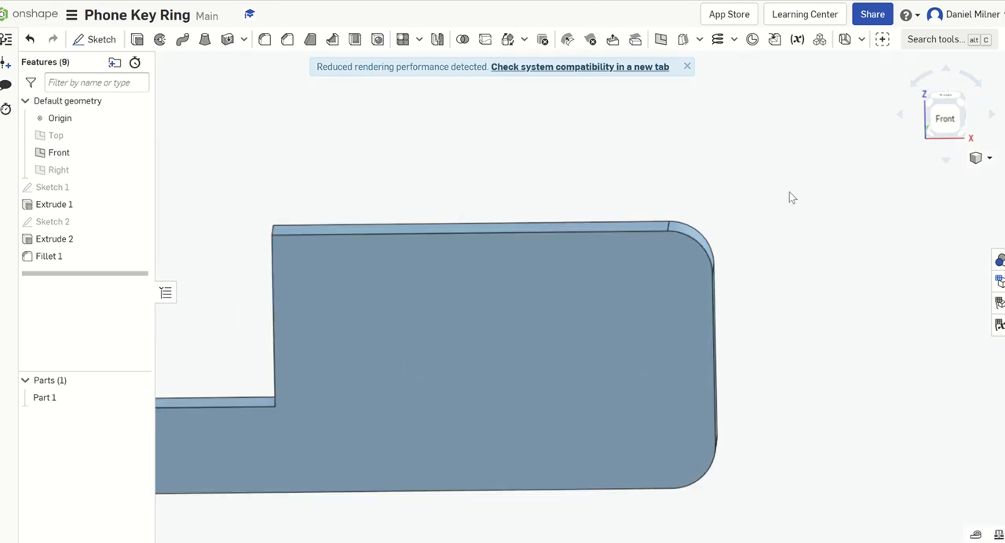
click(945, 115)
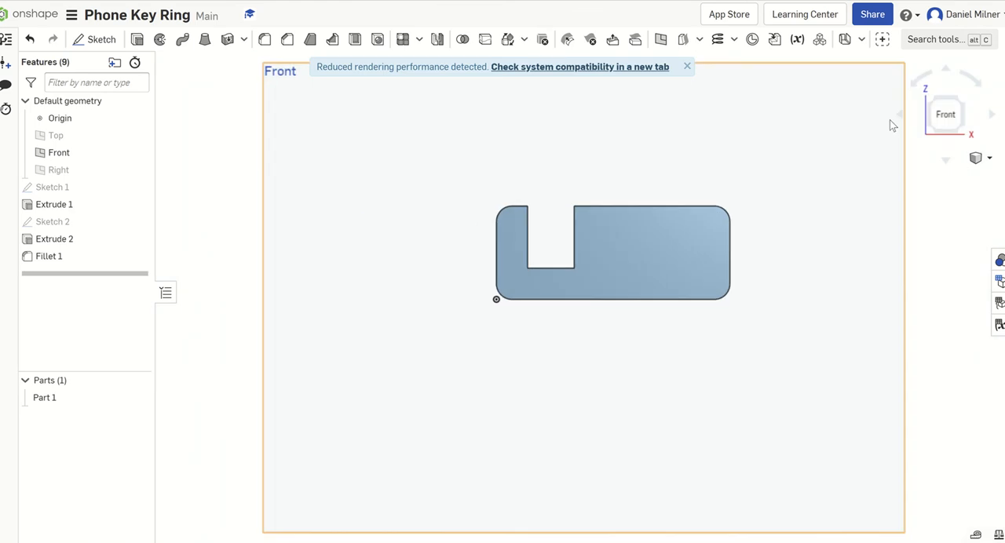
mouse_move(615, 210)
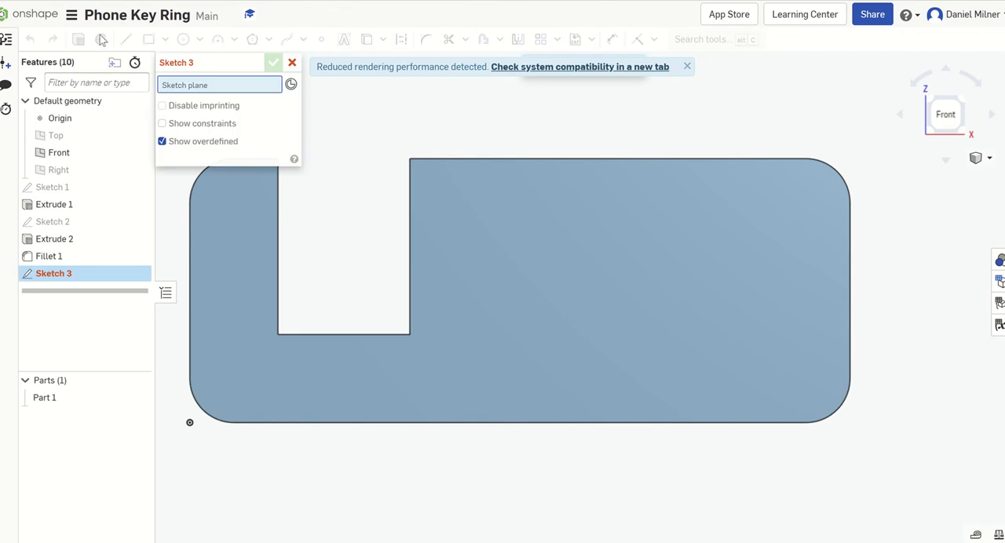
mouse_move(471, 106)
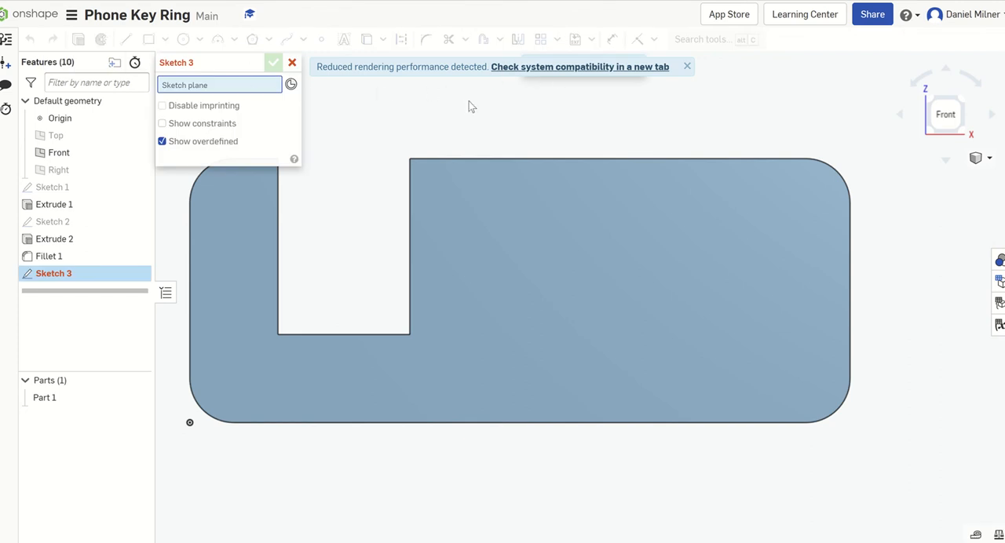
mouse_move(681, 77)
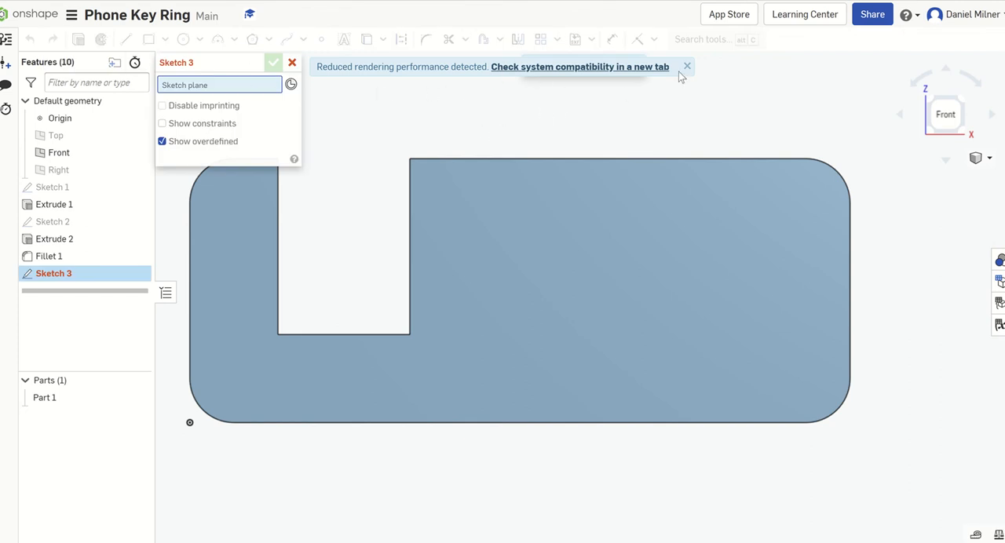
Sketch a 3 mm circle near the plate's right end, 5 mm from the right edge and 15 mm below the top
click(688, 66)
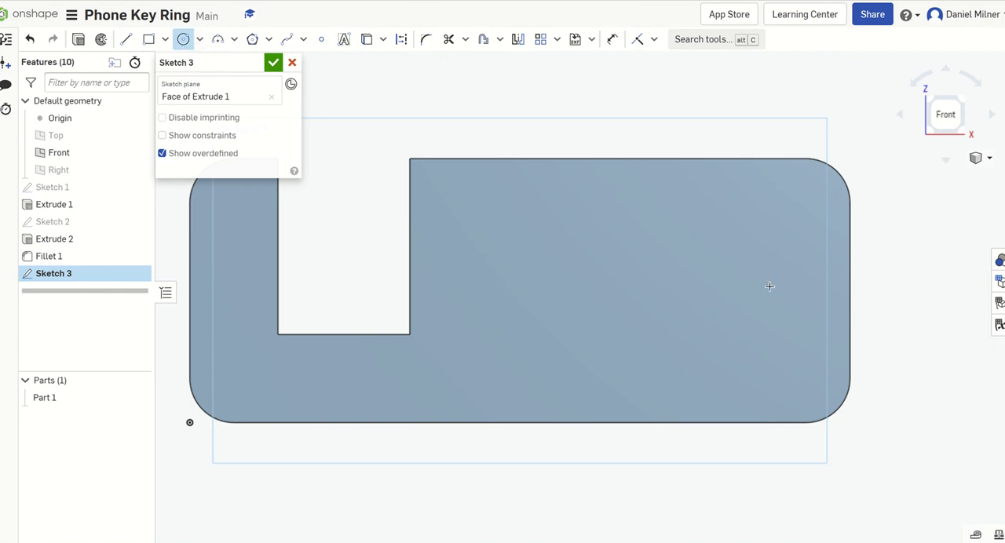
click(800, 292)
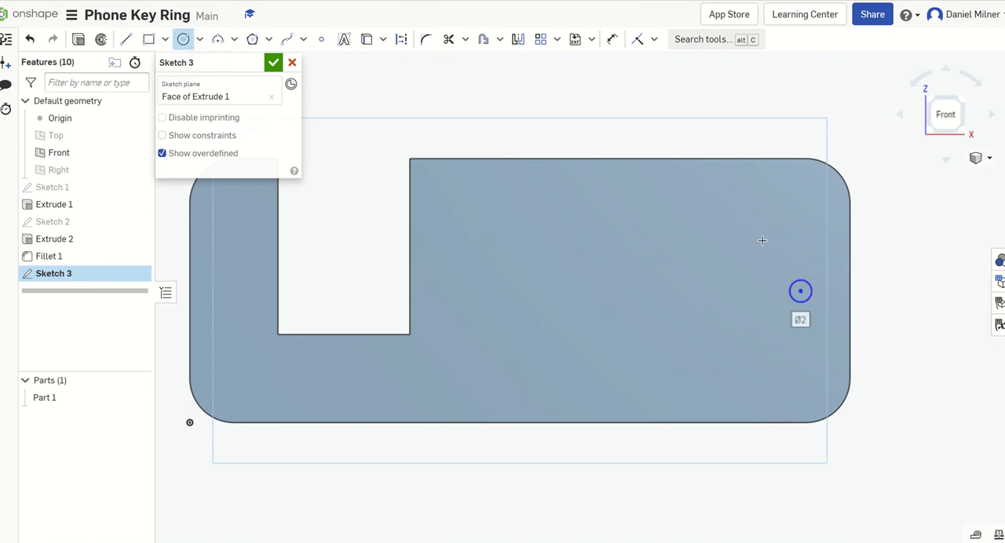
mouse_move(668, 233)
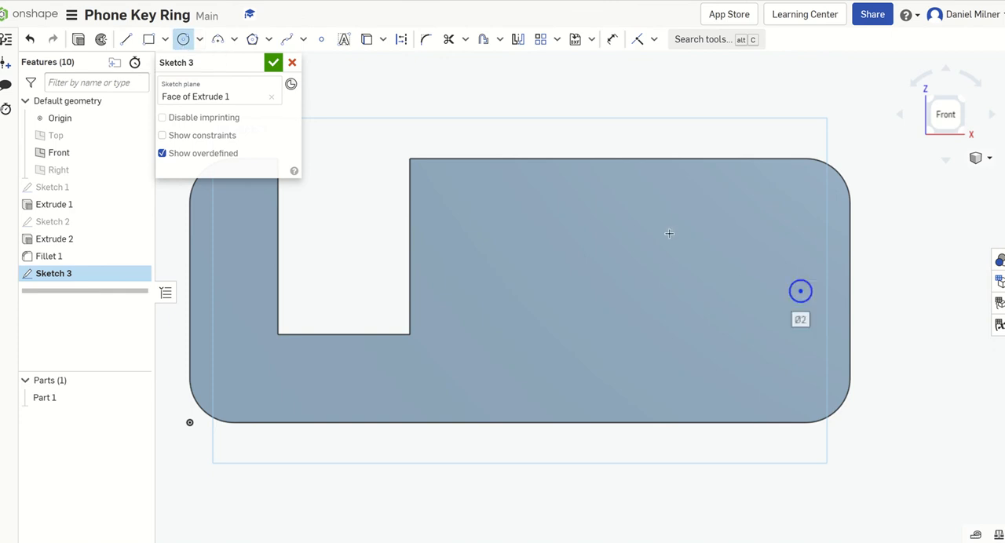
click(612, 39)
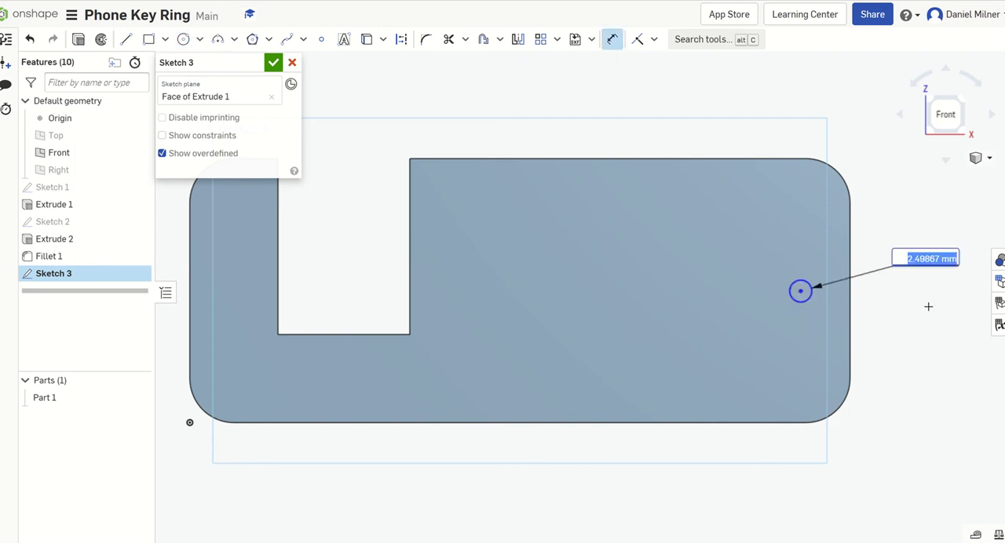
mouse_move(904, 326)
text(Ø3)
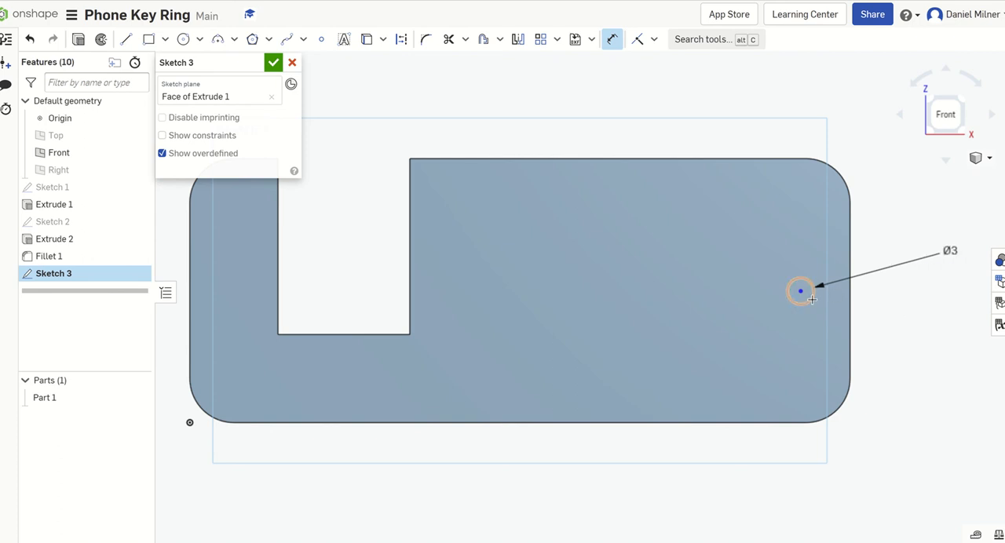
mouse_move(813, 336)
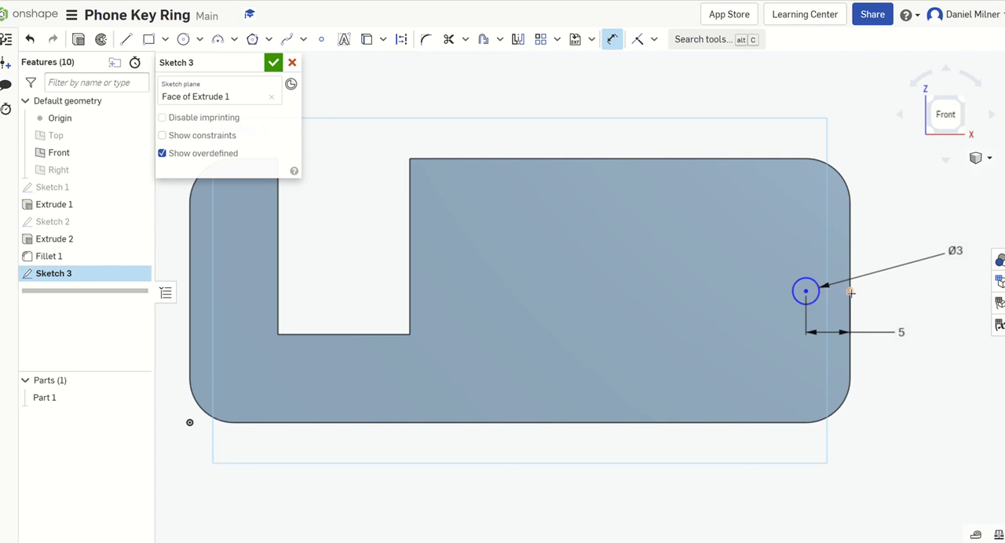
mouse_move(823, 292)
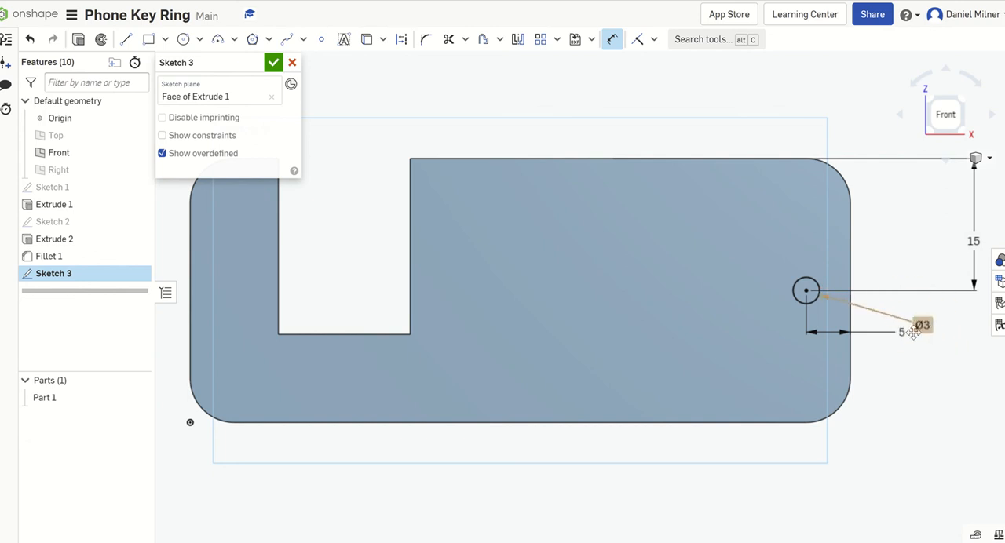
drag(913, 331, 902, 449)
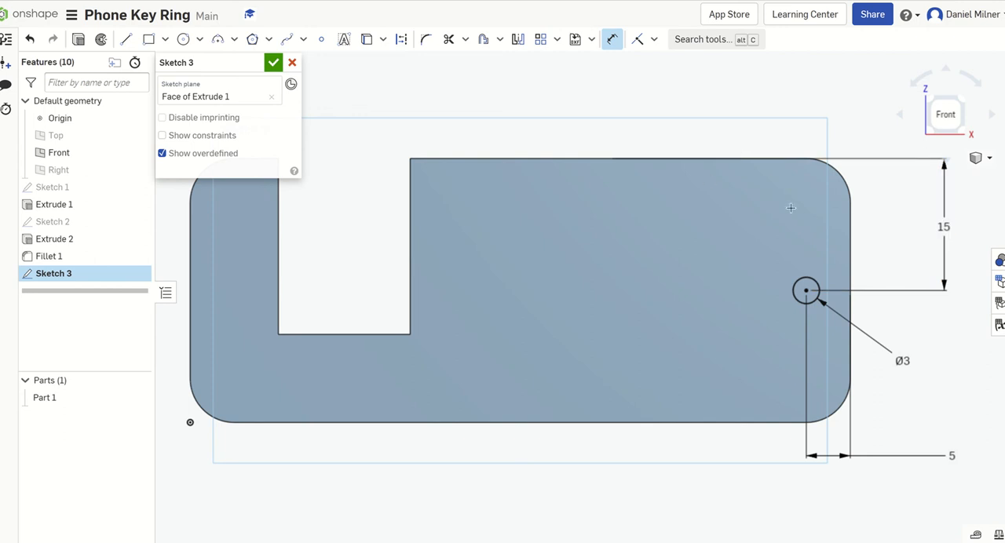
mouse_move(223, 77)
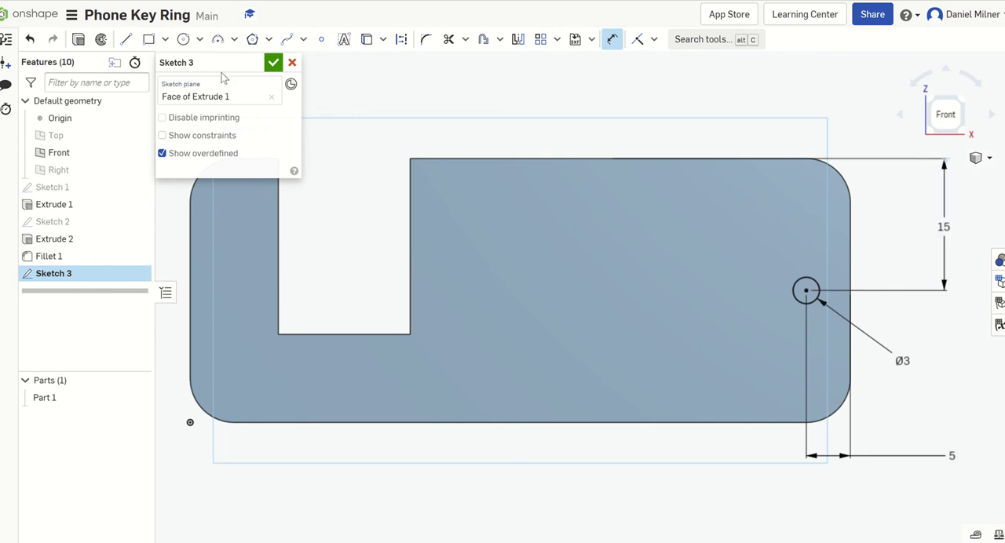
Extrude Sketch 3 as a Remove cut through Part 1 to form the key-ring hole
click(273, 63)
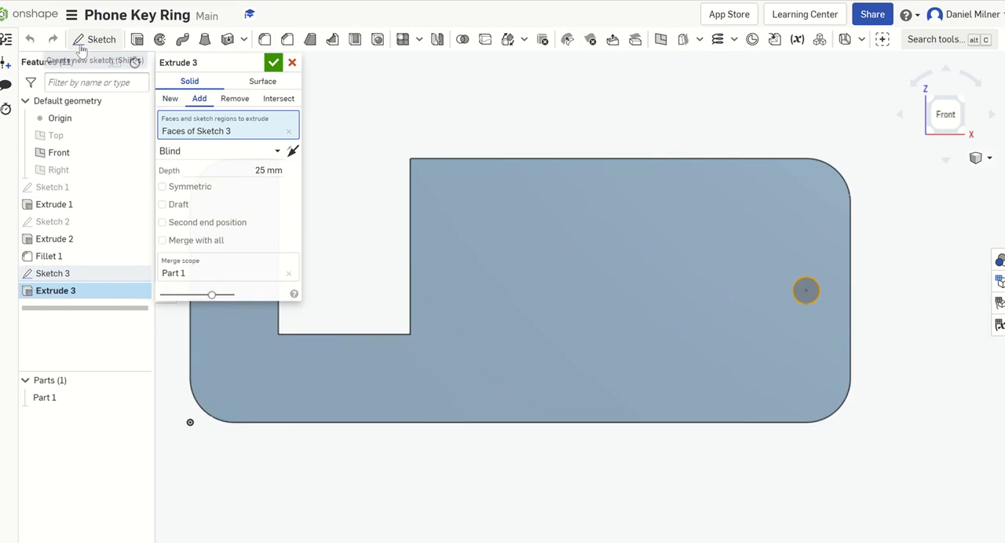
mouse_move(625, 116)
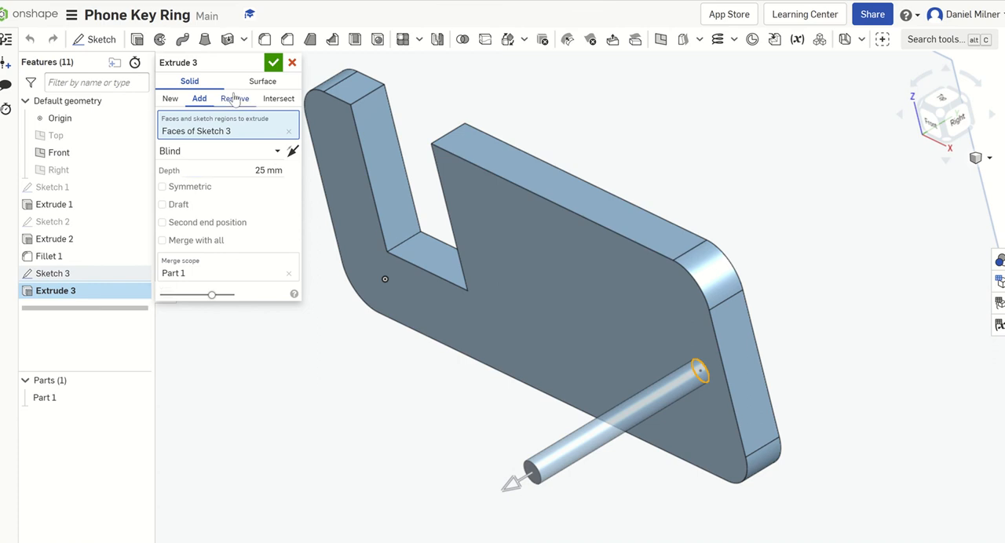
click(234, 98)
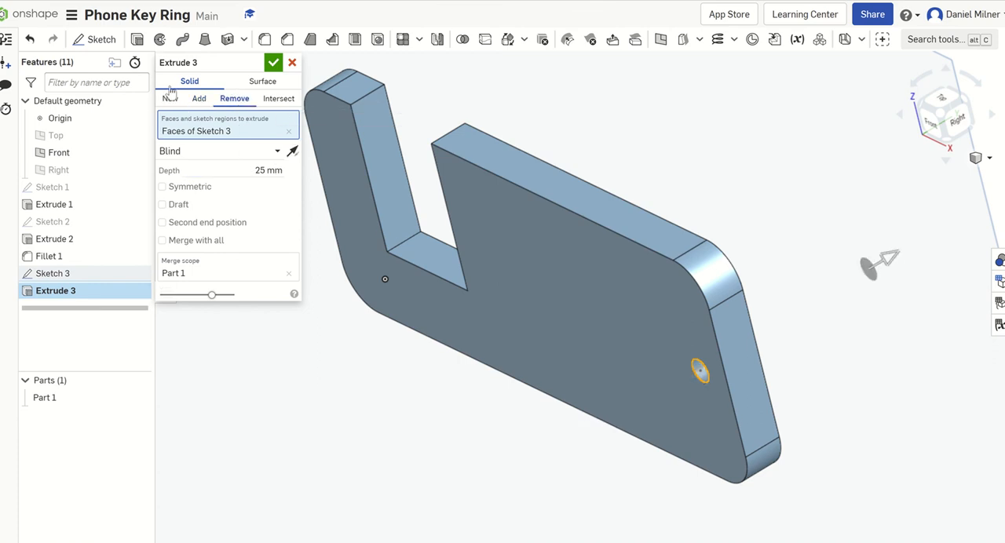
click(273, 62)
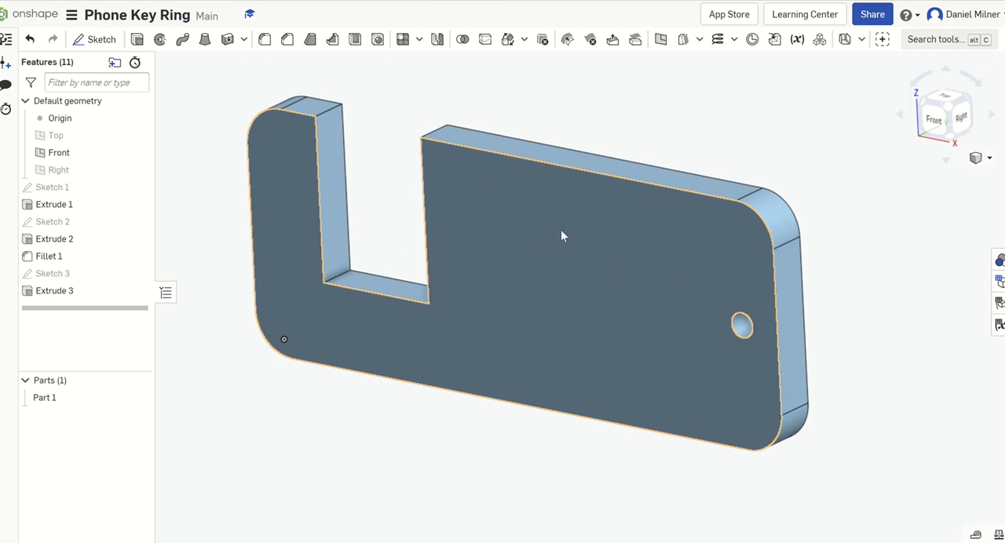
mouse_move(527, 259)
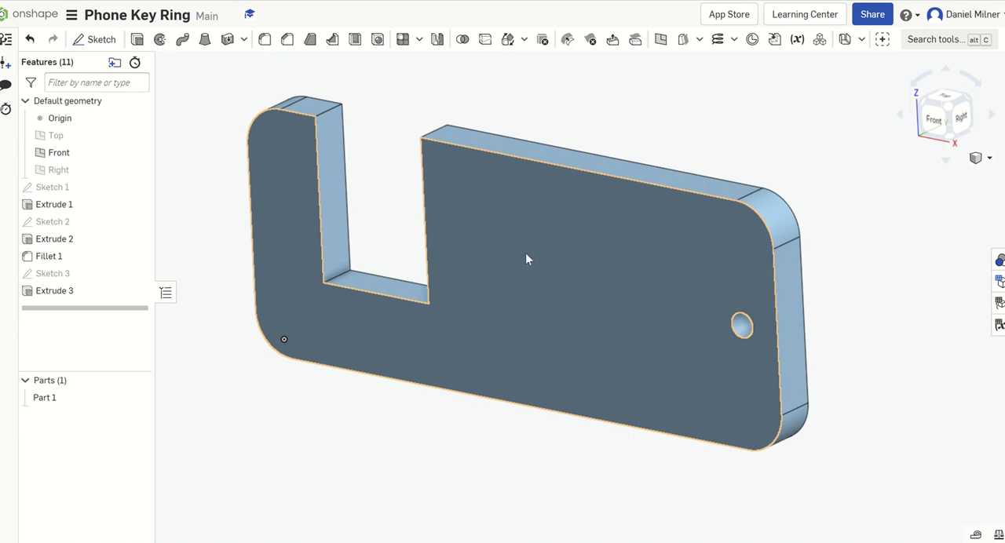
Give Part 1 a solid blue appearance via Edit appearance
right_click(527, 259)
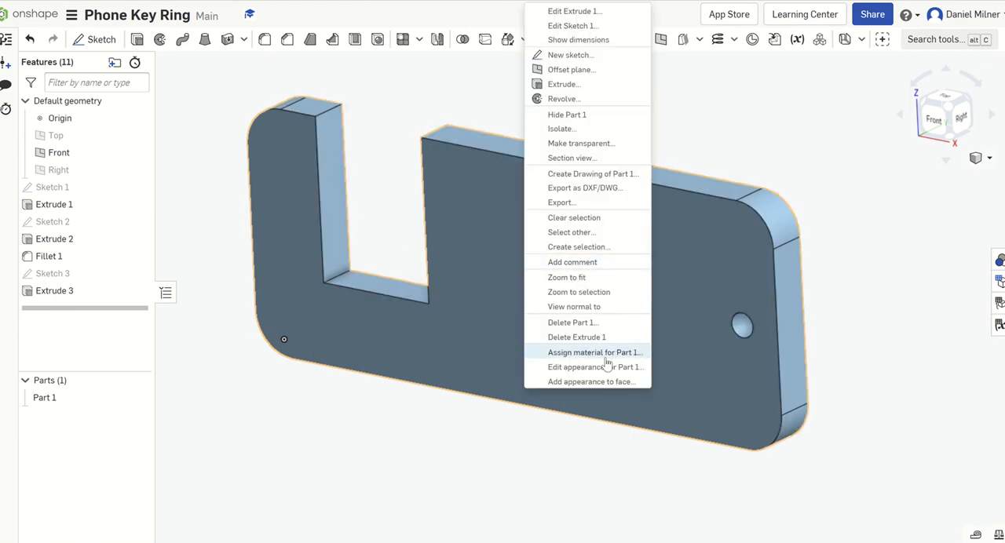
mouse_move(609, 368)
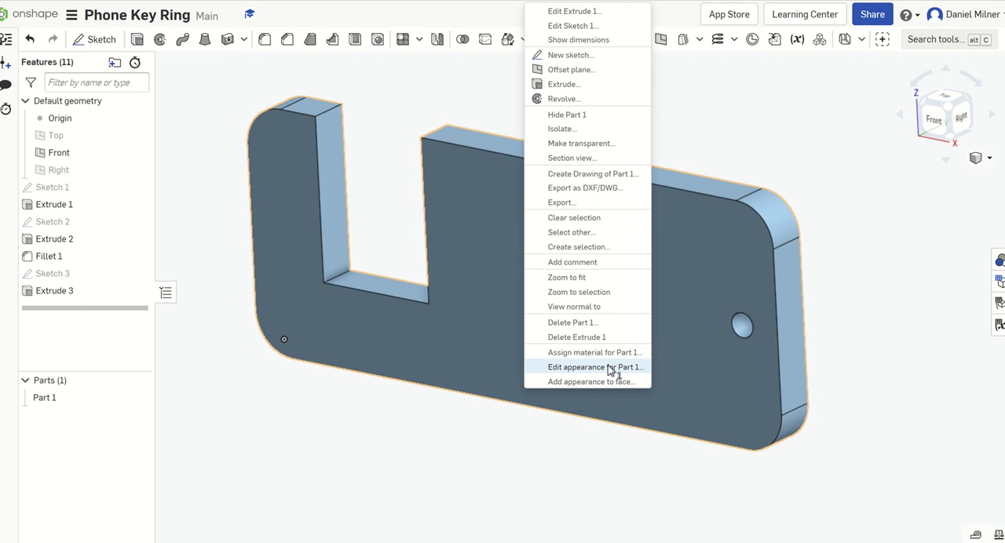
click(596, 367)
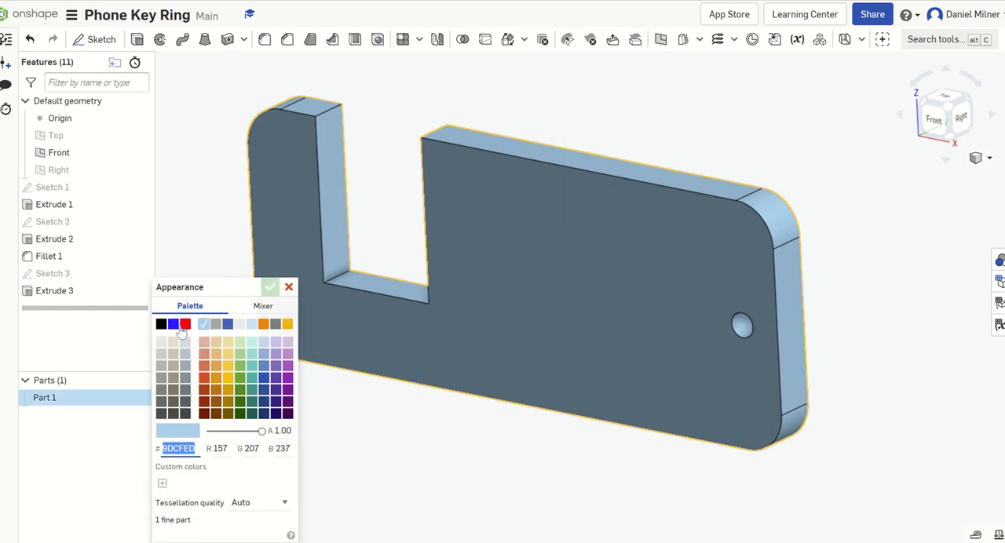
click(173, 324)
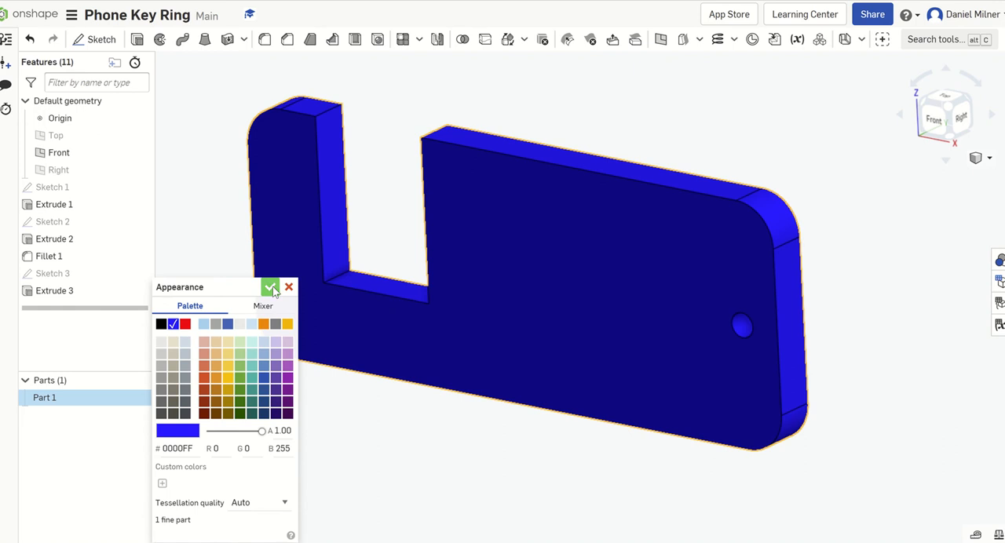
click(270, 285)
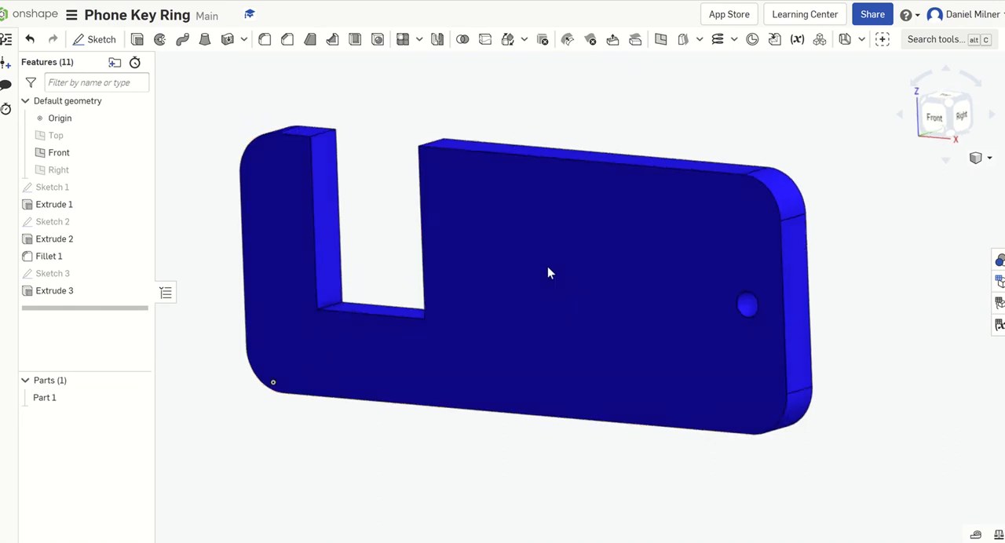
drag(549, 272, 537, 272)
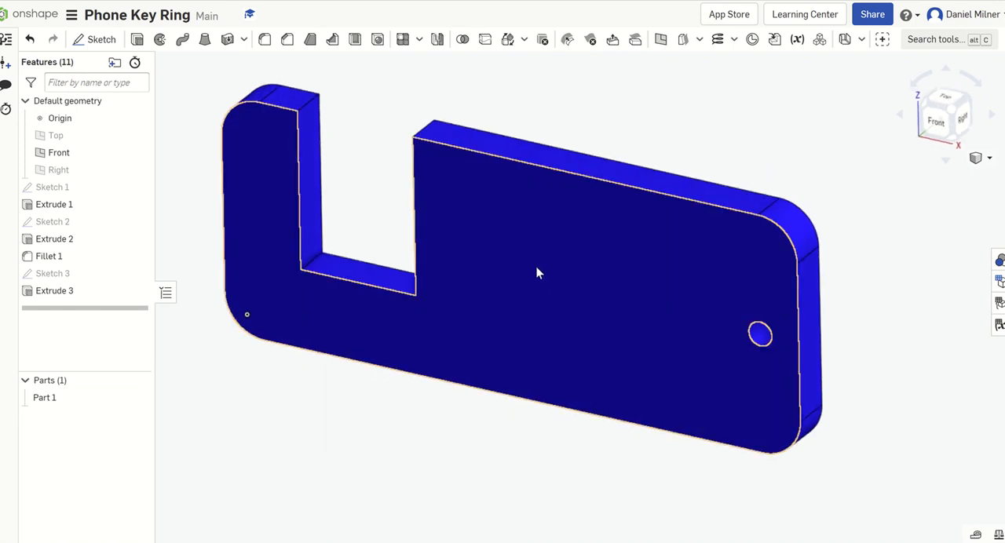
mouse_move(540, 257)
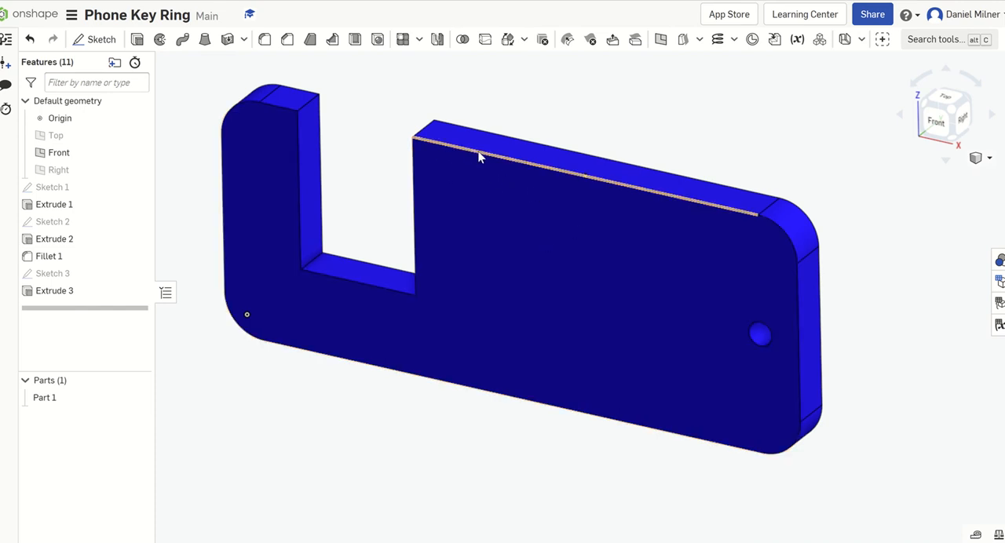
scroll(up, 3)
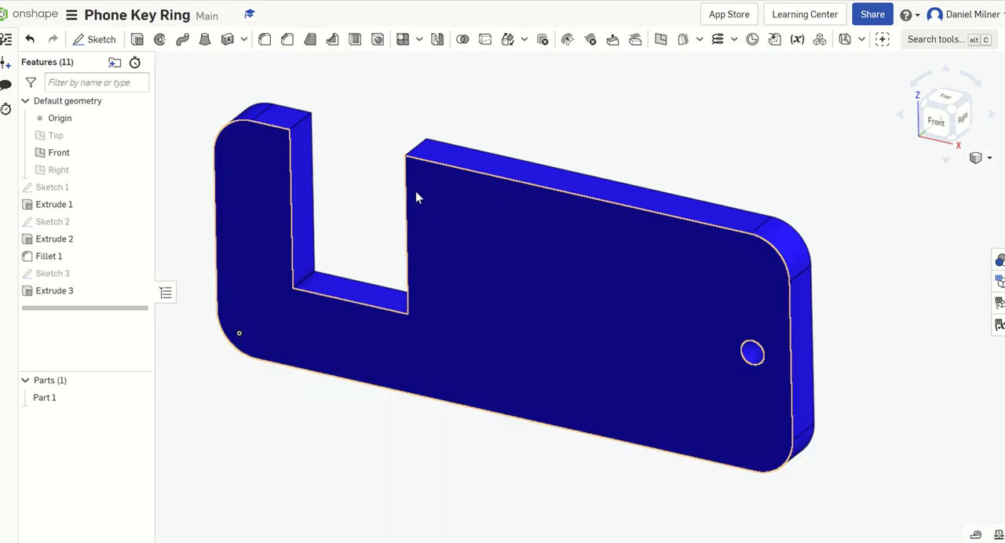
mouse_move(458, 198)
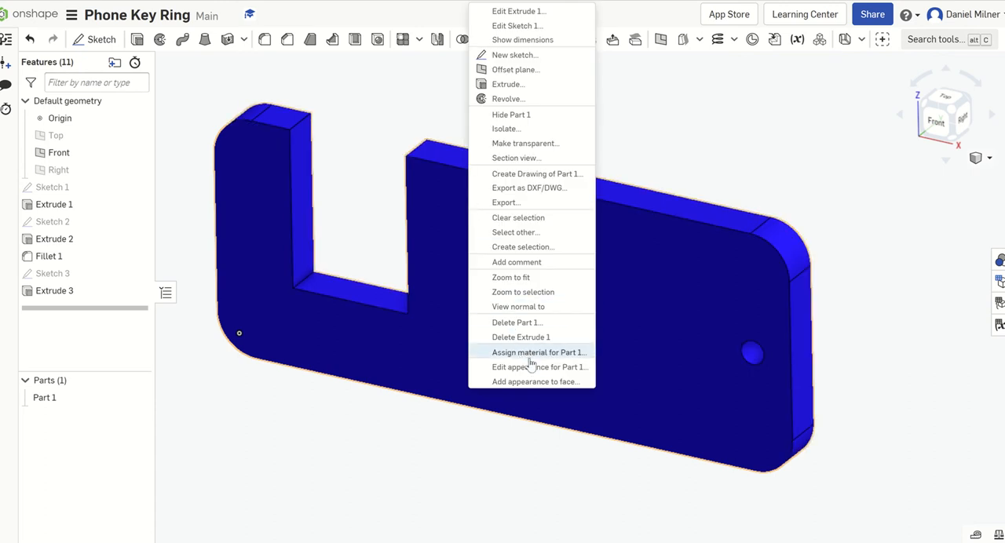
Change Part 1's appearance from blue to a lighter gray swatch
click(540, 367)
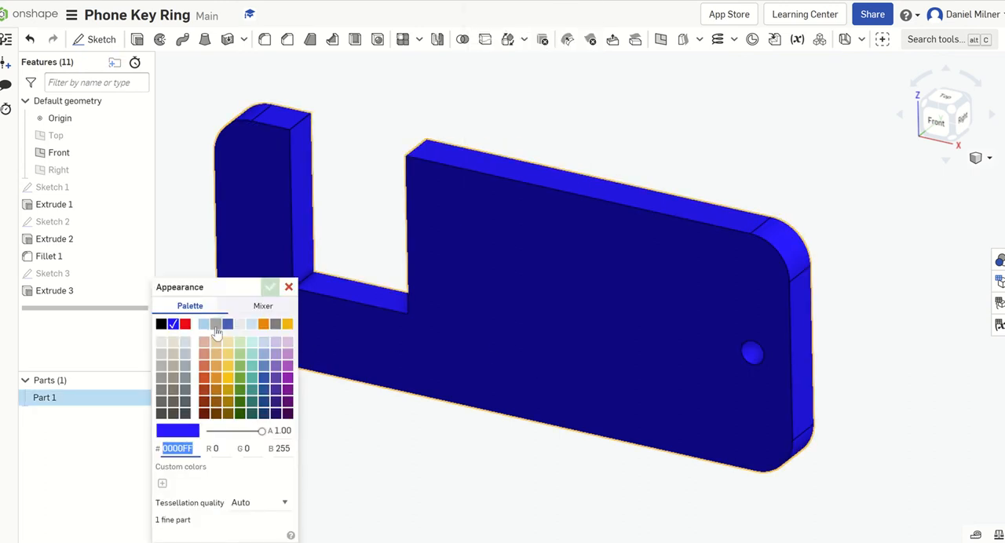
click(215, 325)
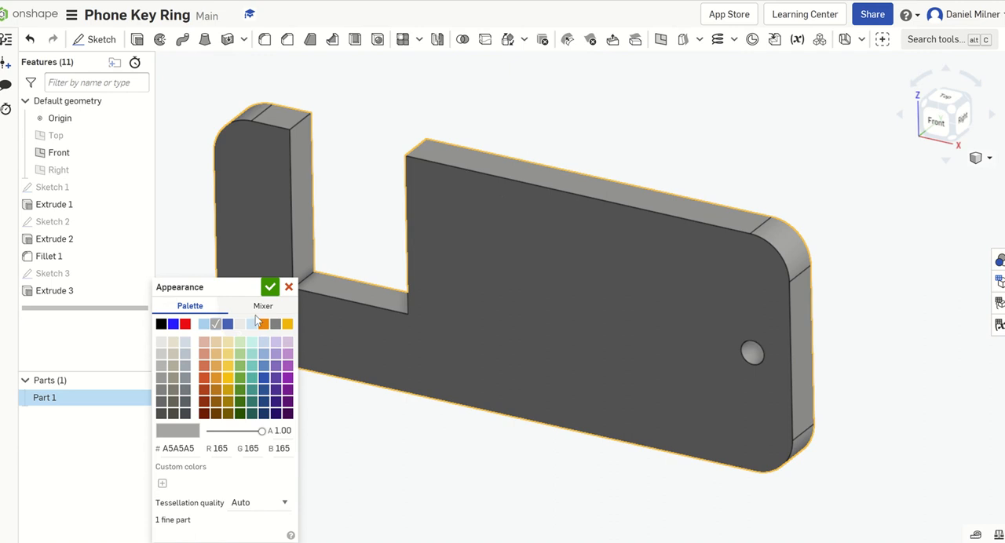
click(204, 325)
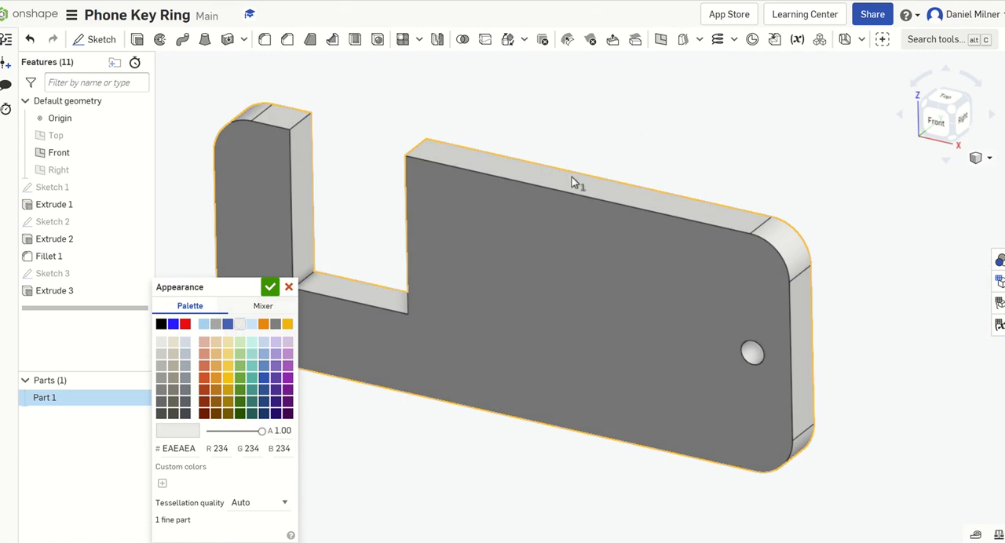
click(270, 285)
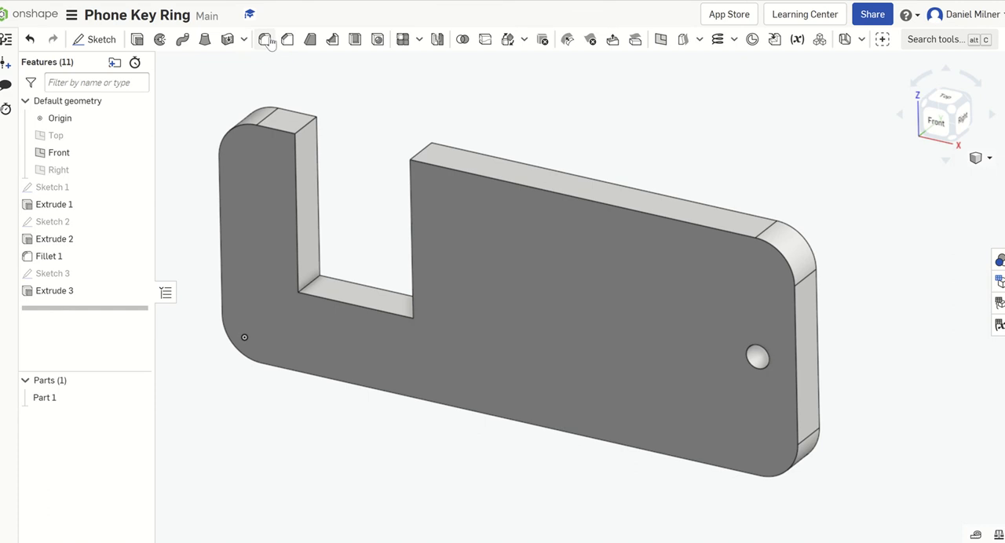
Add Fillet 2 rounding the plate's front face edges with a 1 mm radius
click(263, 40)
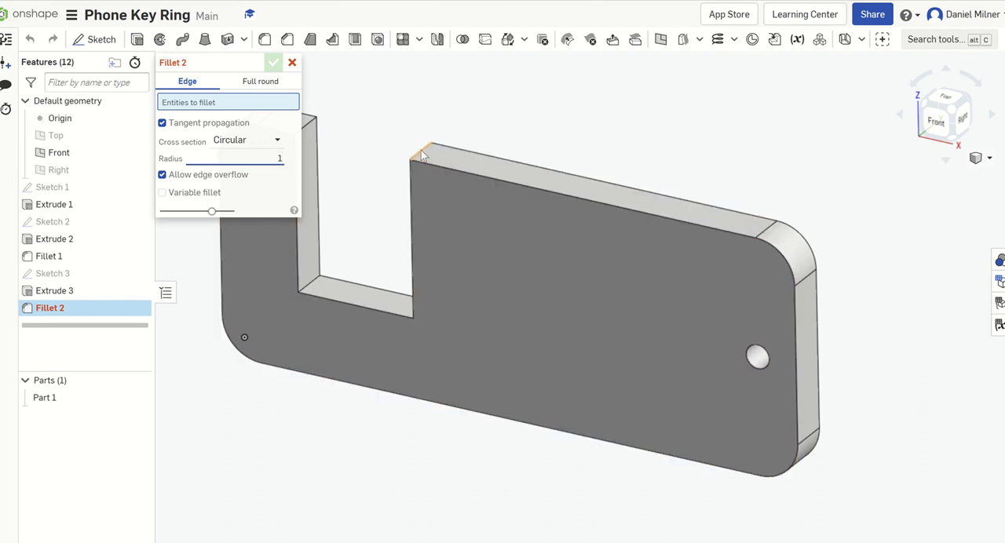
click(421, 154)
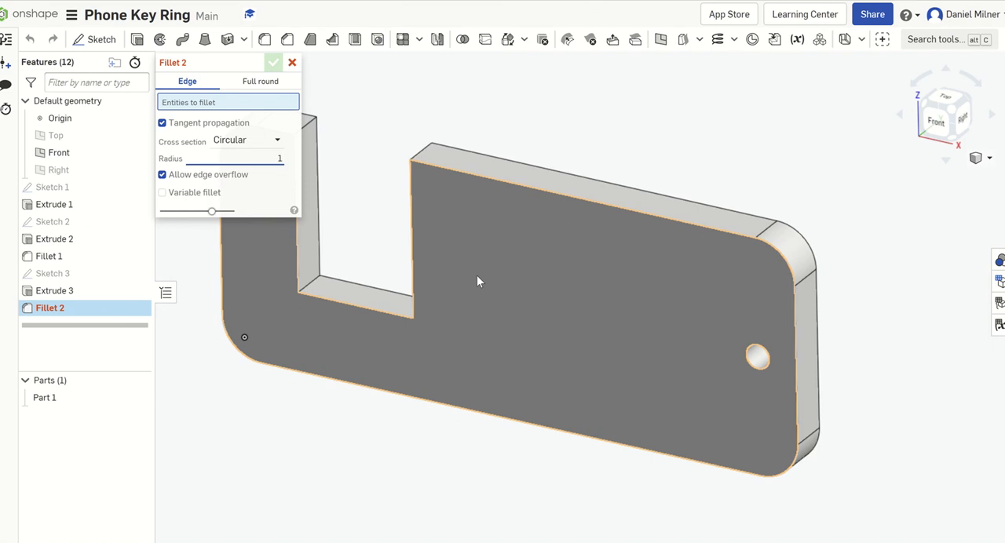
mouse_move(482, 286)
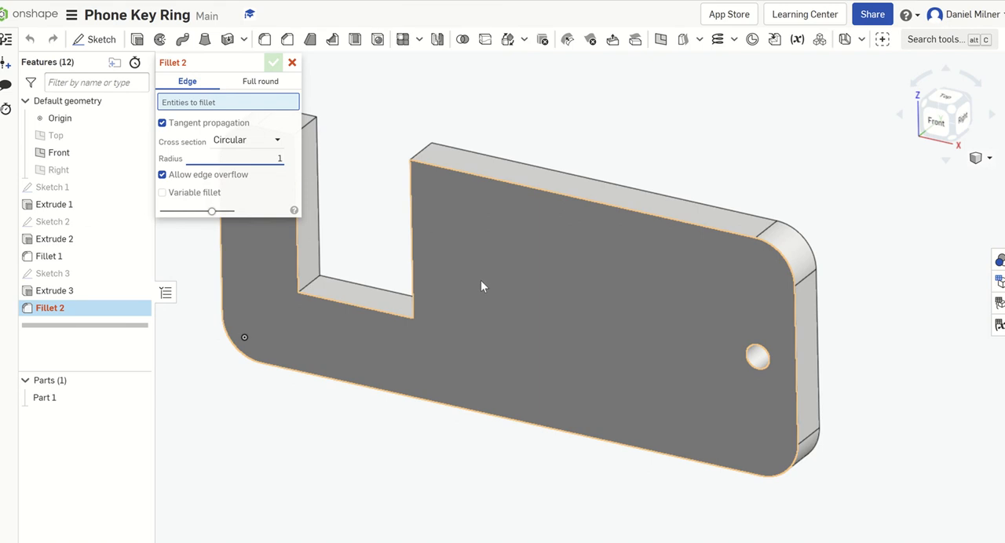
click(542, 259)
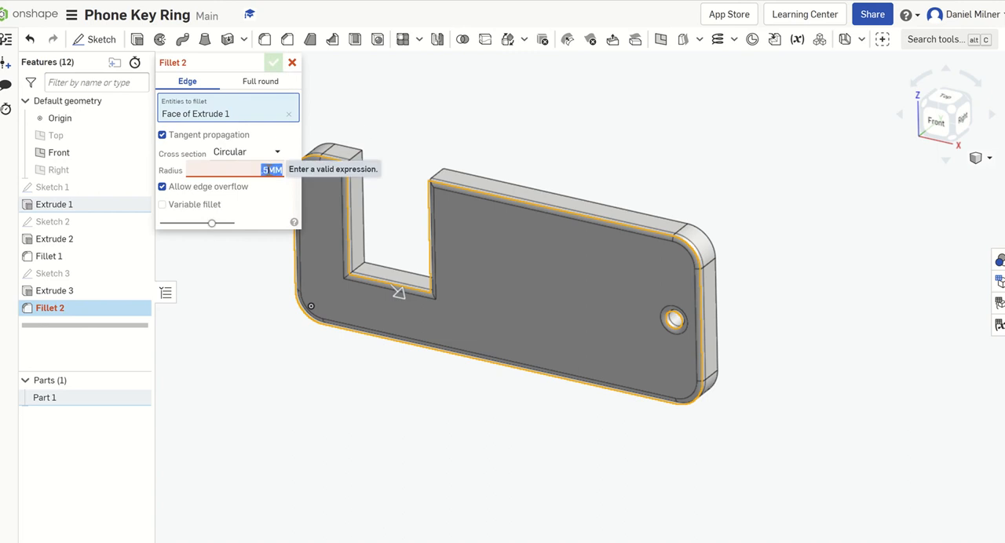
text(1)
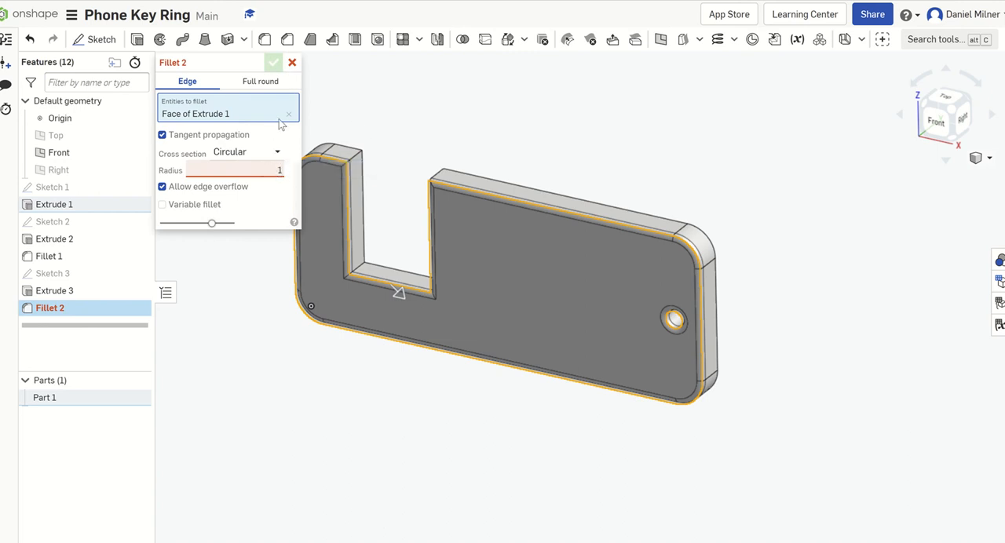
click(273, 63)
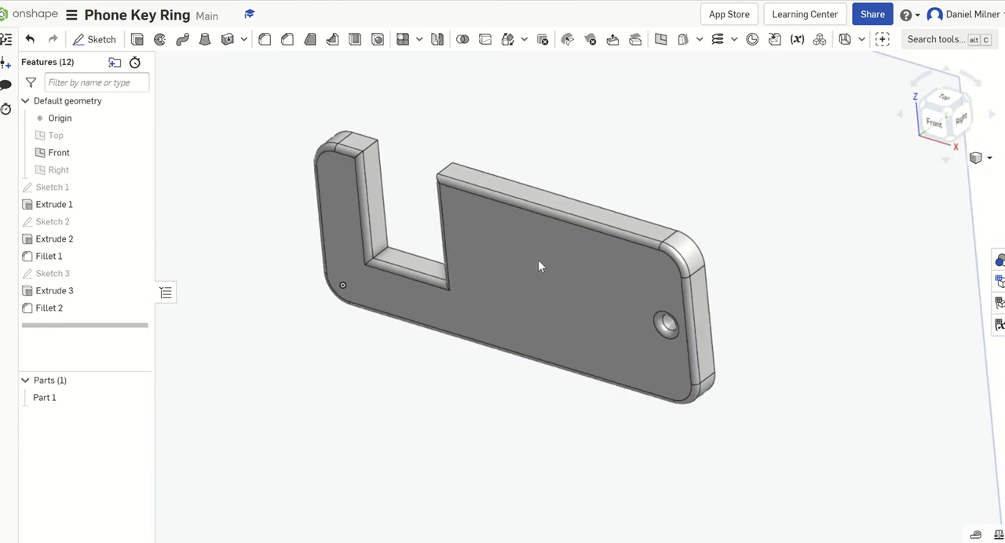
click(503, 248)
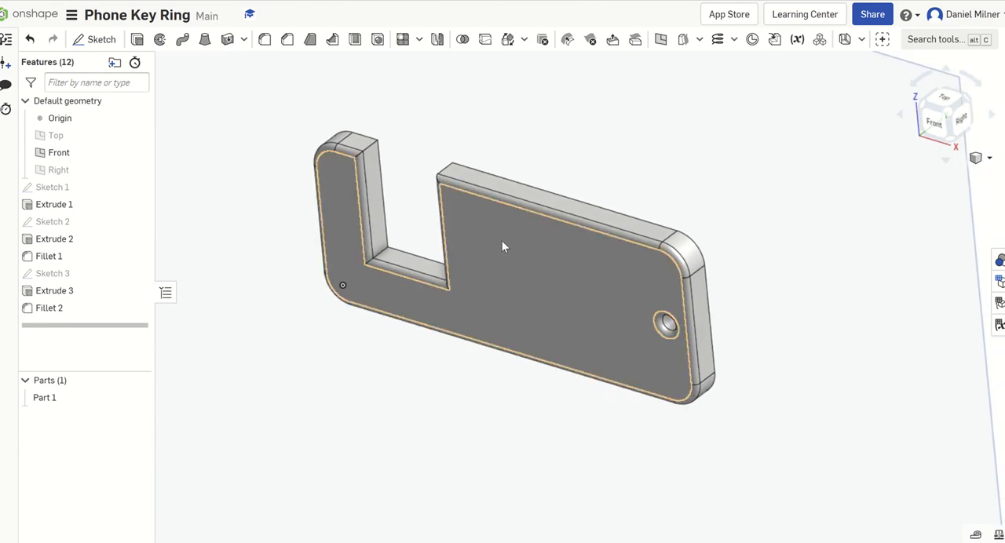
click(260, 279)
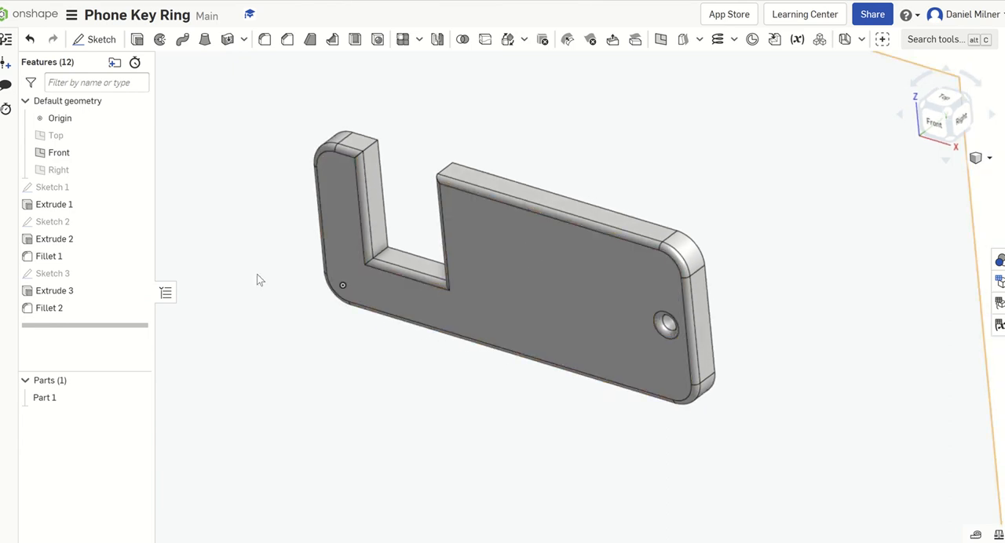
Edit Fillet 2 to include the back face so both faces get 1 mm rounds
click(49, 308)
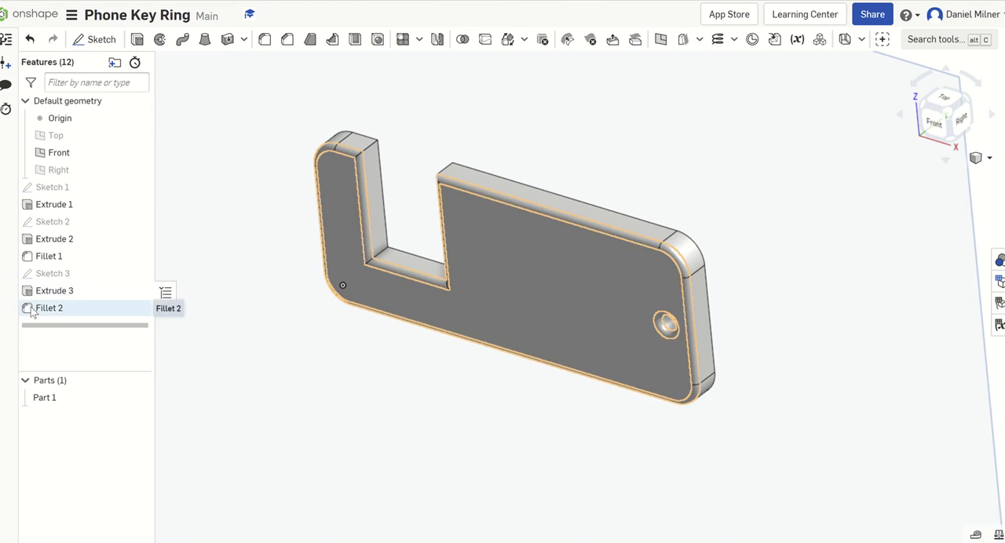
double_click(51, 308)
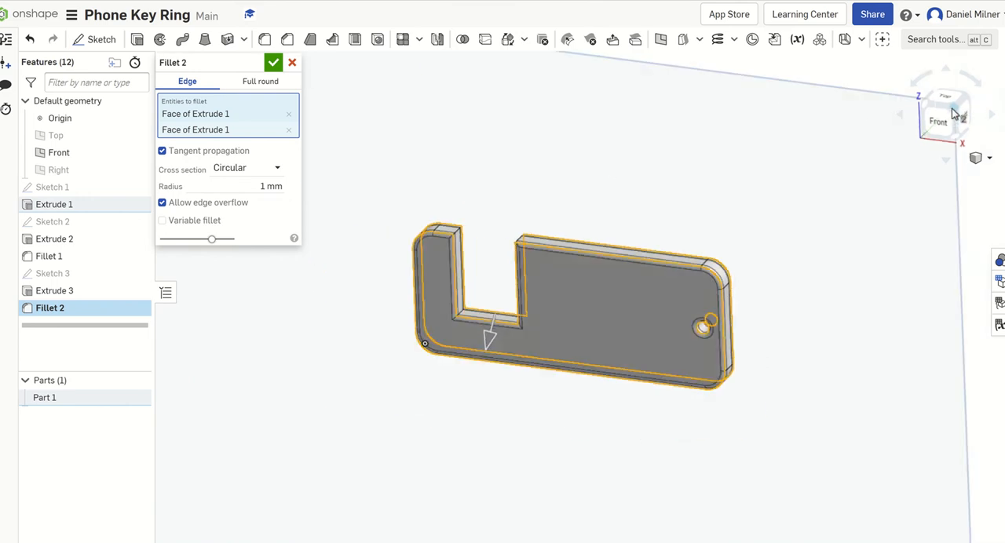
click(935, 122)
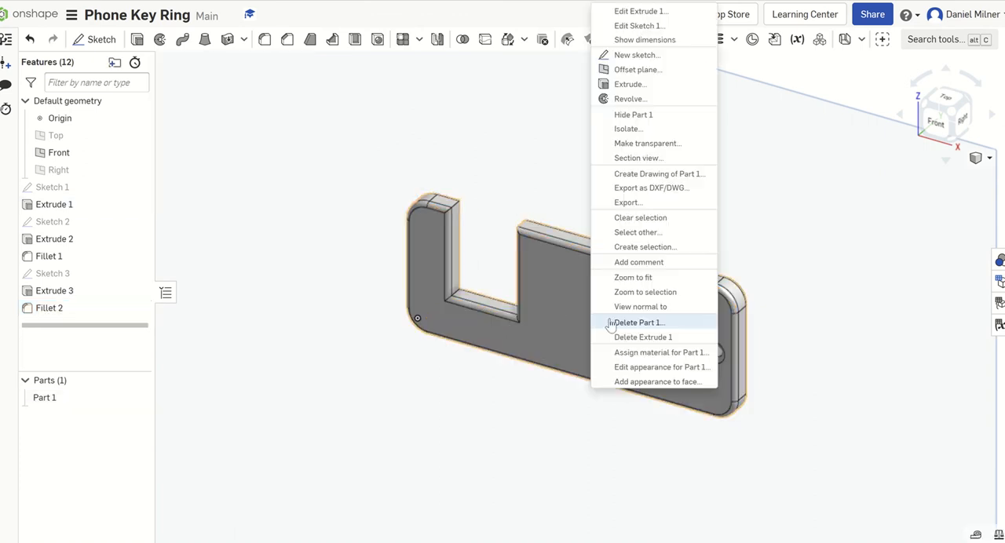
mouse_move(647, 367)
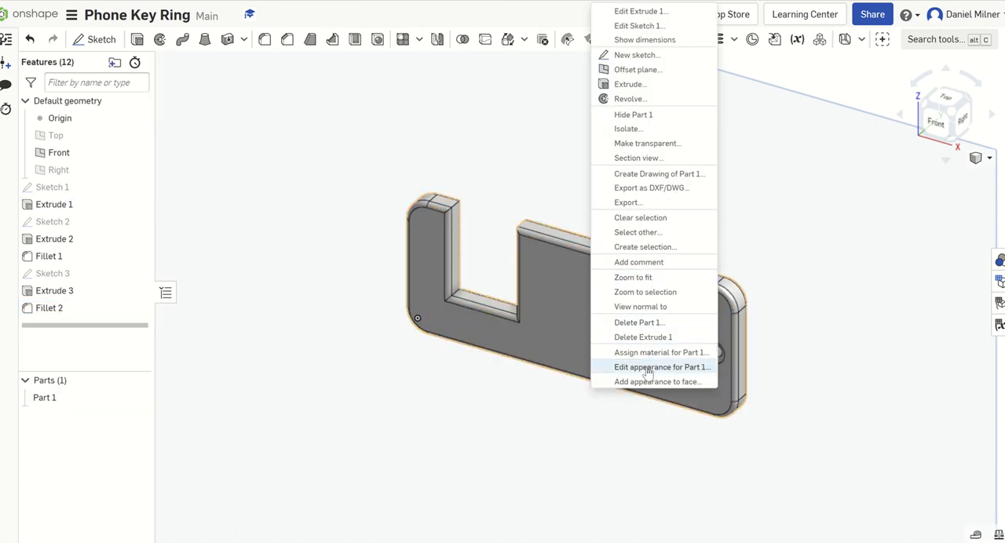
Set Part 1's appearance to the medium steel blue 5387C0
click(662, 367)
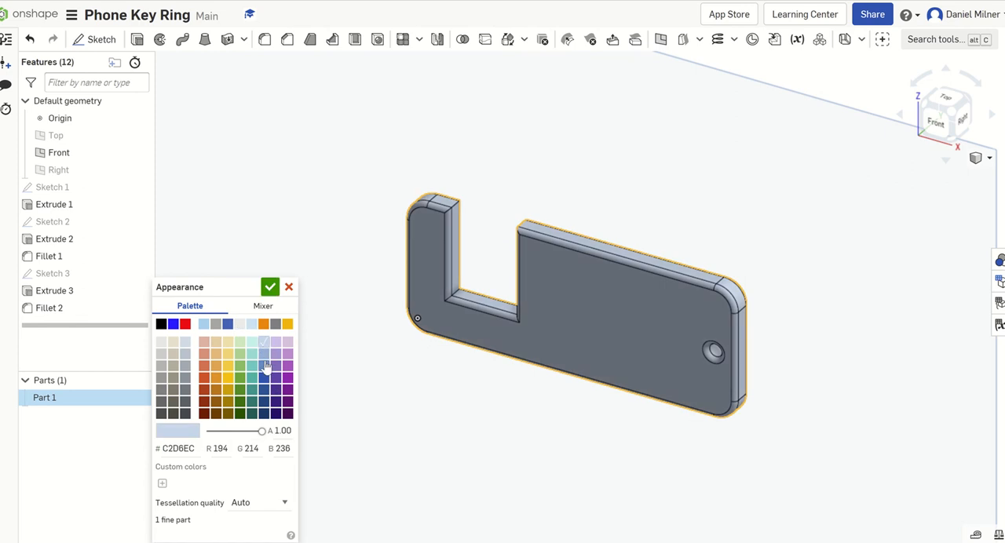
click(263, 367)
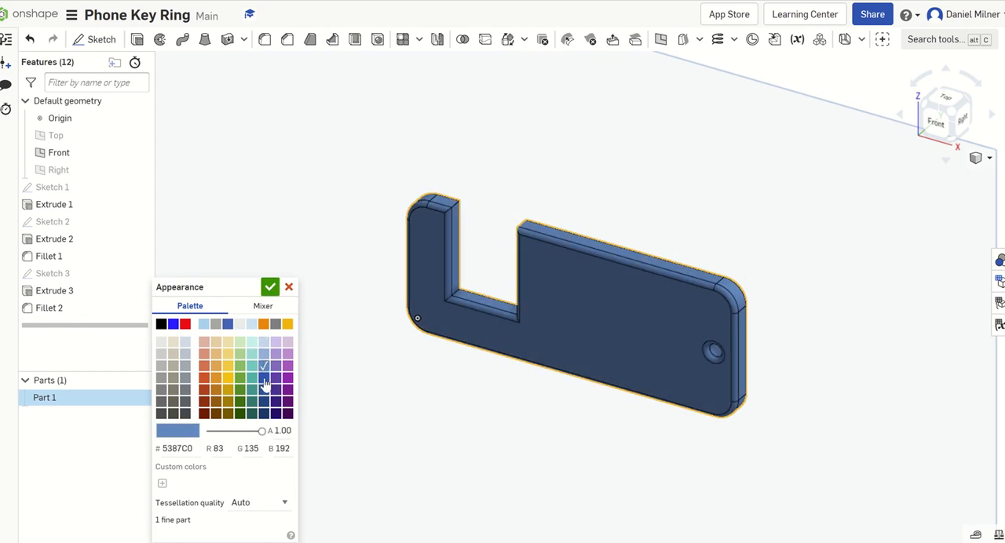
click(263, 361)
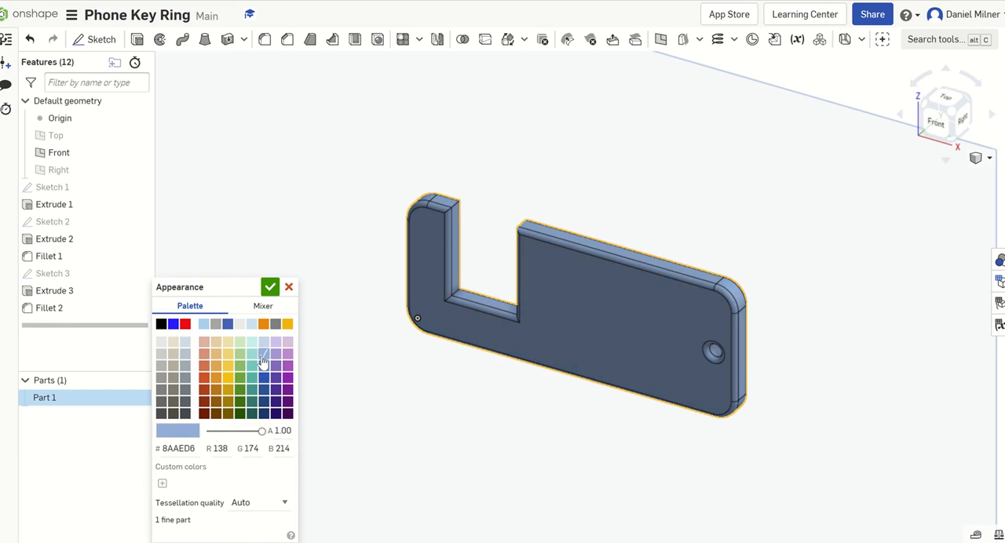
click(263, 370)
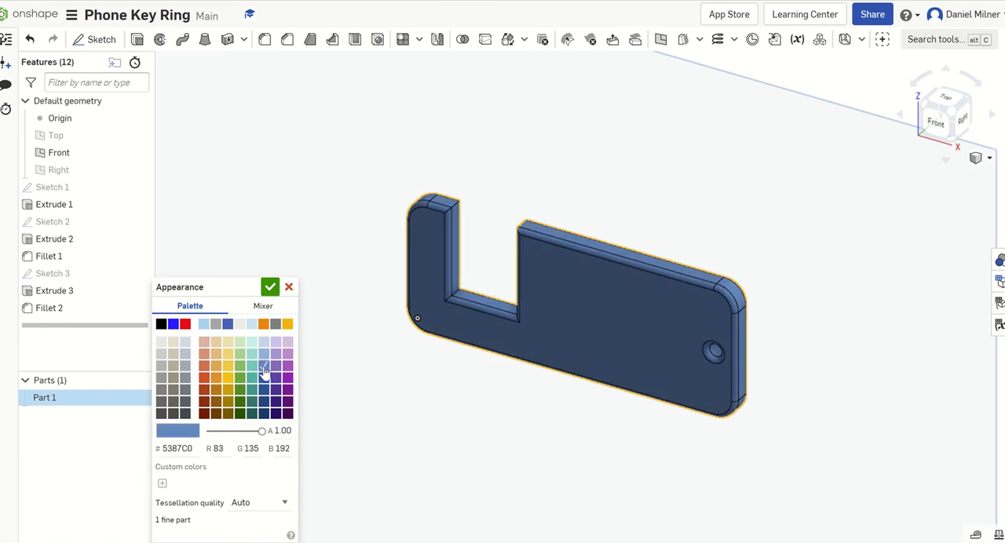
click(270, 286)
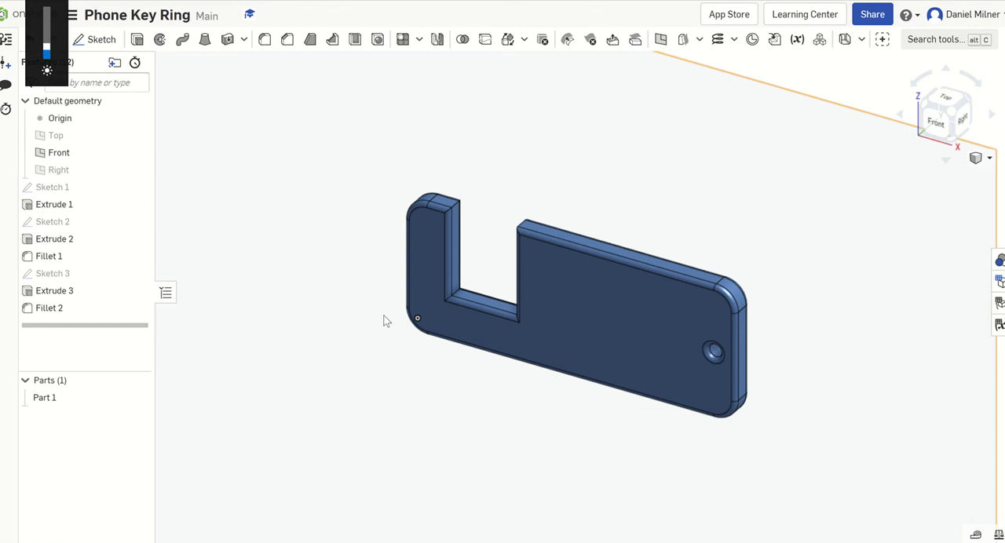
mouse_move(776, 339)
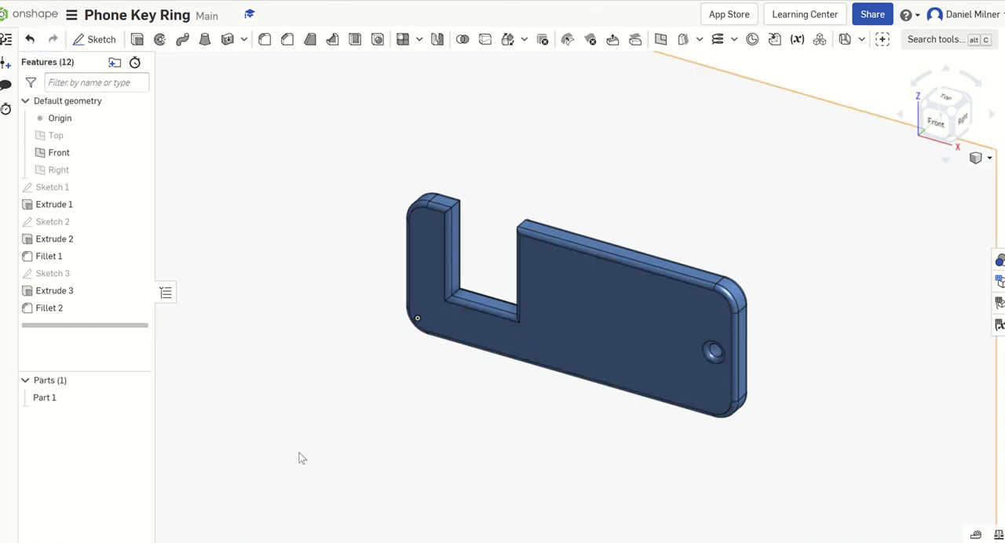
mouse_move(293, 477)
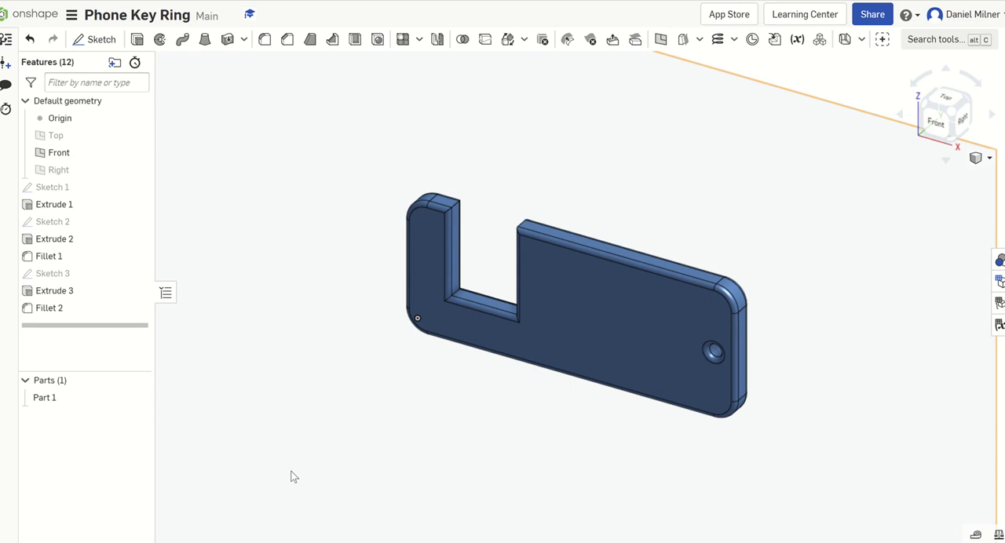
mouse_move(370, 430)
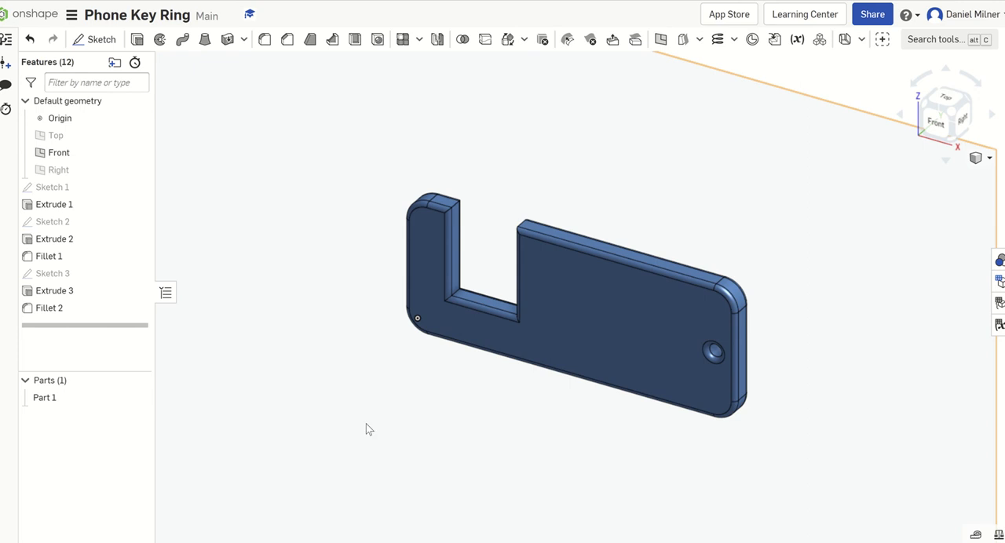